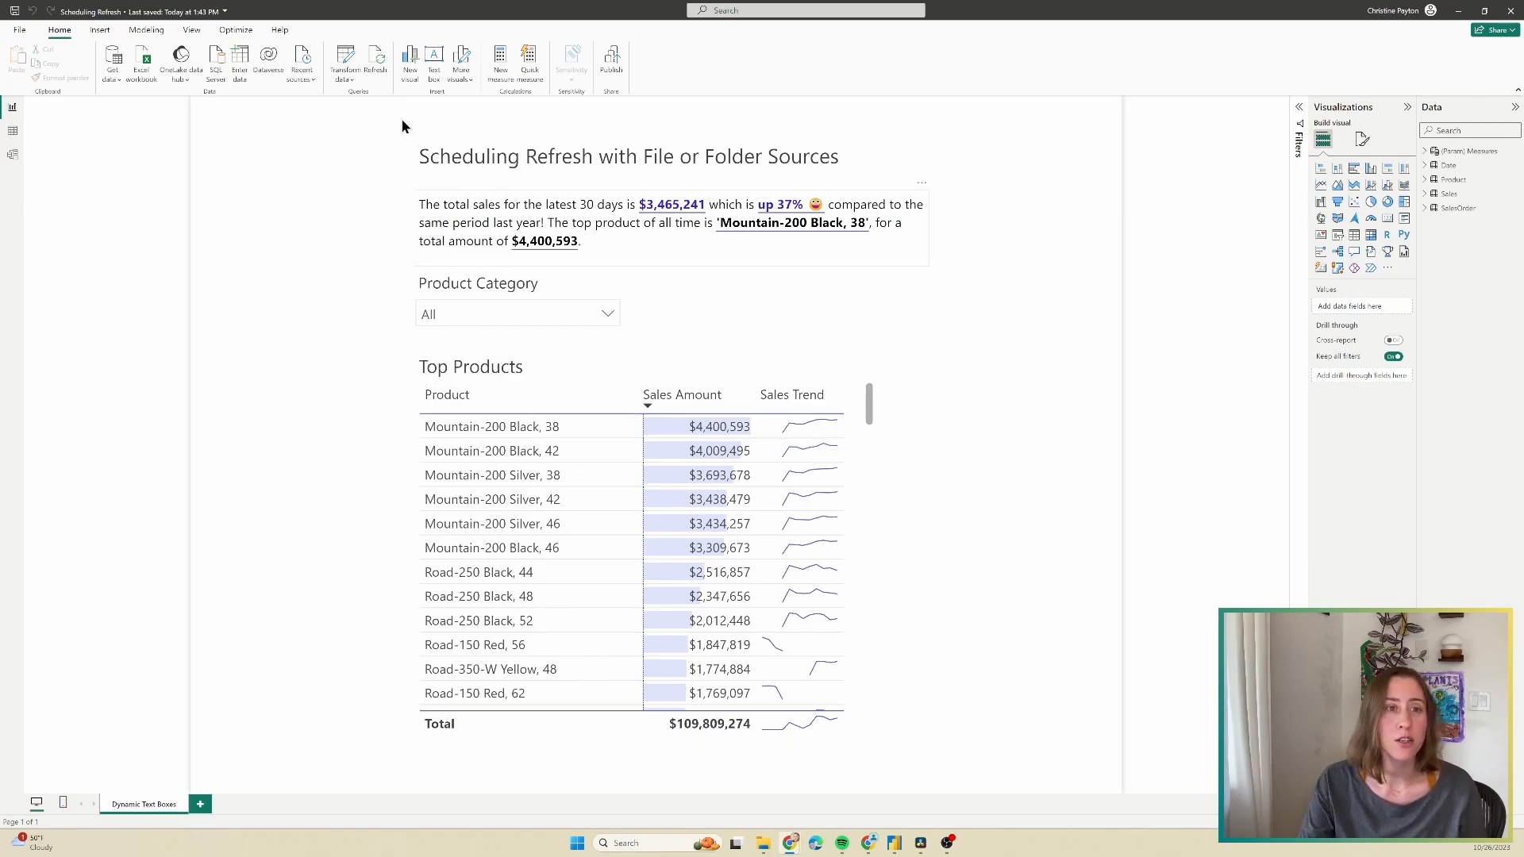
mouse_move(375, 56)
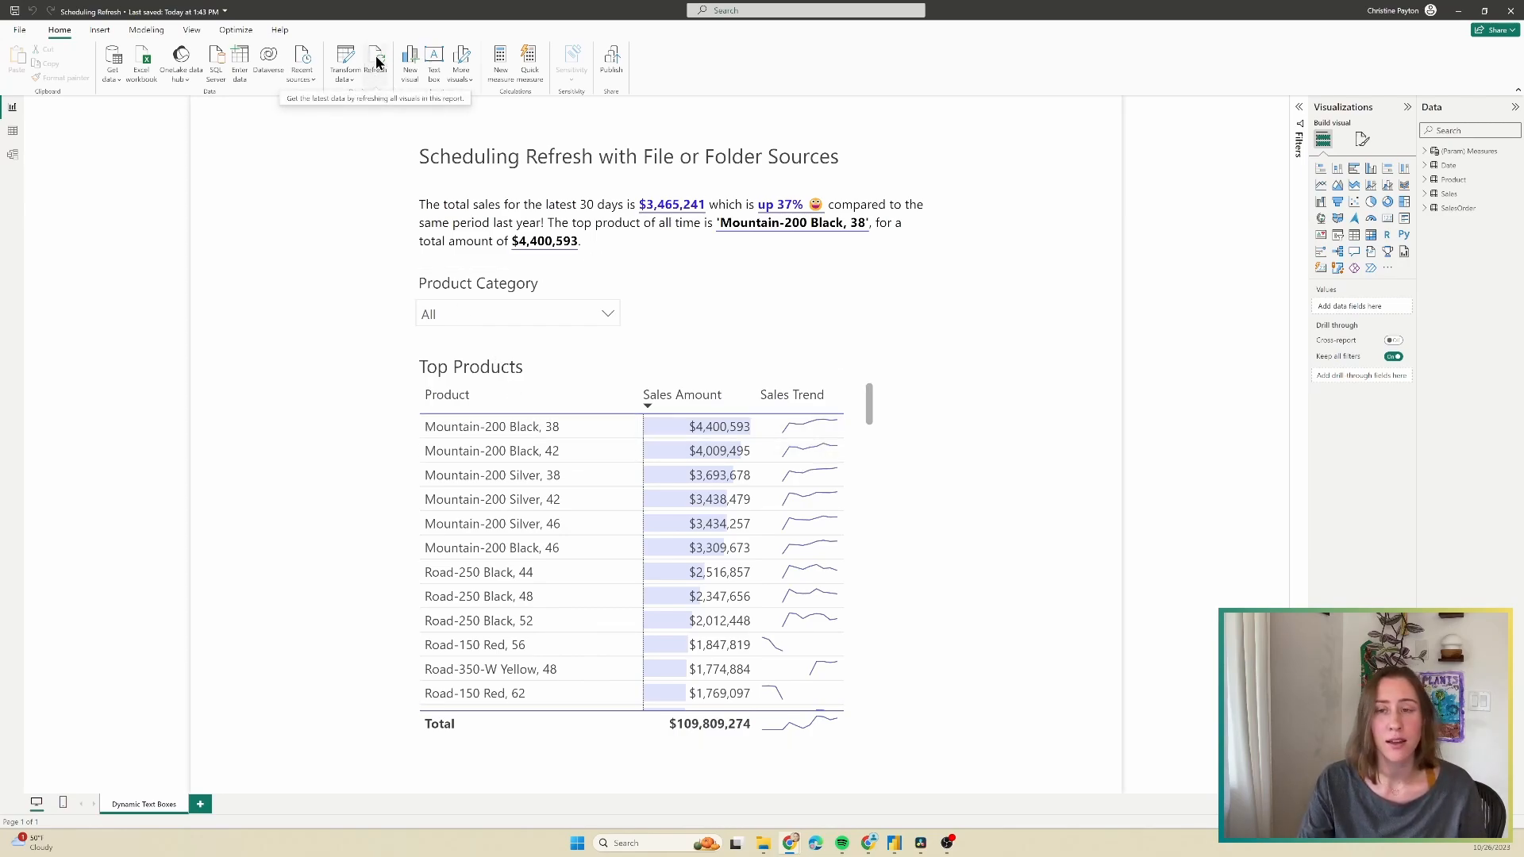
mouse_move(295, 227)
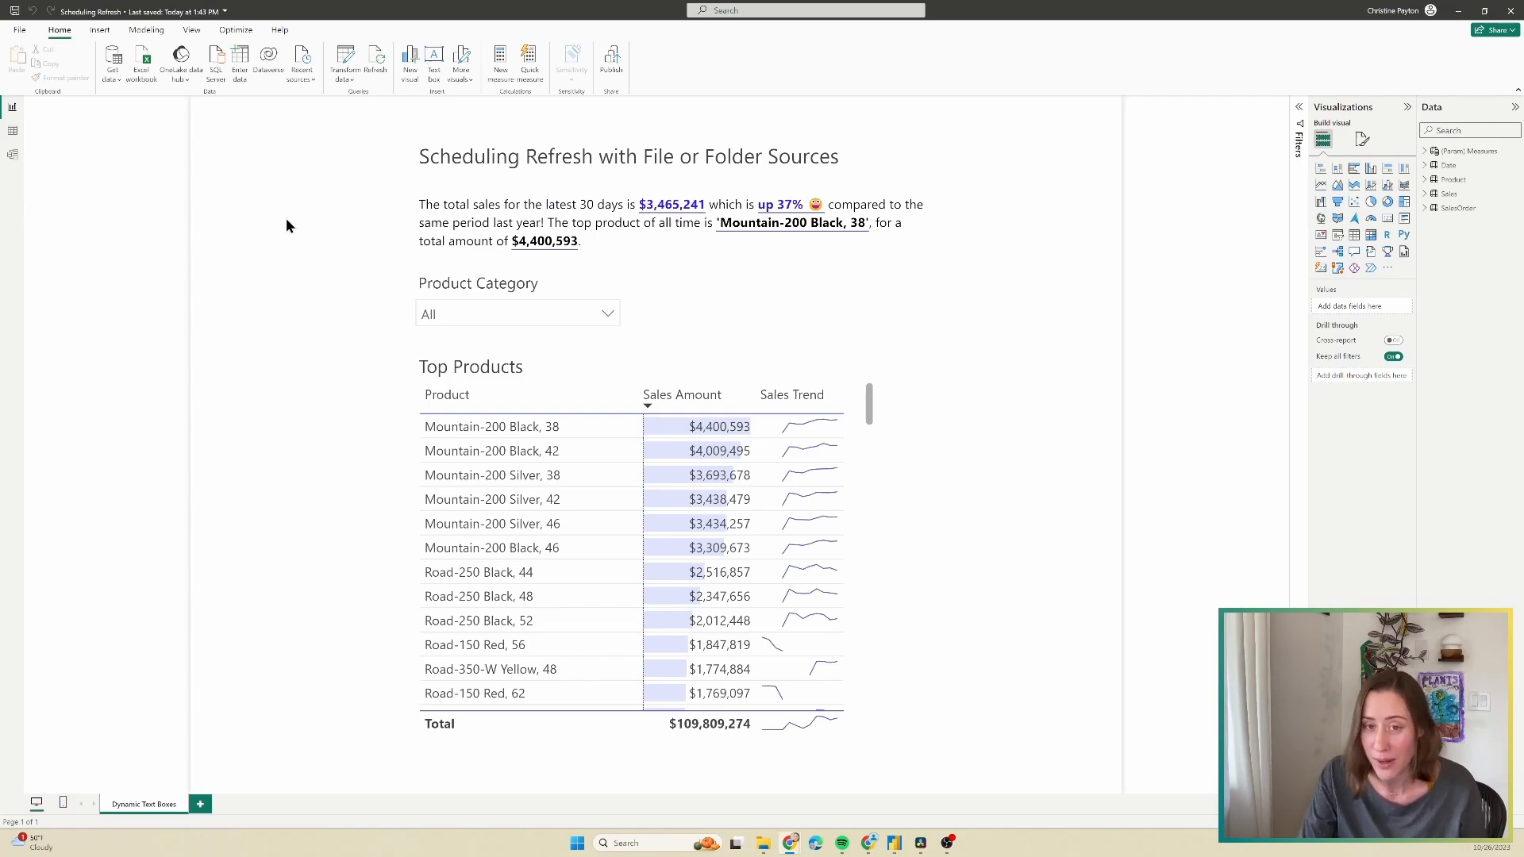
mouse_move(270, 241)
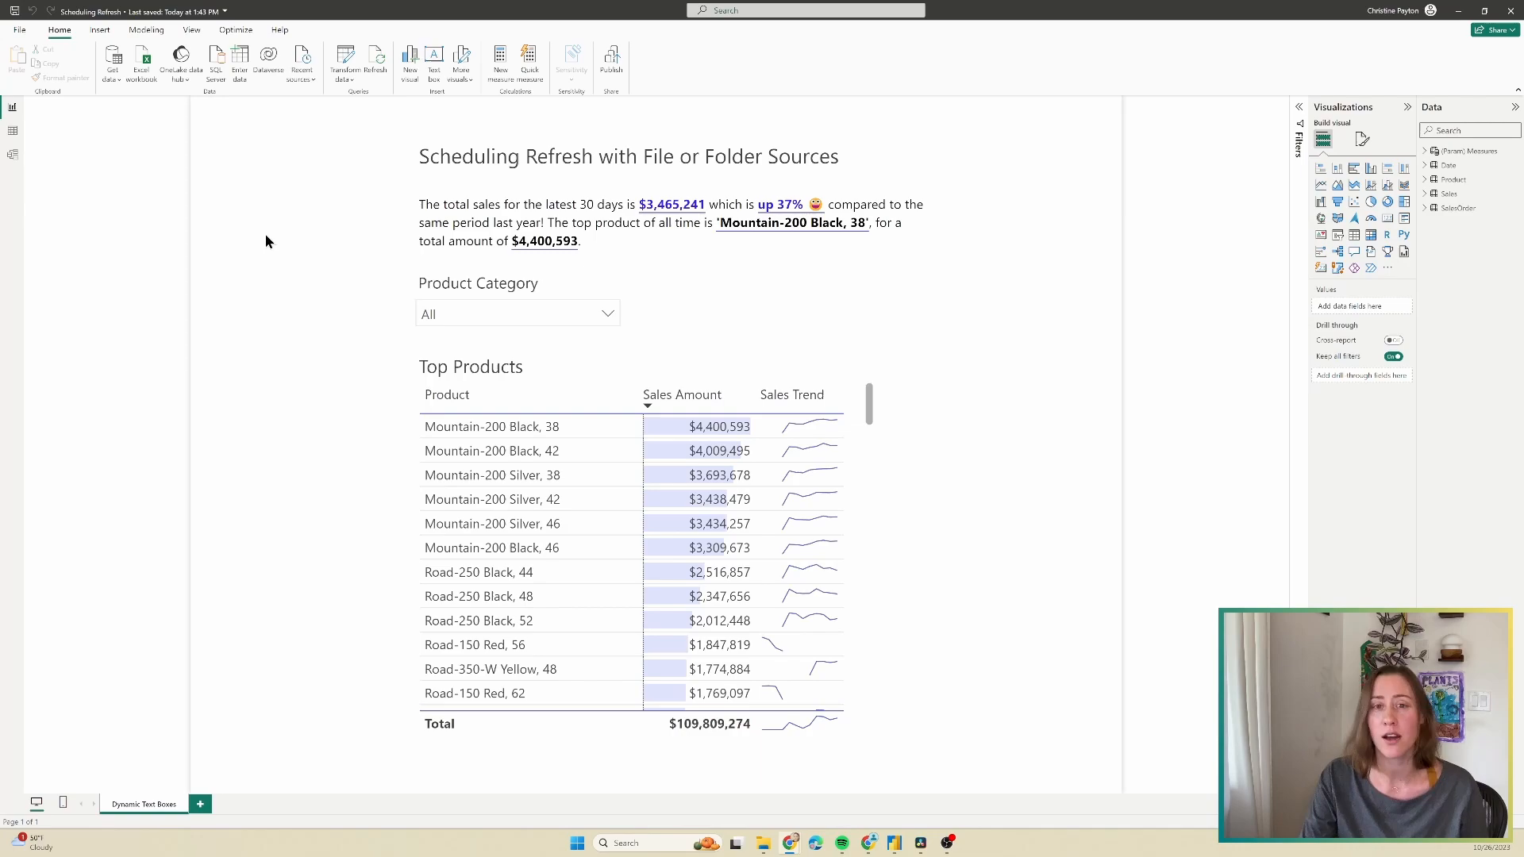
mouse_move(242, 254)
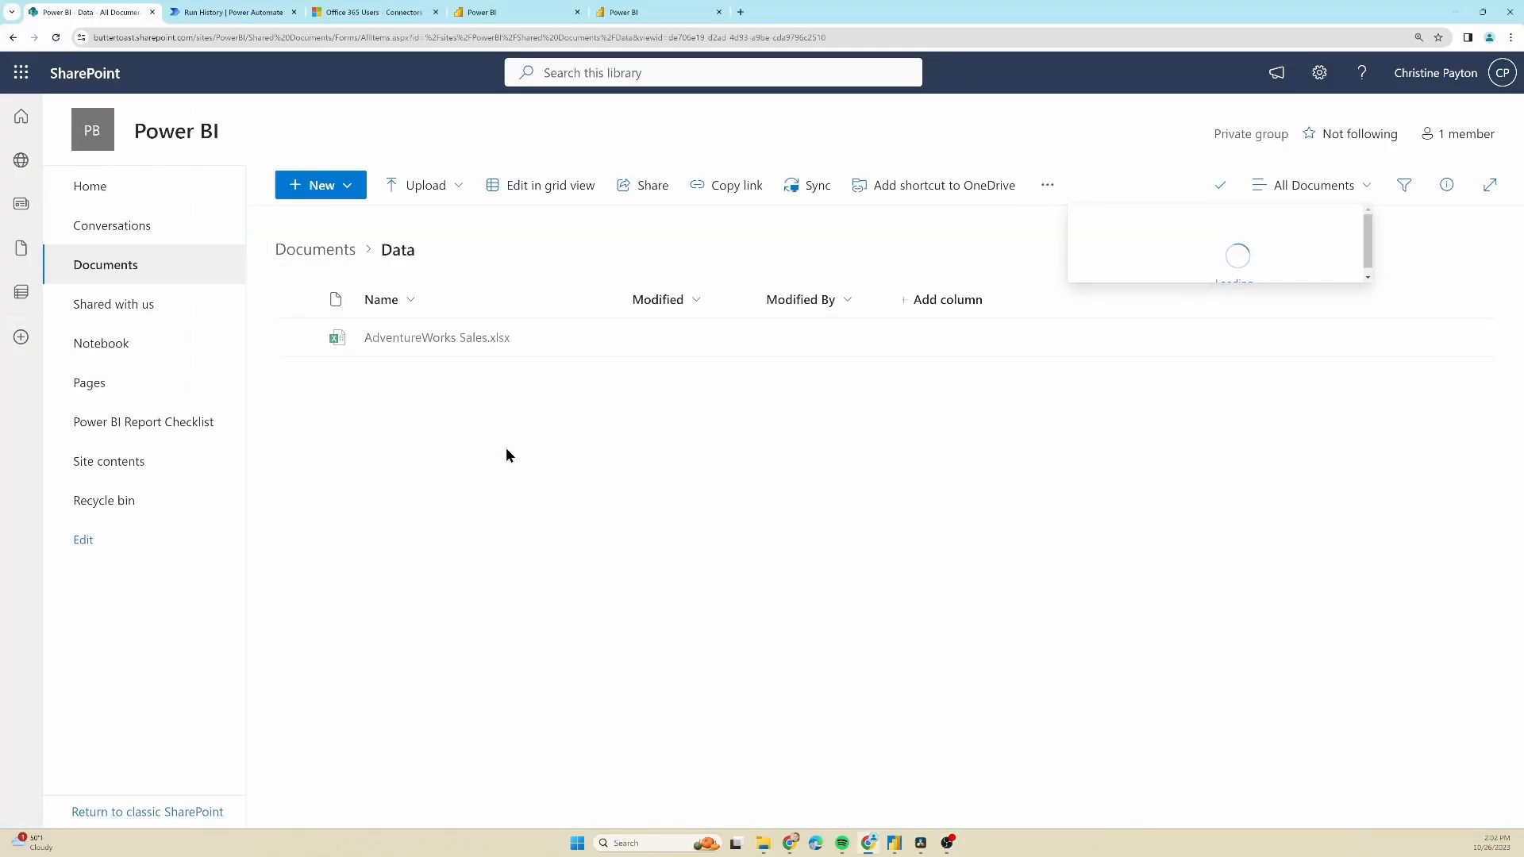
View the details and library path of AdventureWorks Sales.xlsx in the SharePoint Data library
right_click(437, 337)
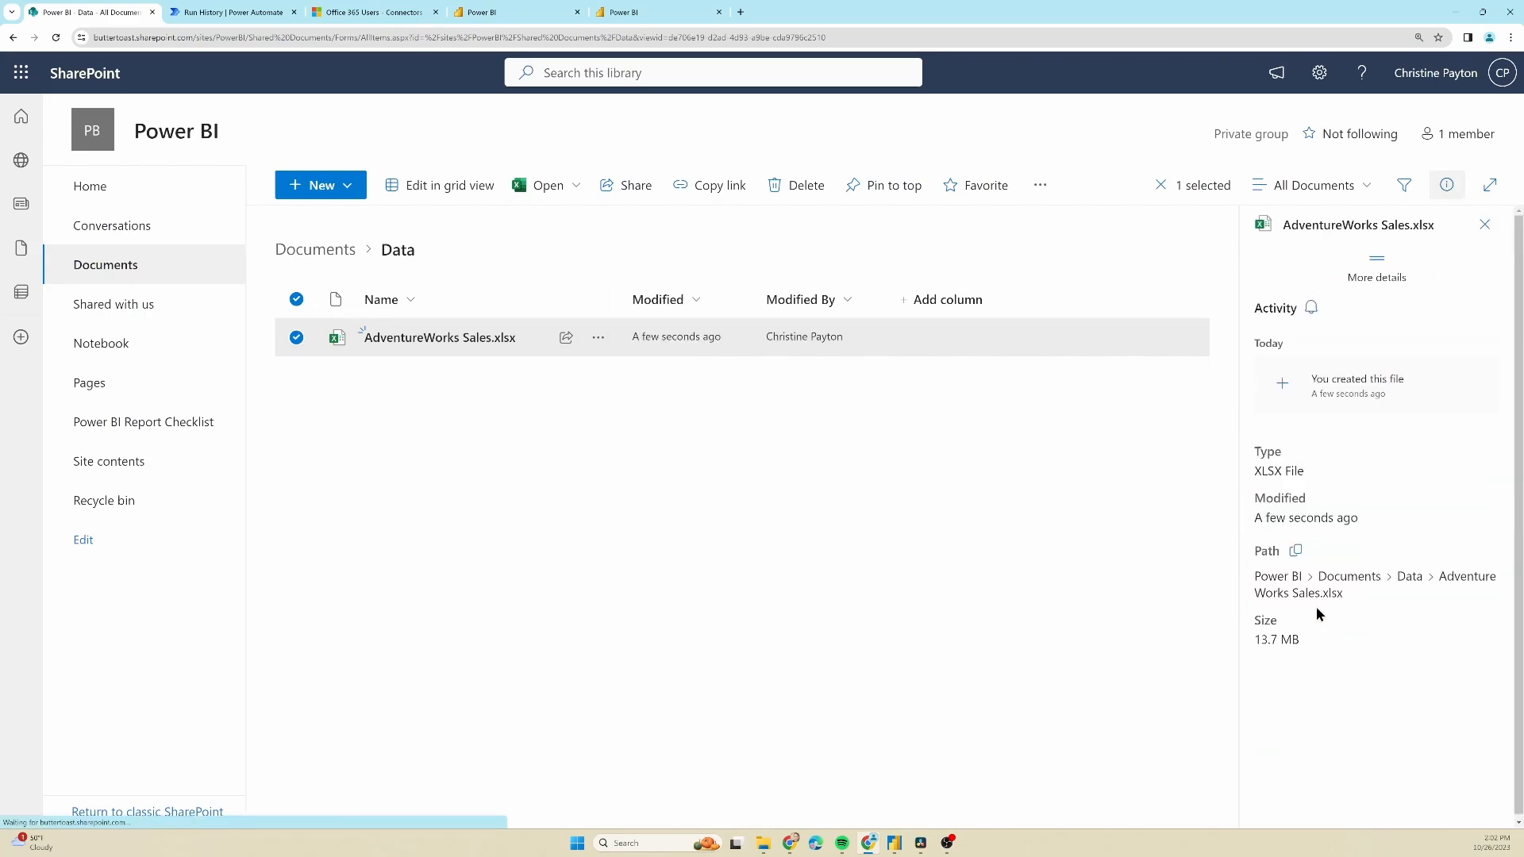
click(1296, 550)
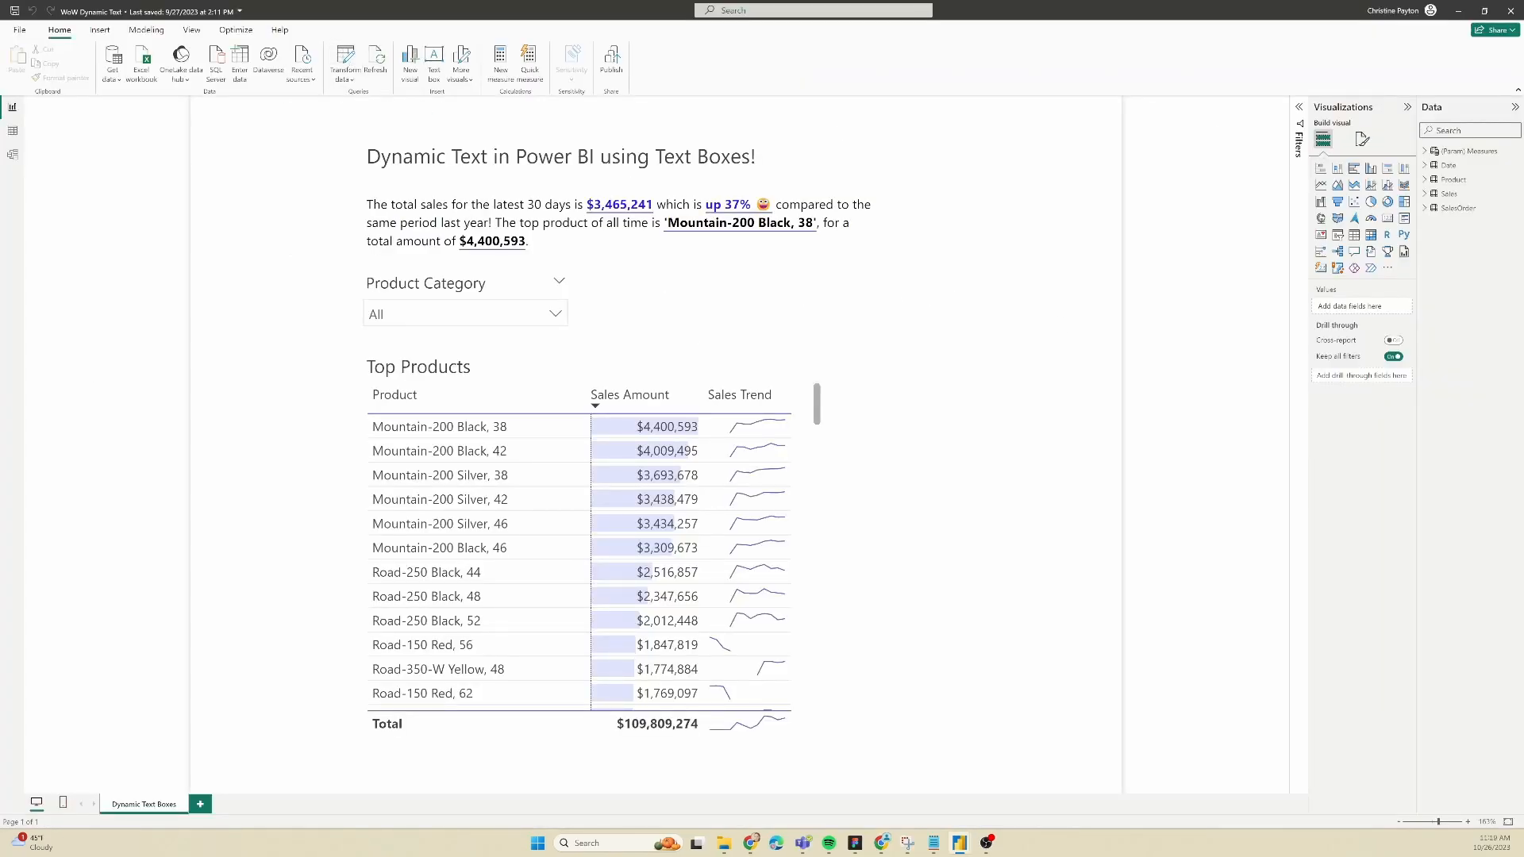
Point the Product query's Source step at the SharePoint URL for AdventureWorks Sales.xlsx
click(343, 61)
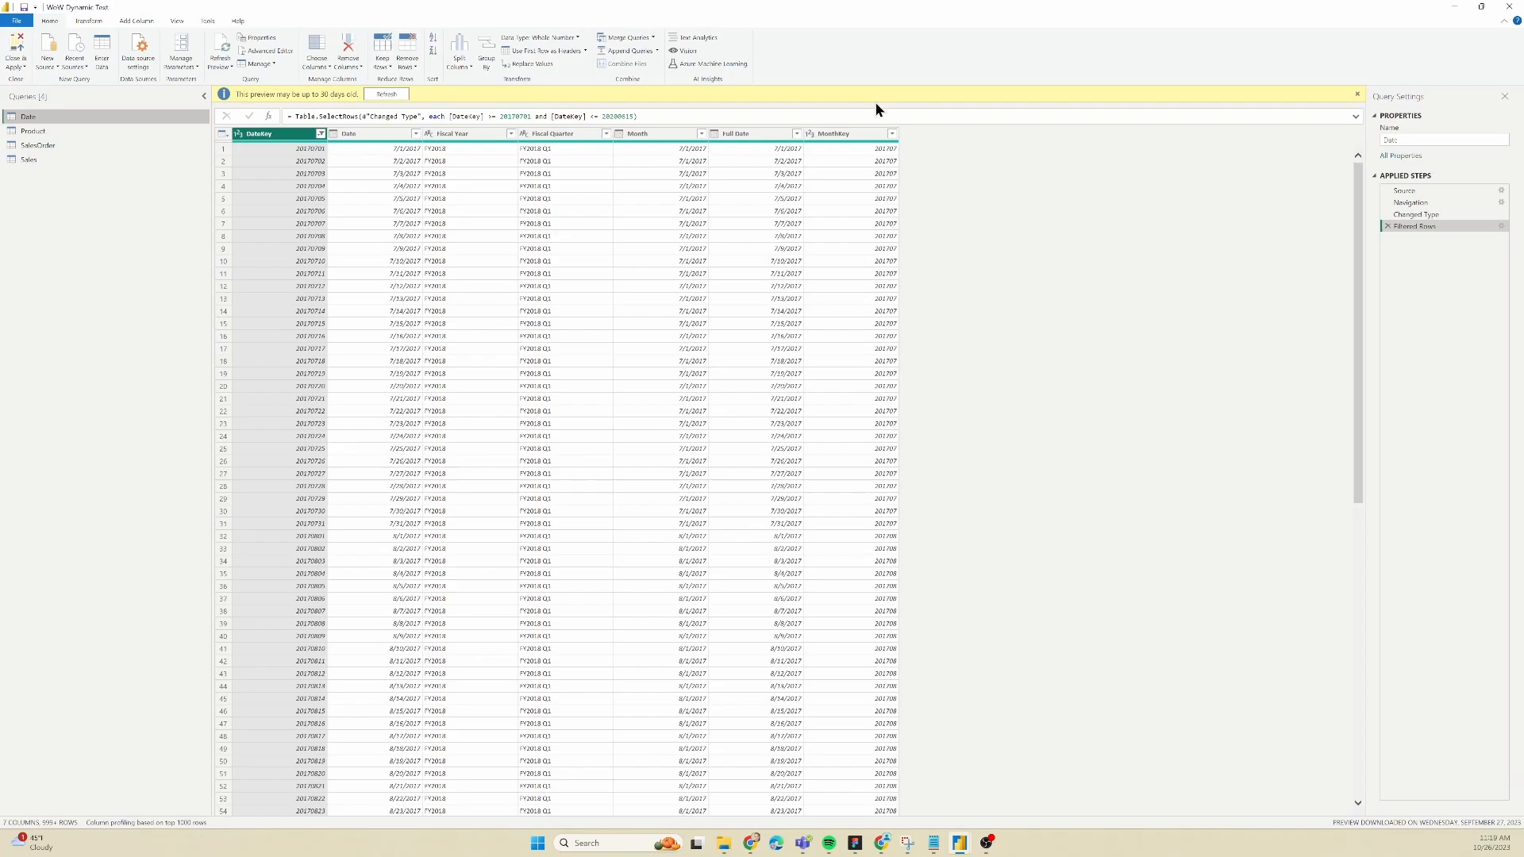
click(32, 132)
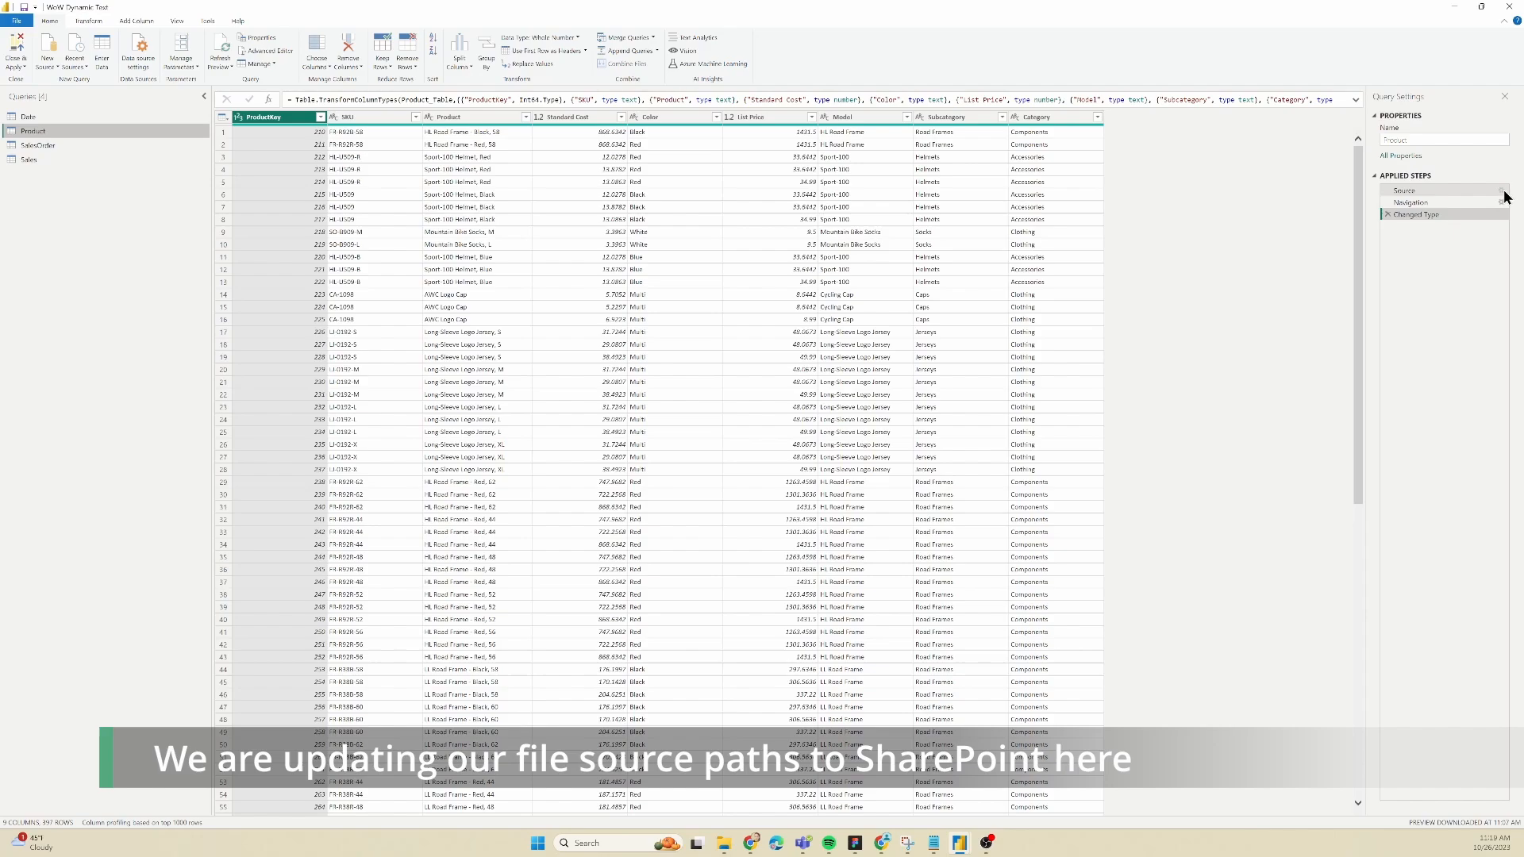
click(1405, 191)
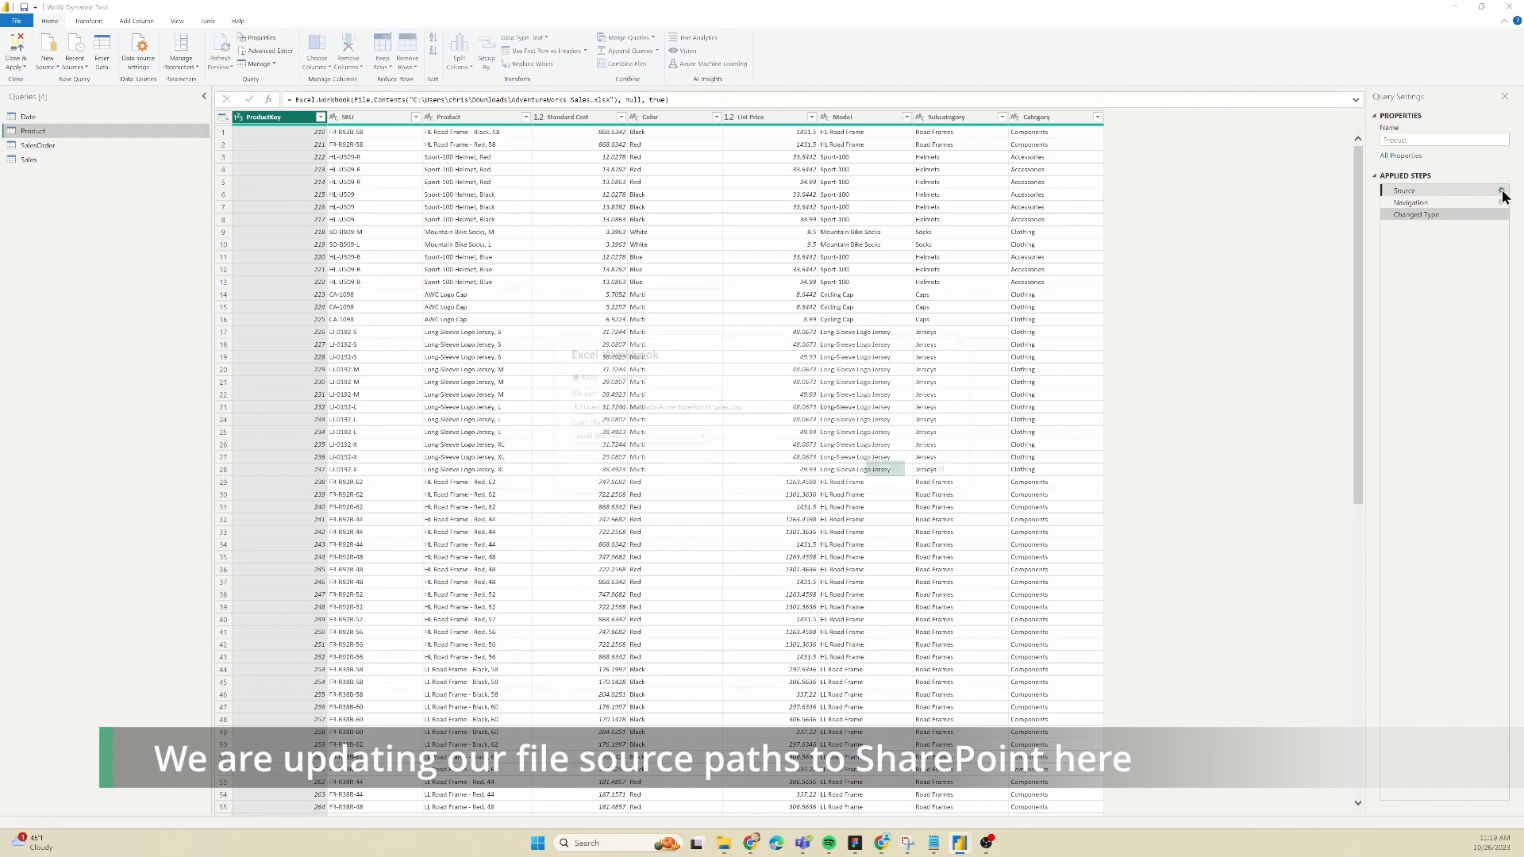
click(1502, 189)
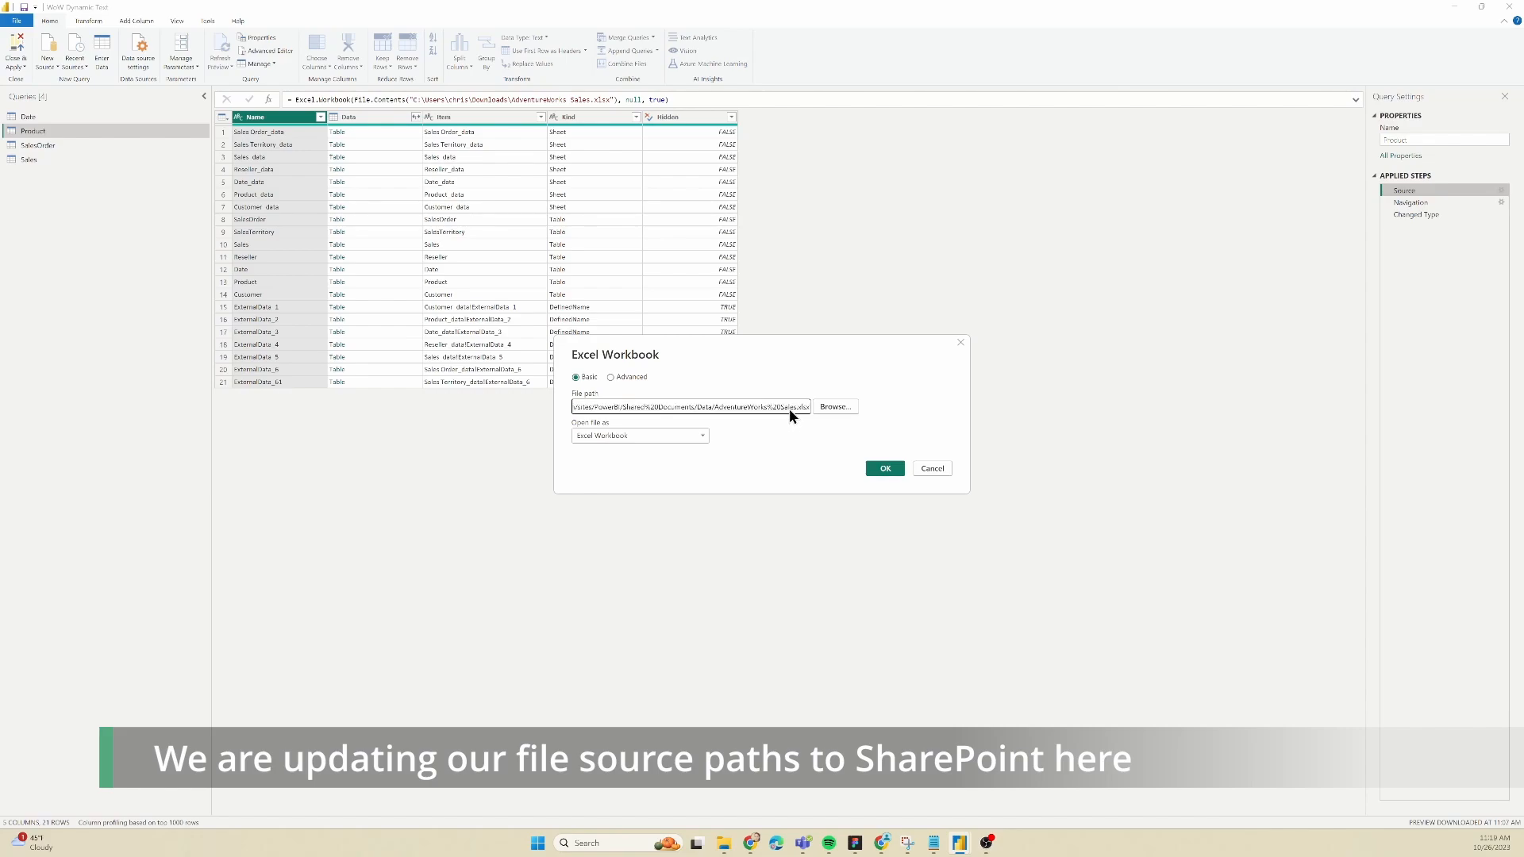
text(https://buttertoast.sharepoint.com/sites/PowerBI/Shared%20Documents/D)
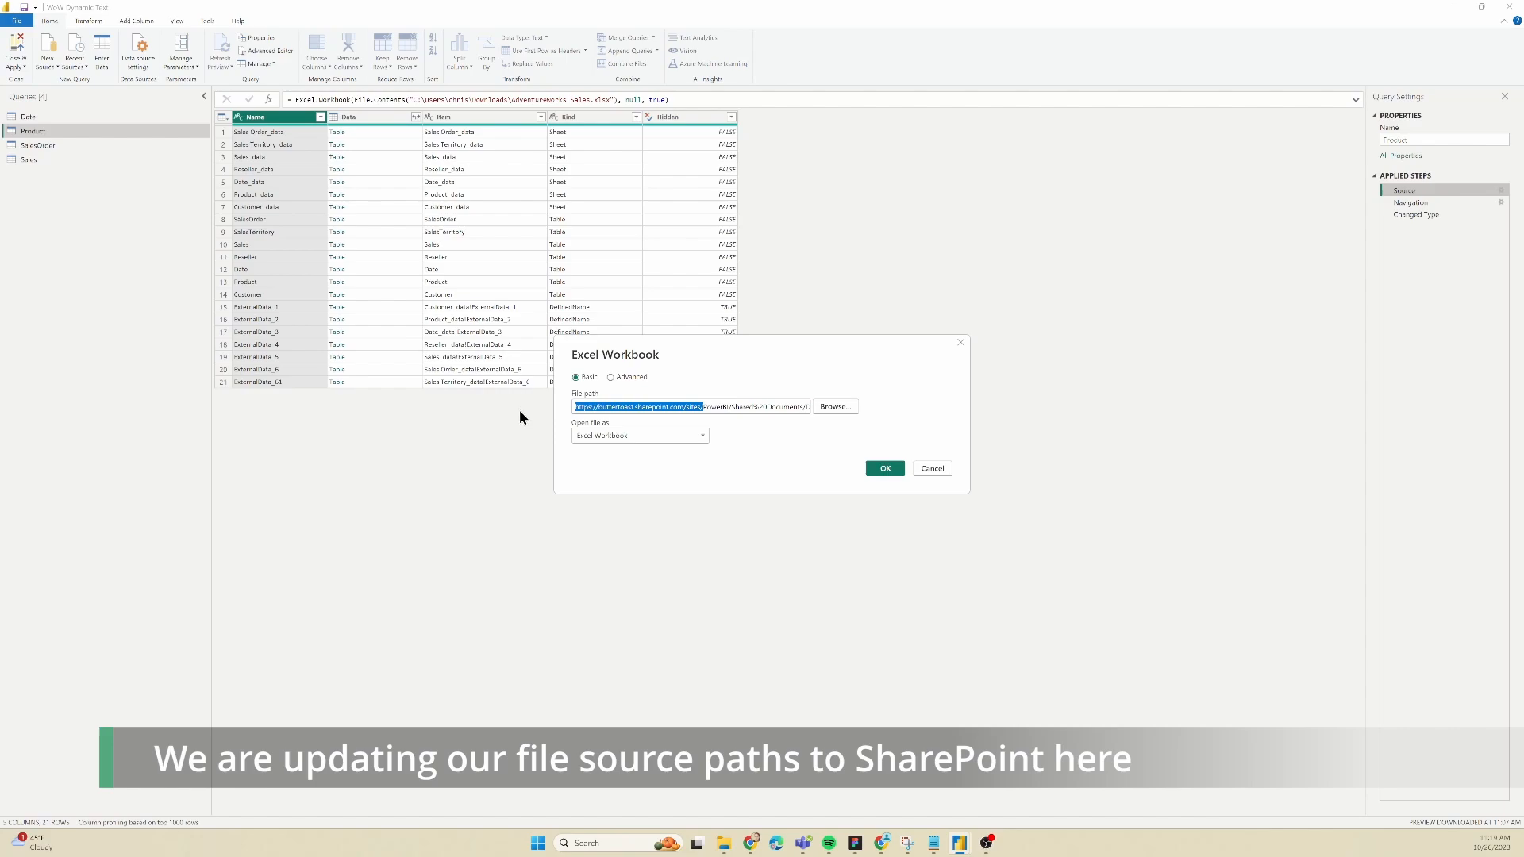
click(884, 467)
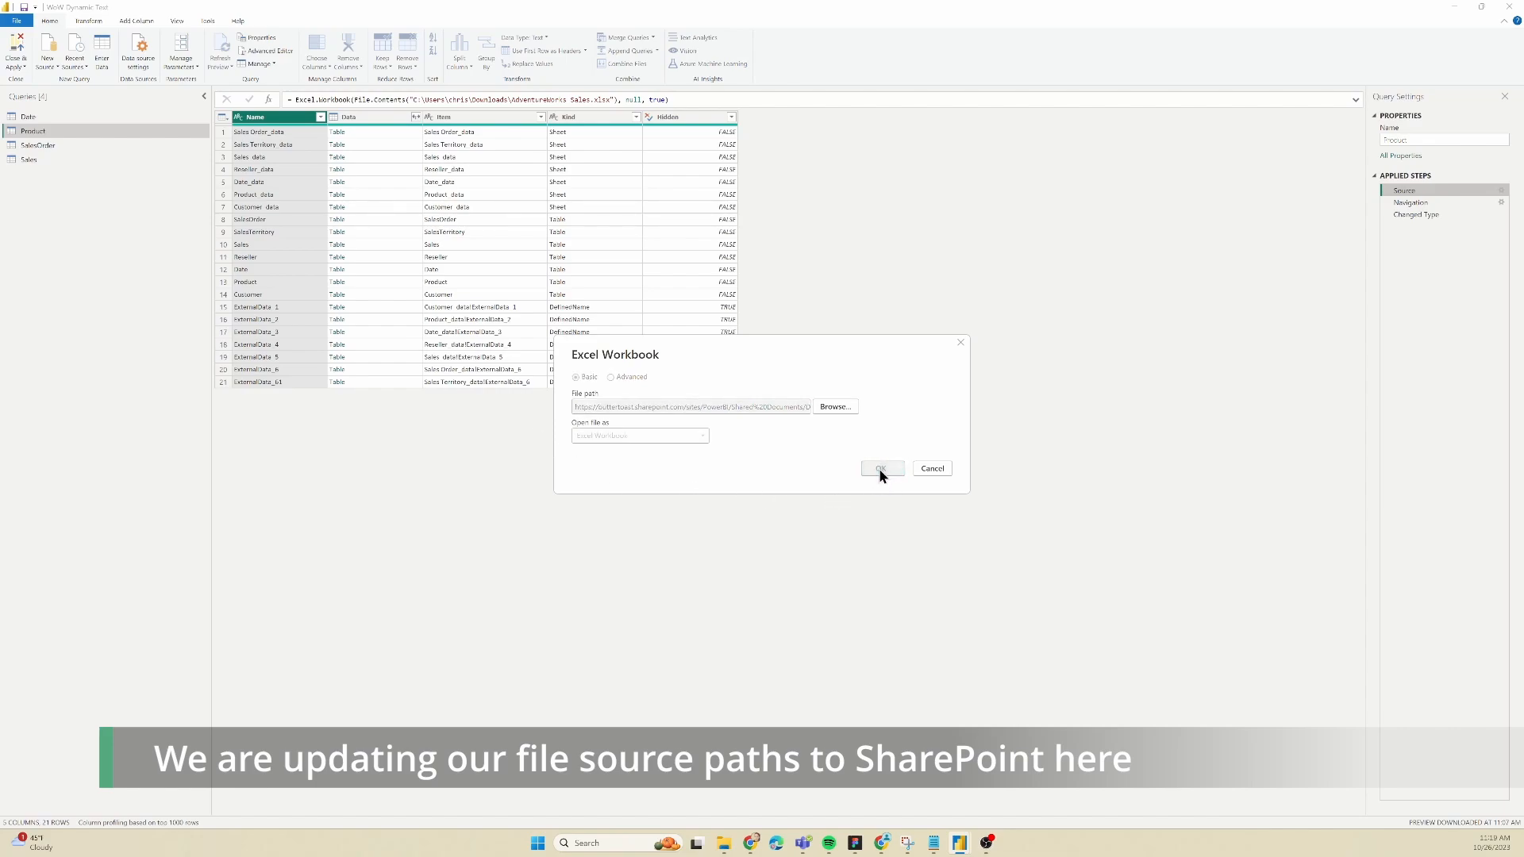
click(881, 467)
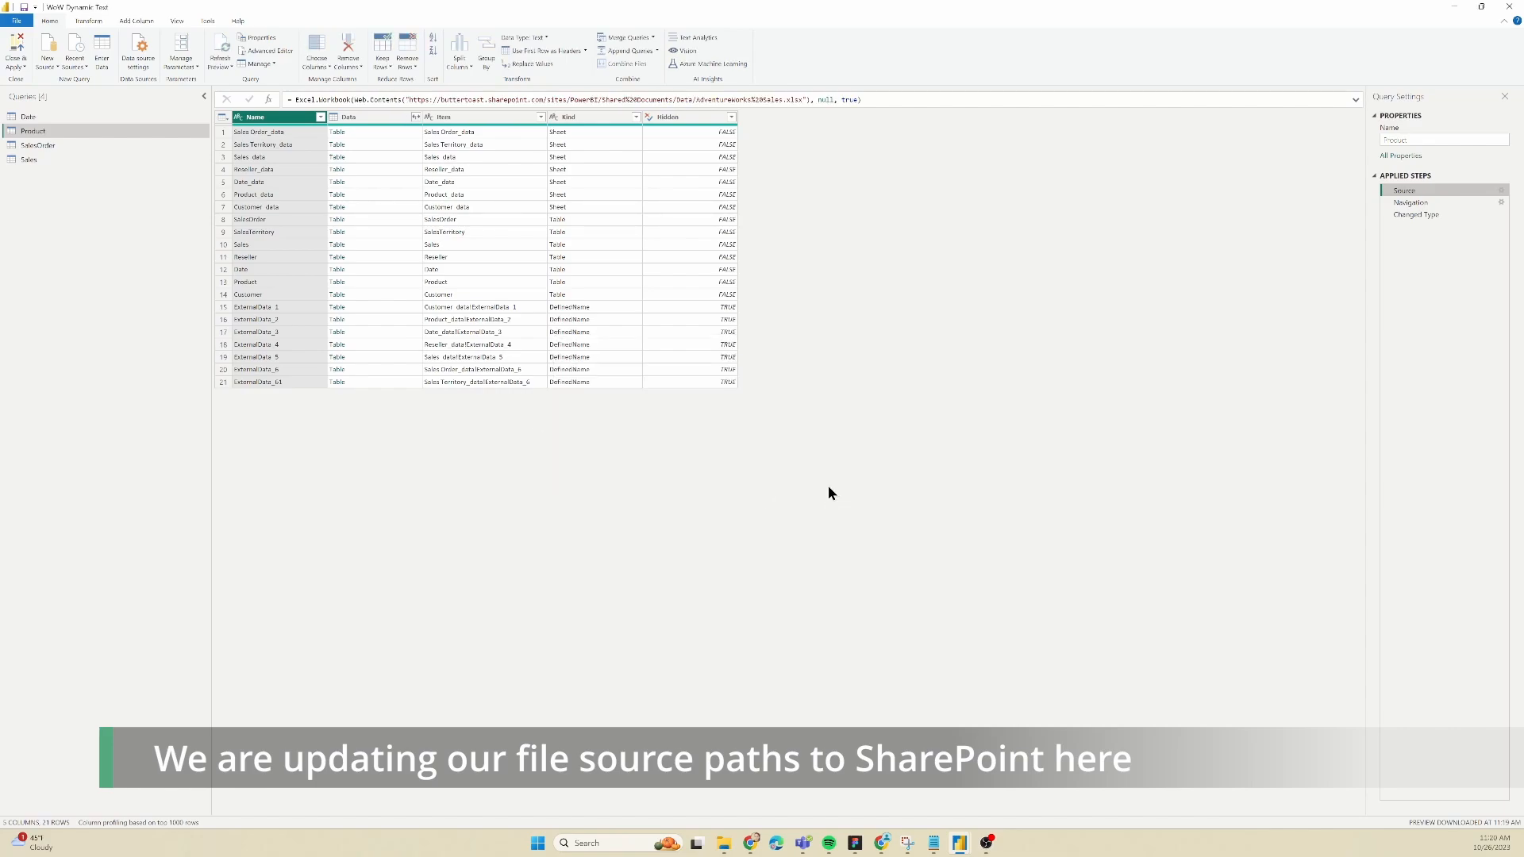
mouse_move(1416, 214)
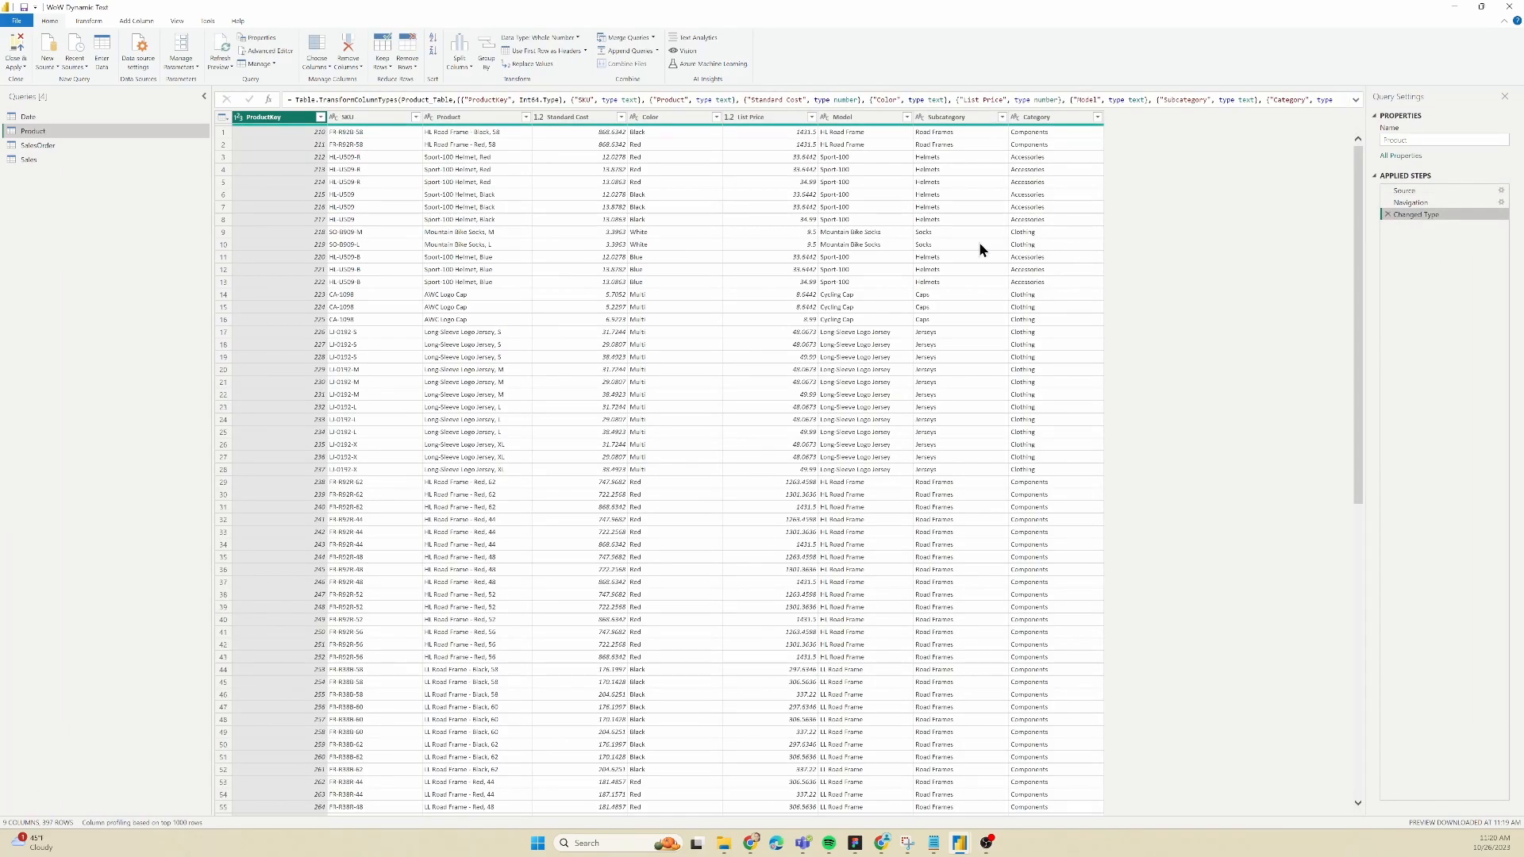
mouse_move(287, 216)
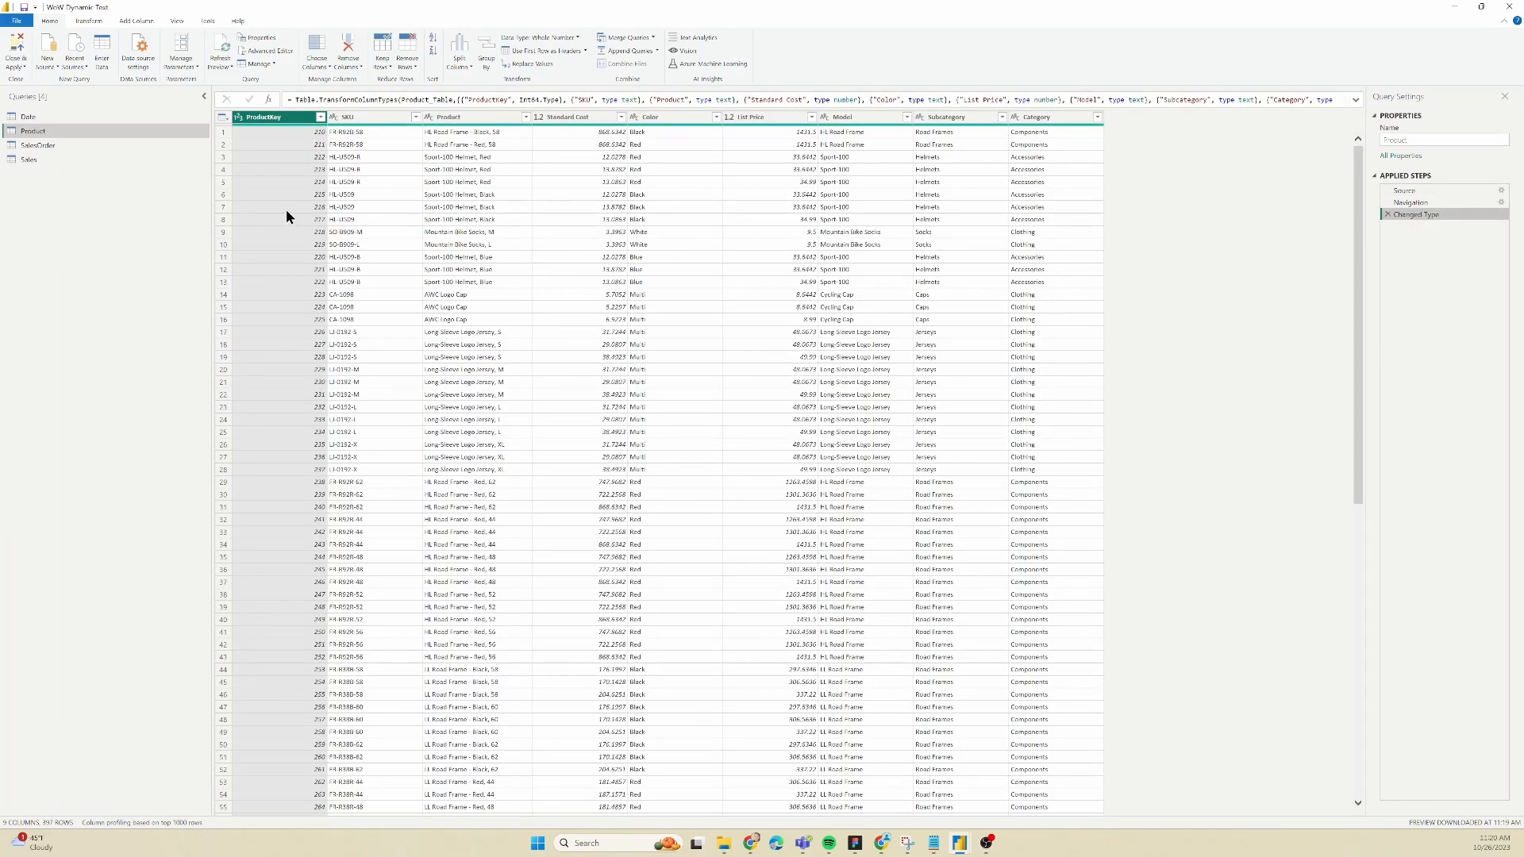
Repoint the SalesOrder and Sales queries' Source steps to the same SharePoint workbook URL
click(38, 145)
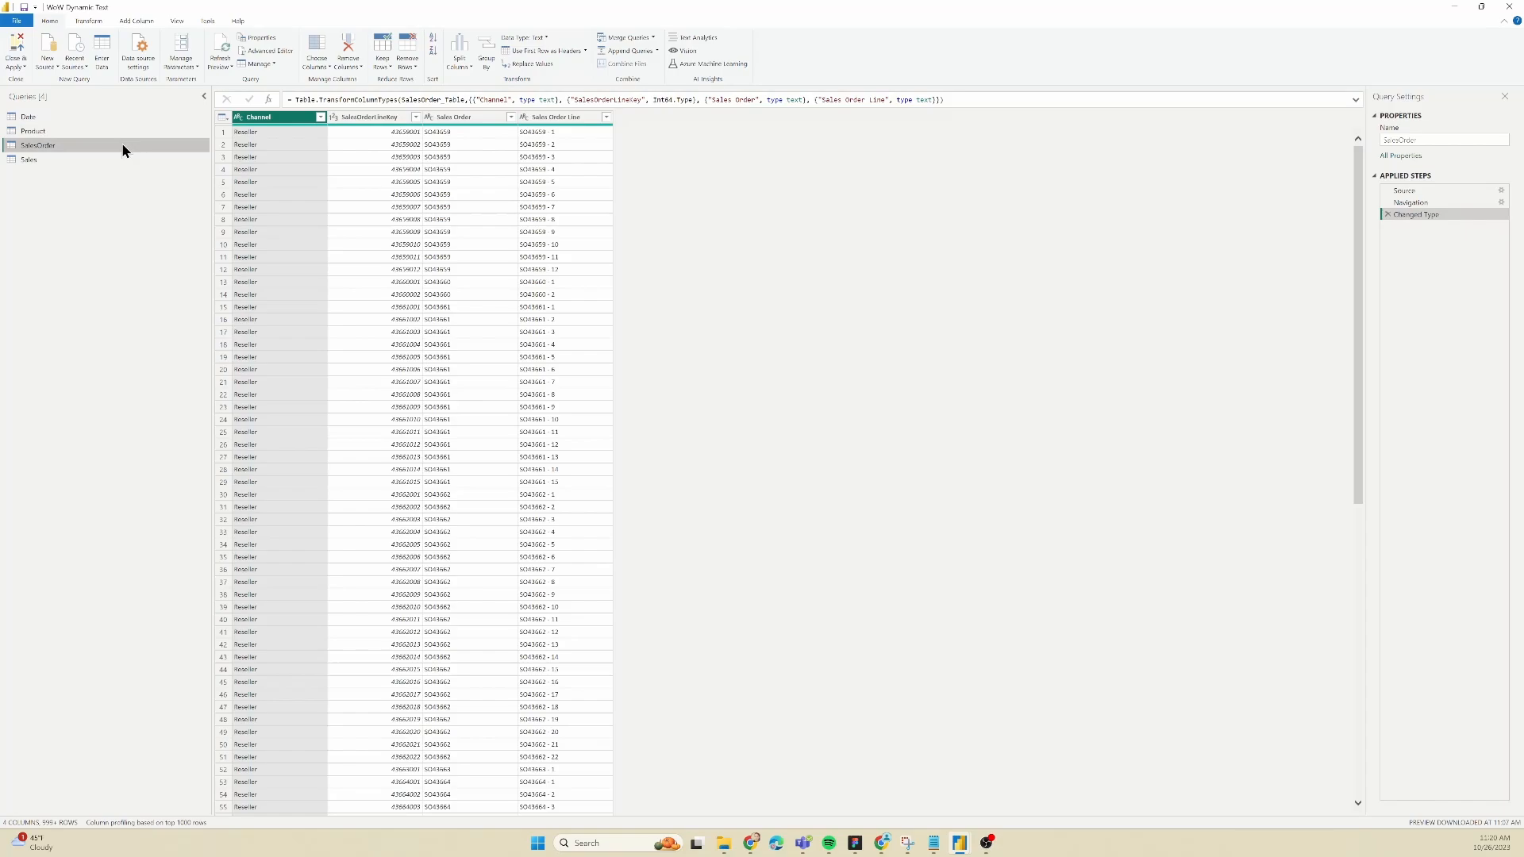
mouse_move(1435, 192)
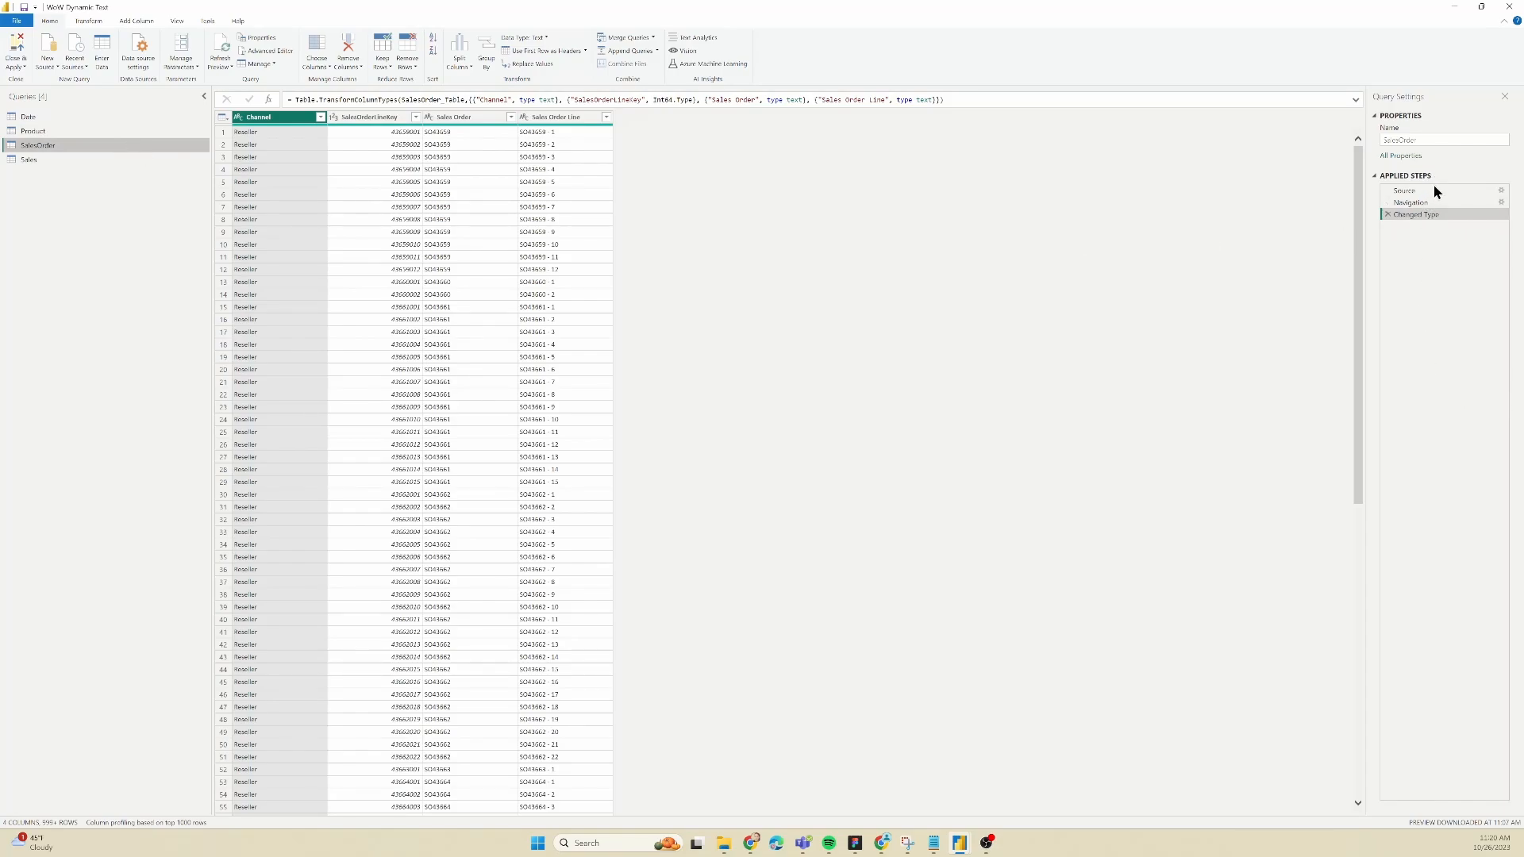
click(1404, 189)
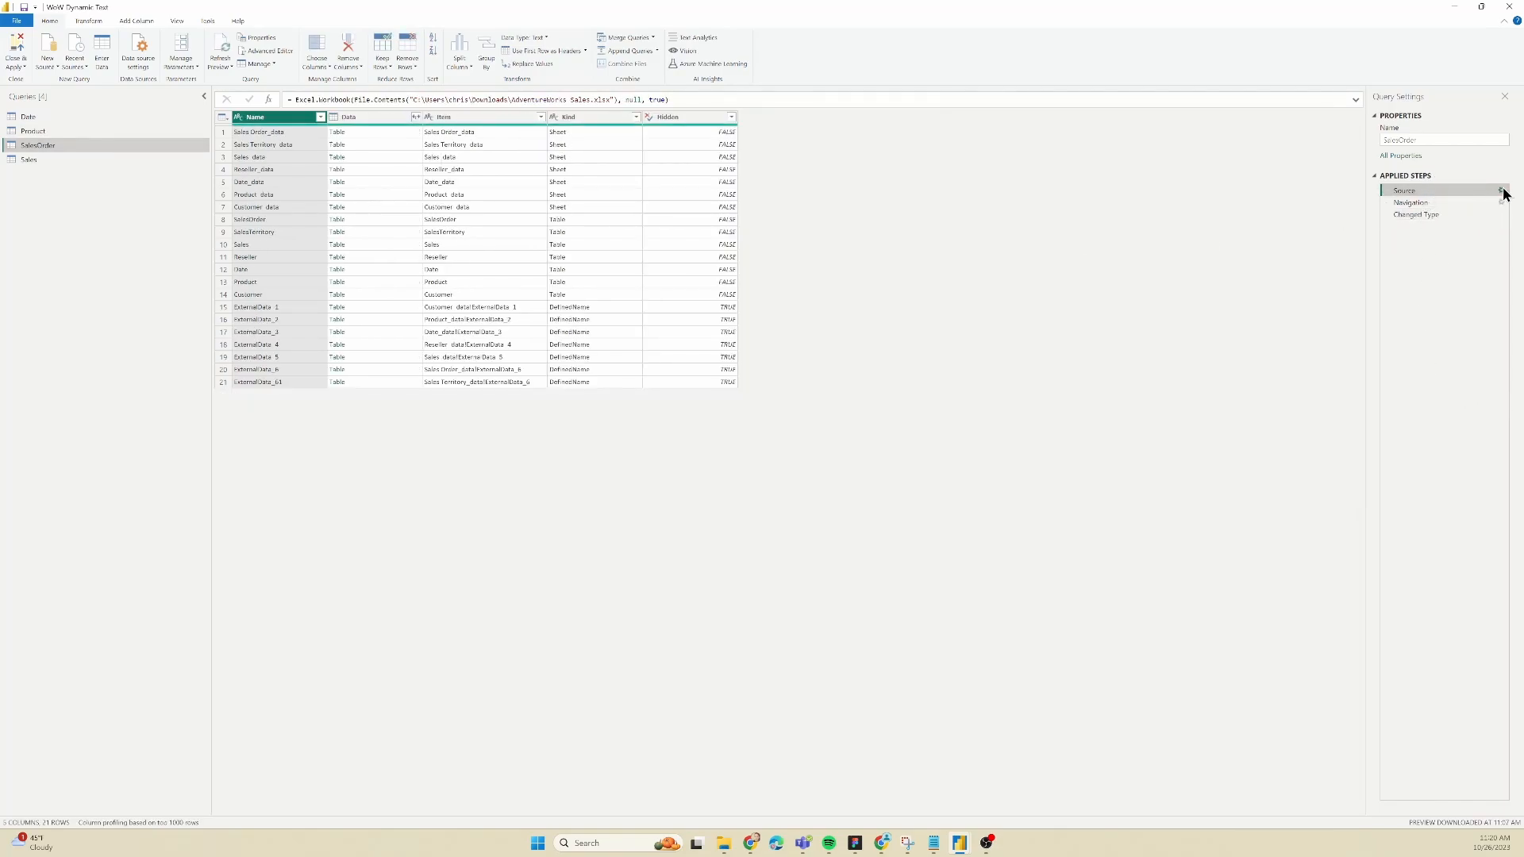
click(1500, 189)
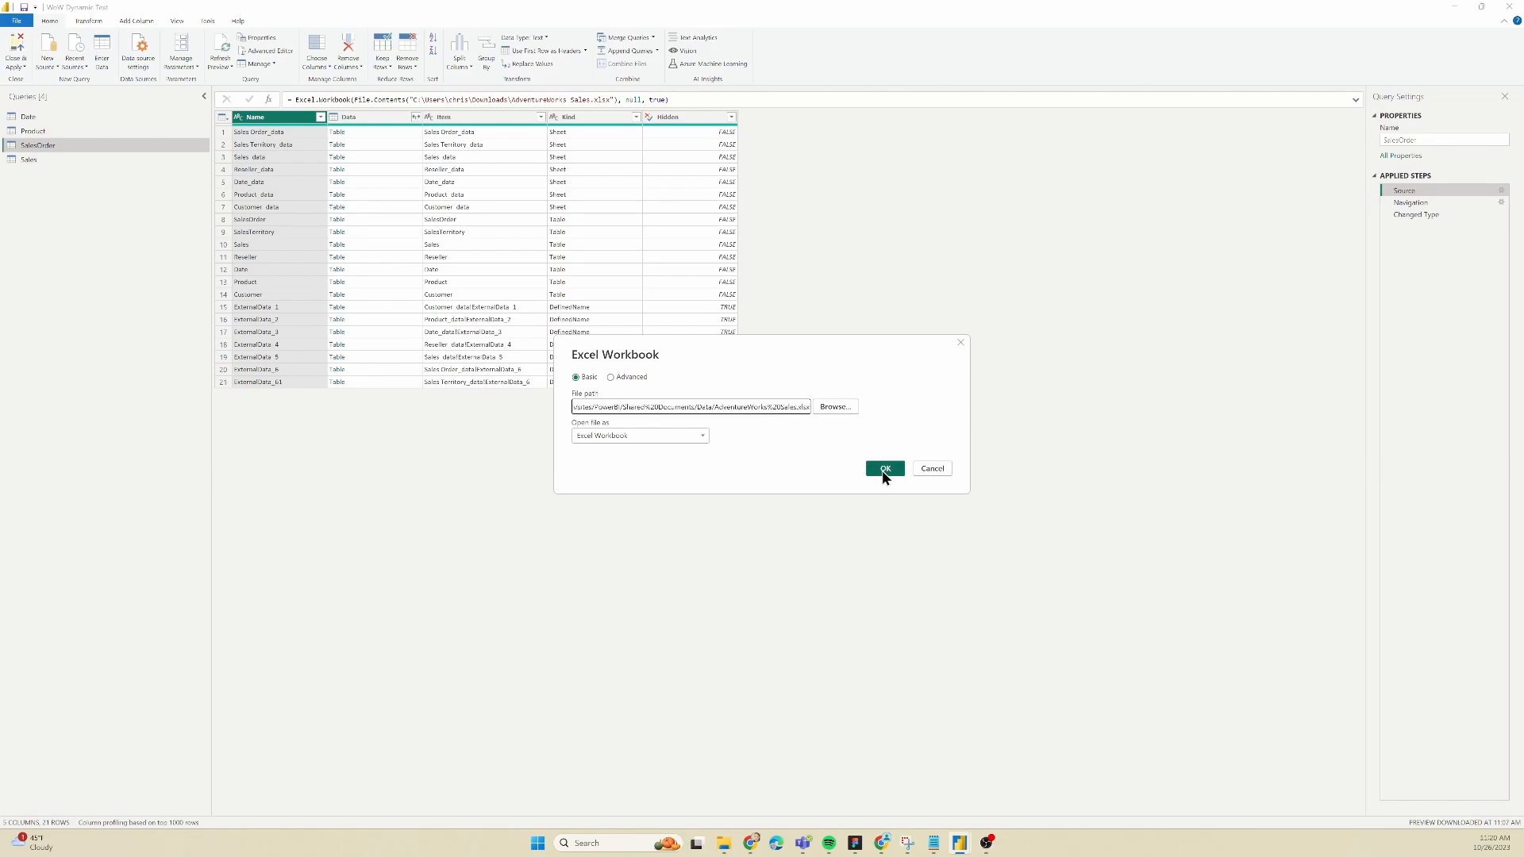
click(884, 466)
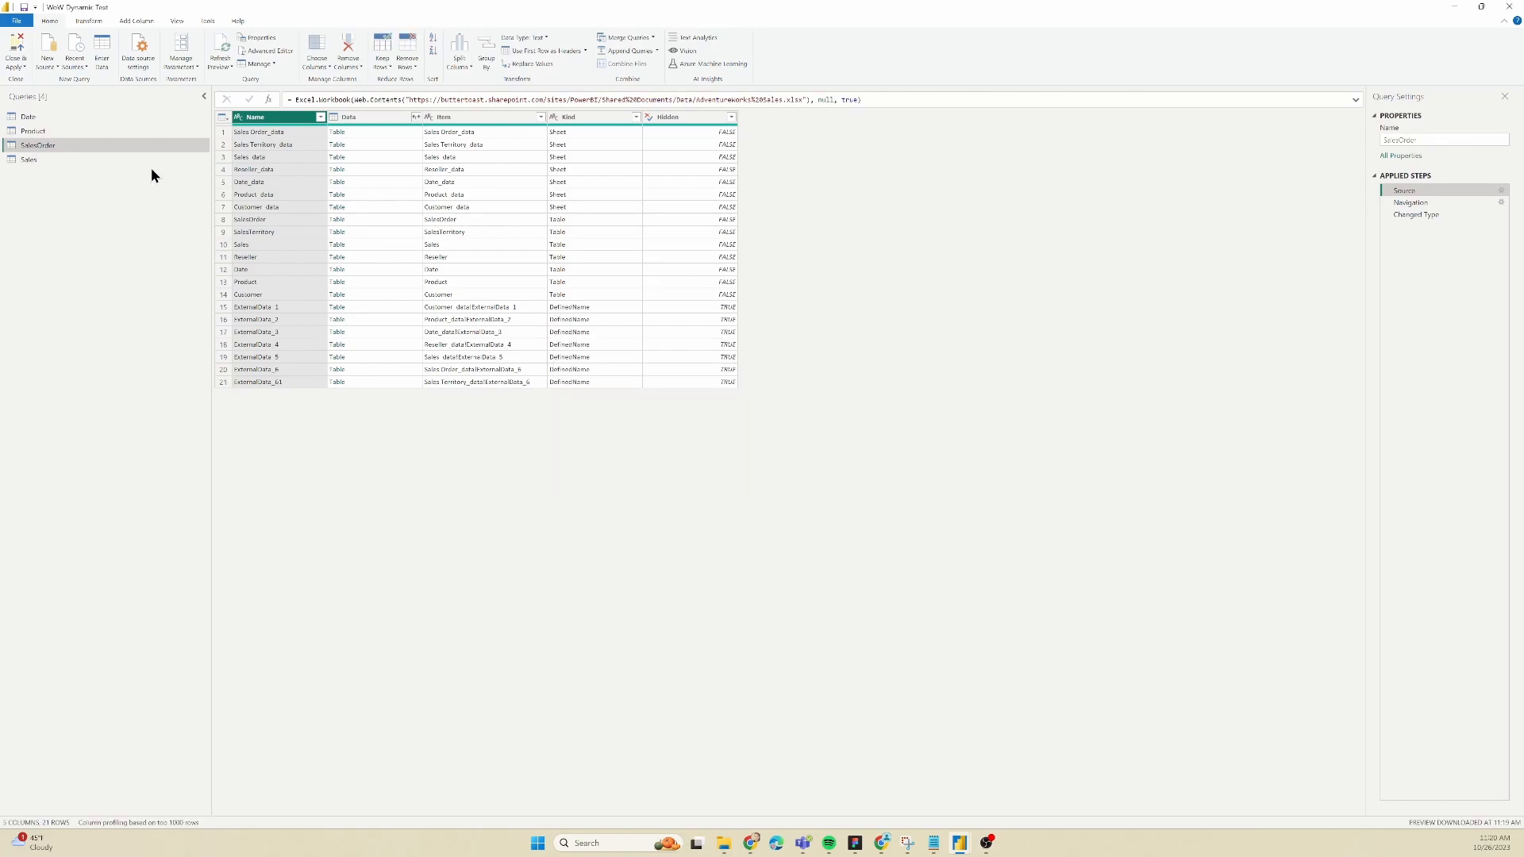
click(29, 159)
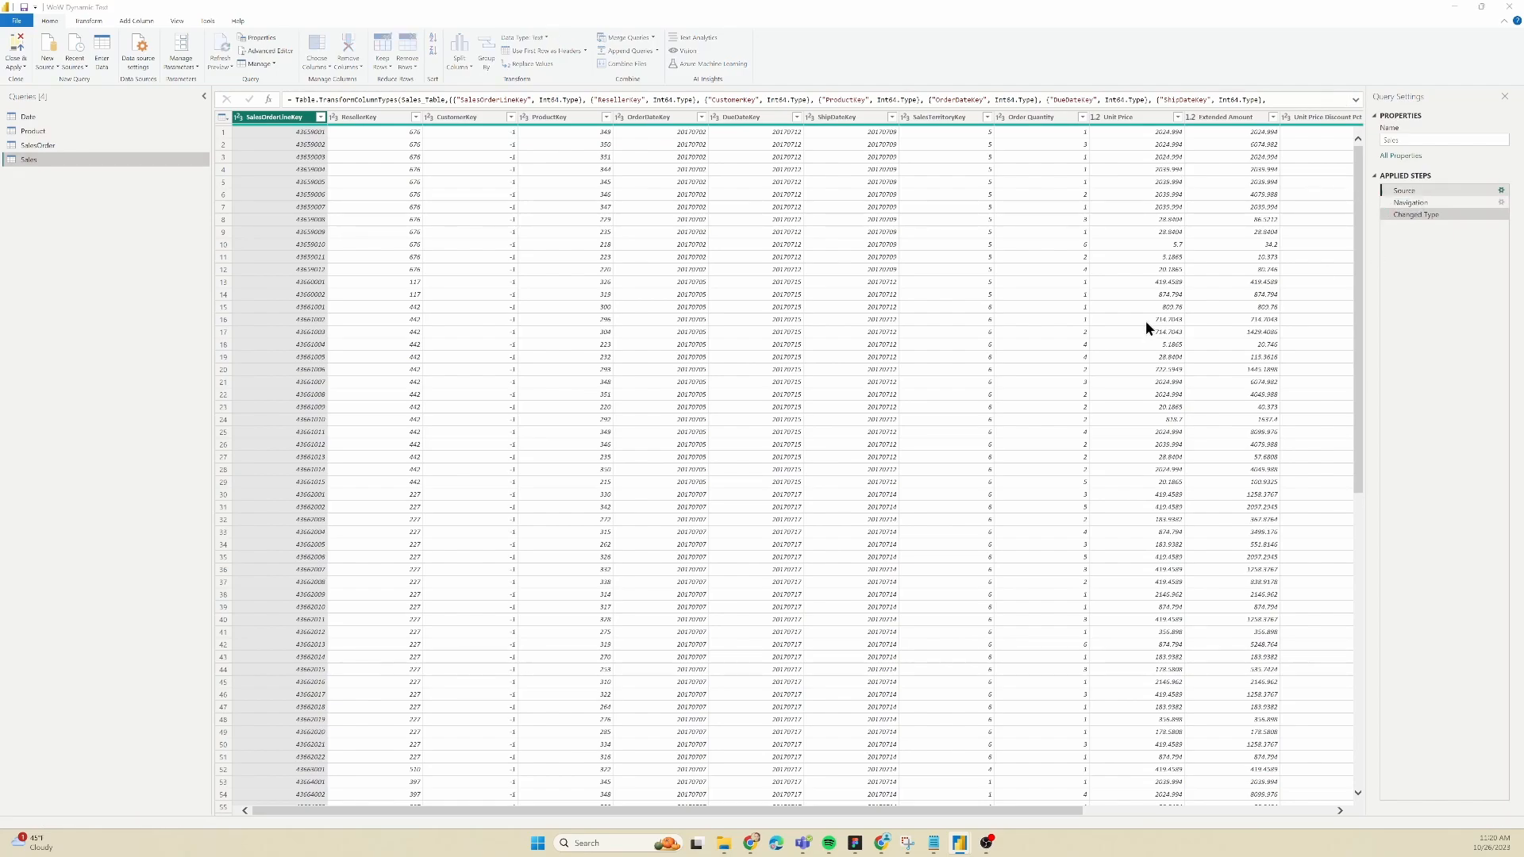
click(1403, 188)
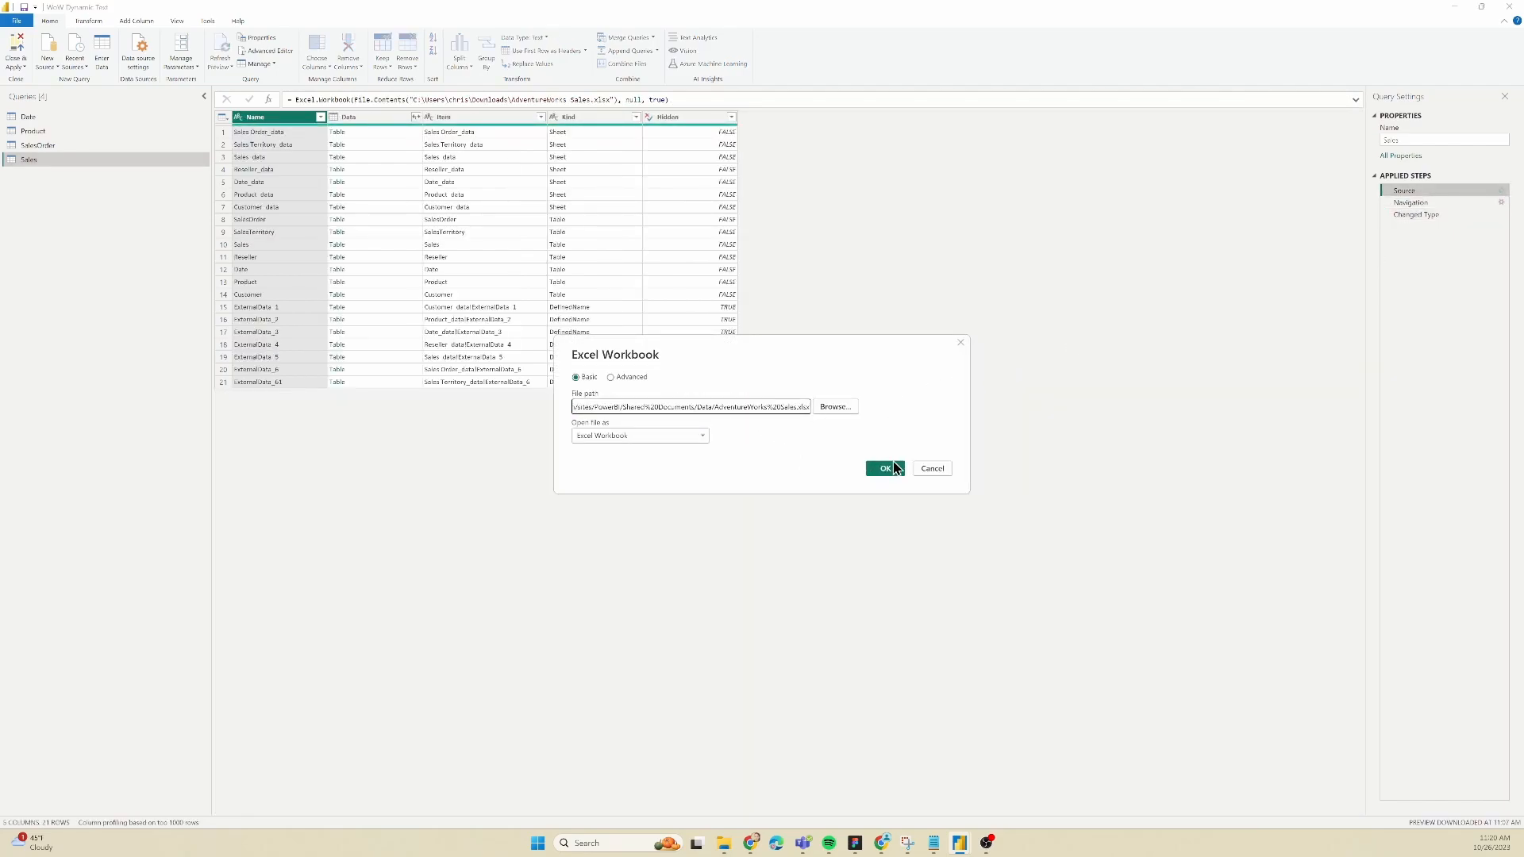
click(884, 466)
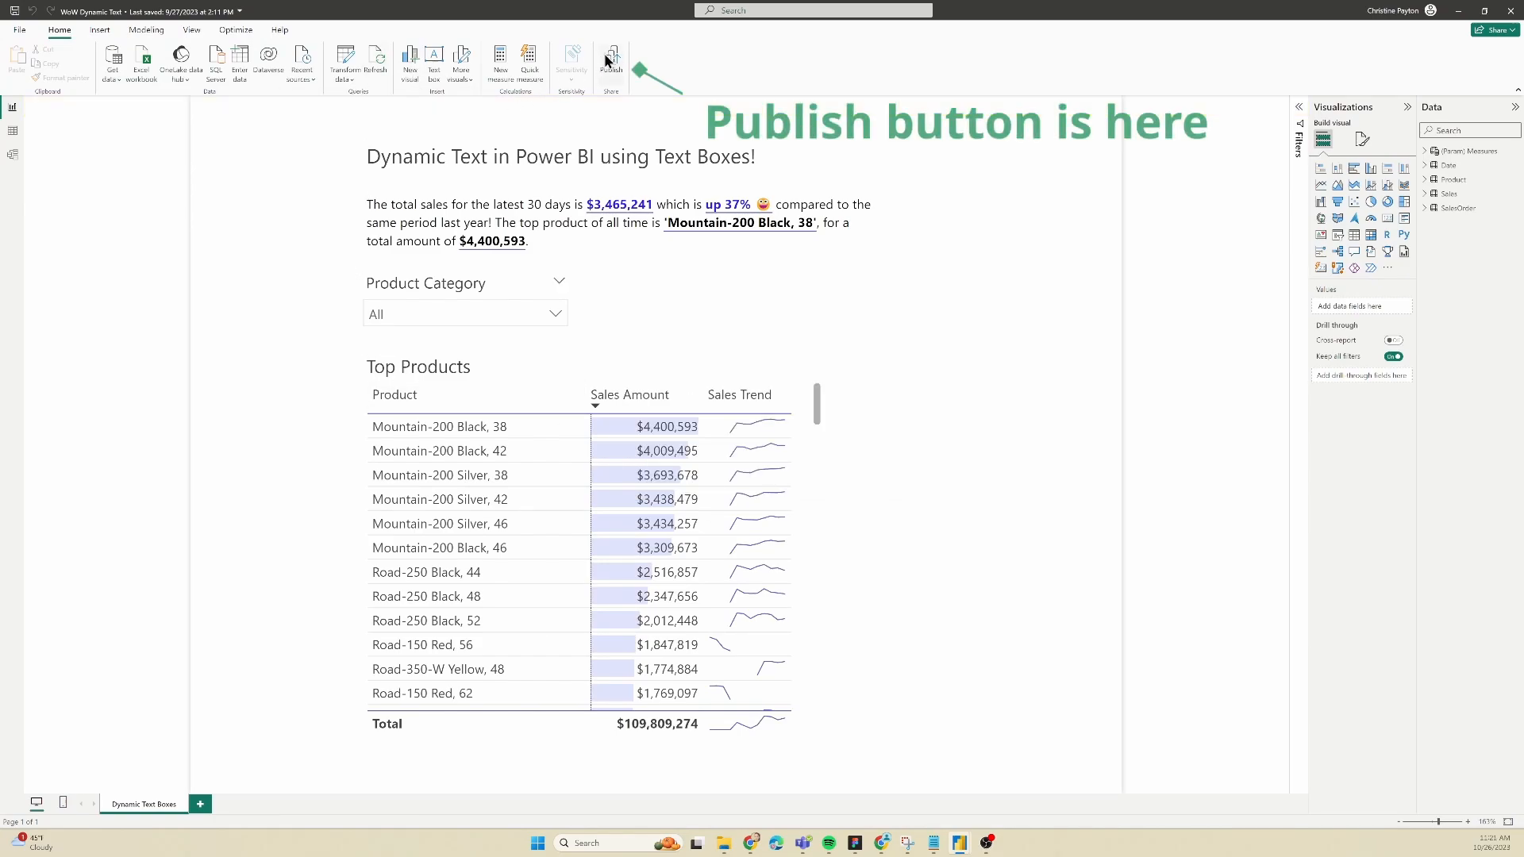
Save the report changes and begin publishing it to a Power BI workspace
click(609, 62)
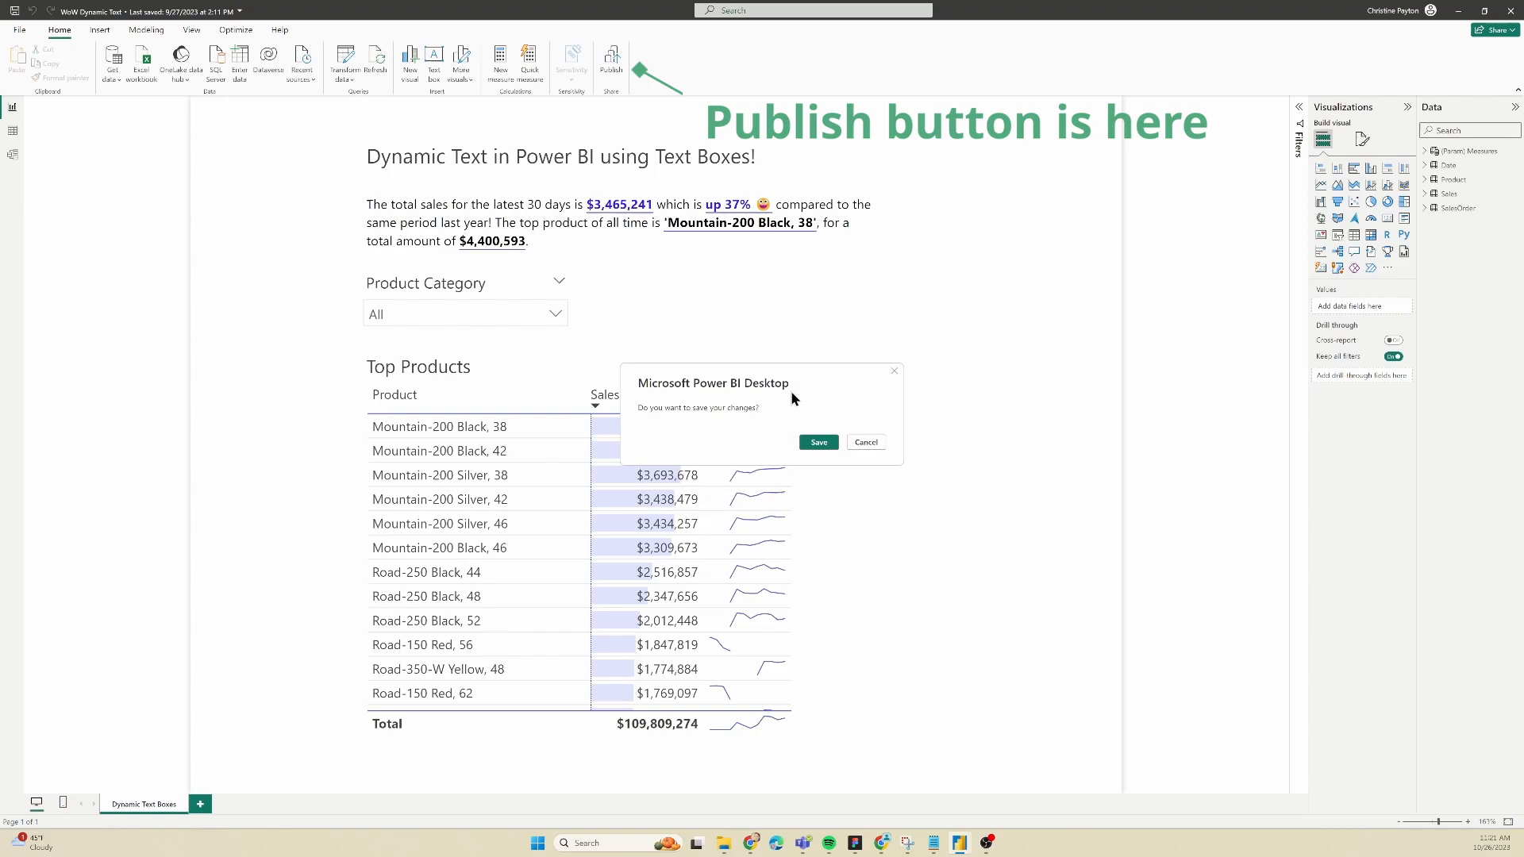
click(817, 443)
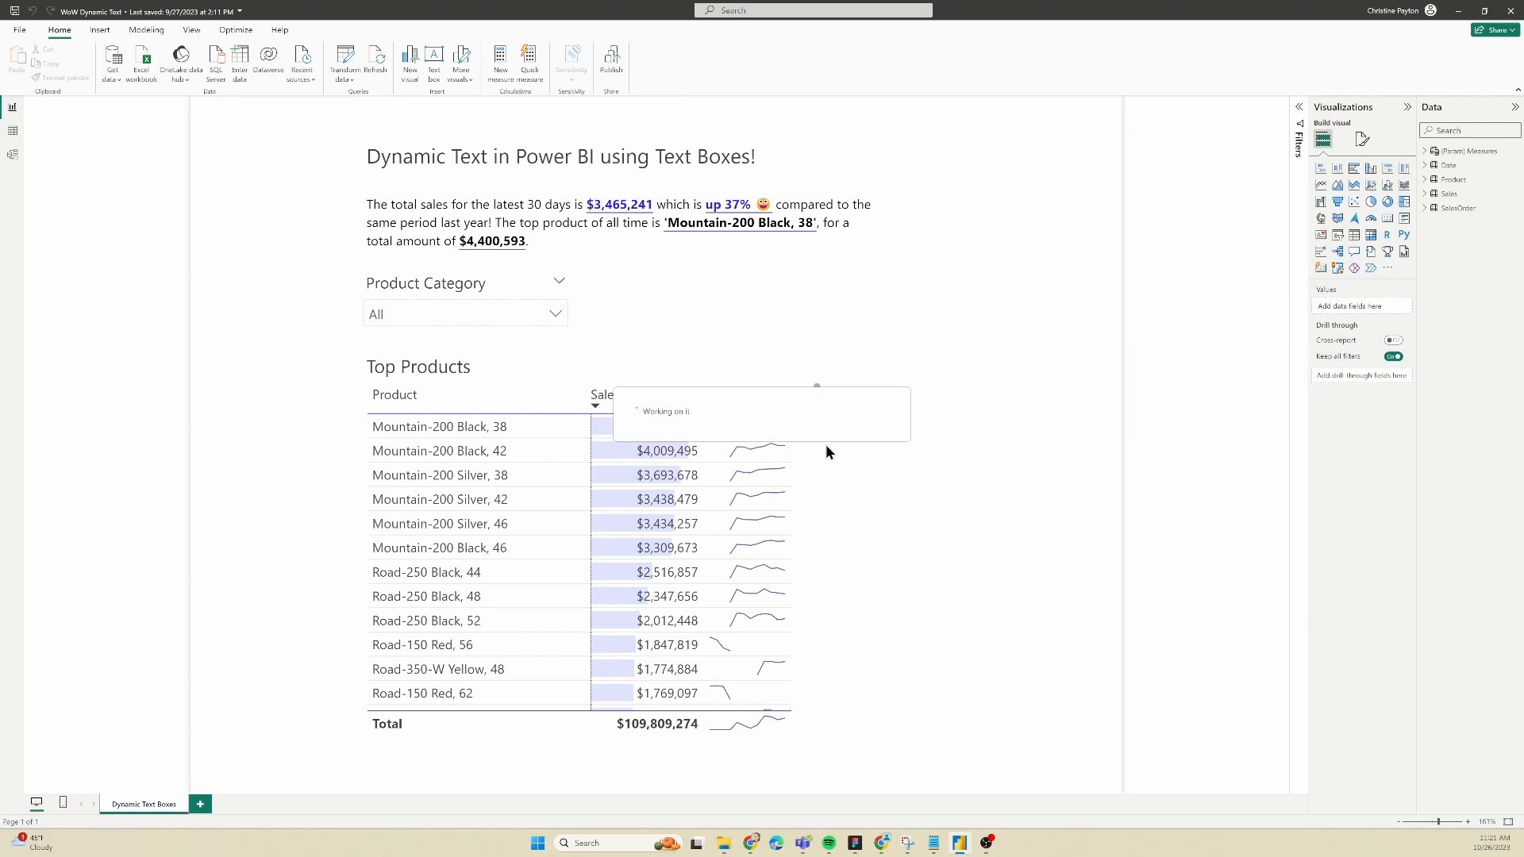
click(611, 59)
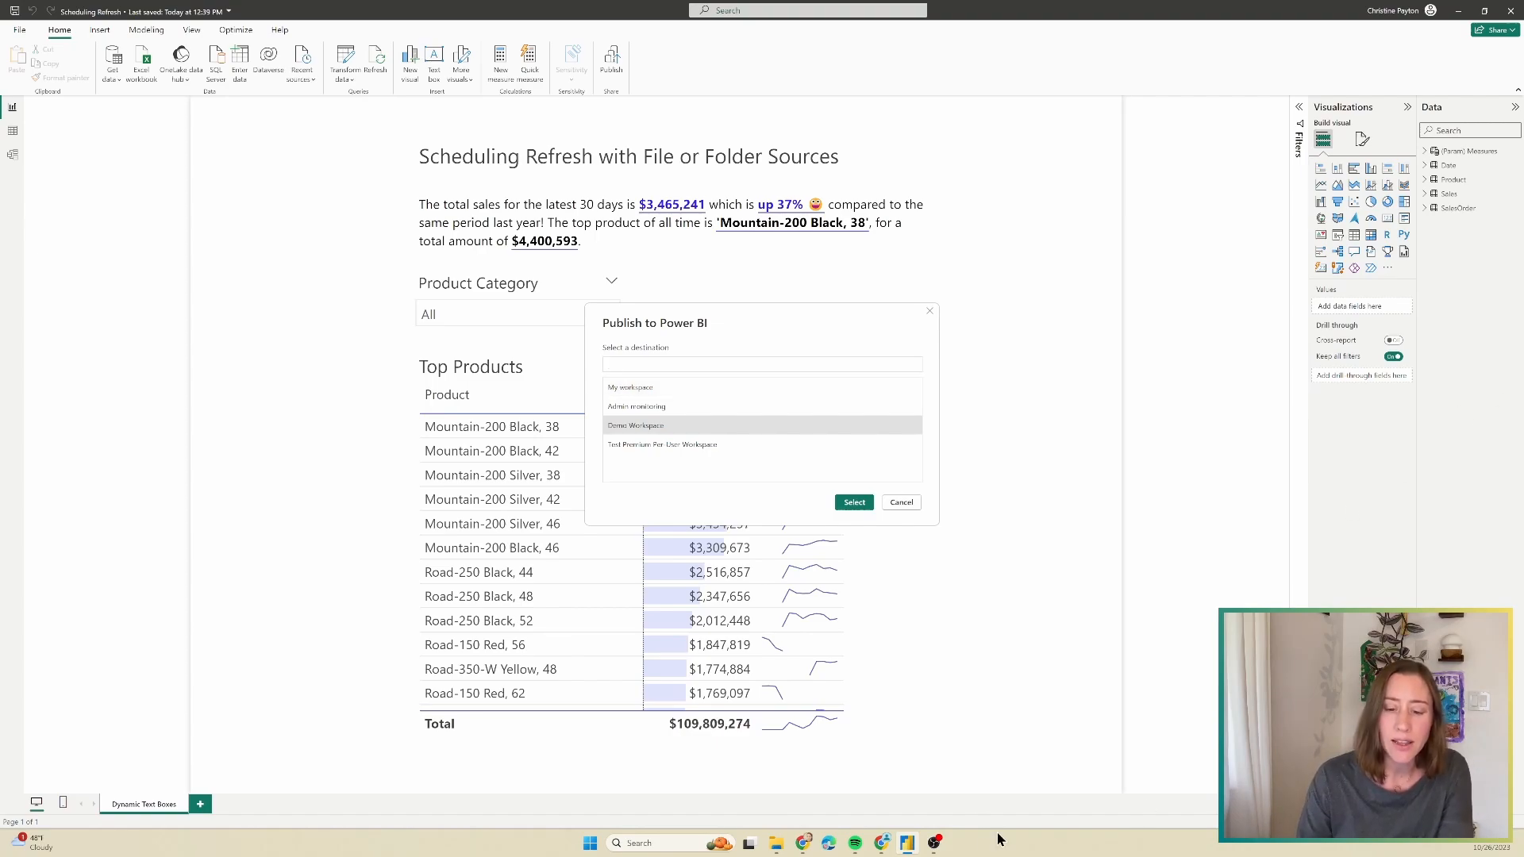
mouse_move(911, 818)
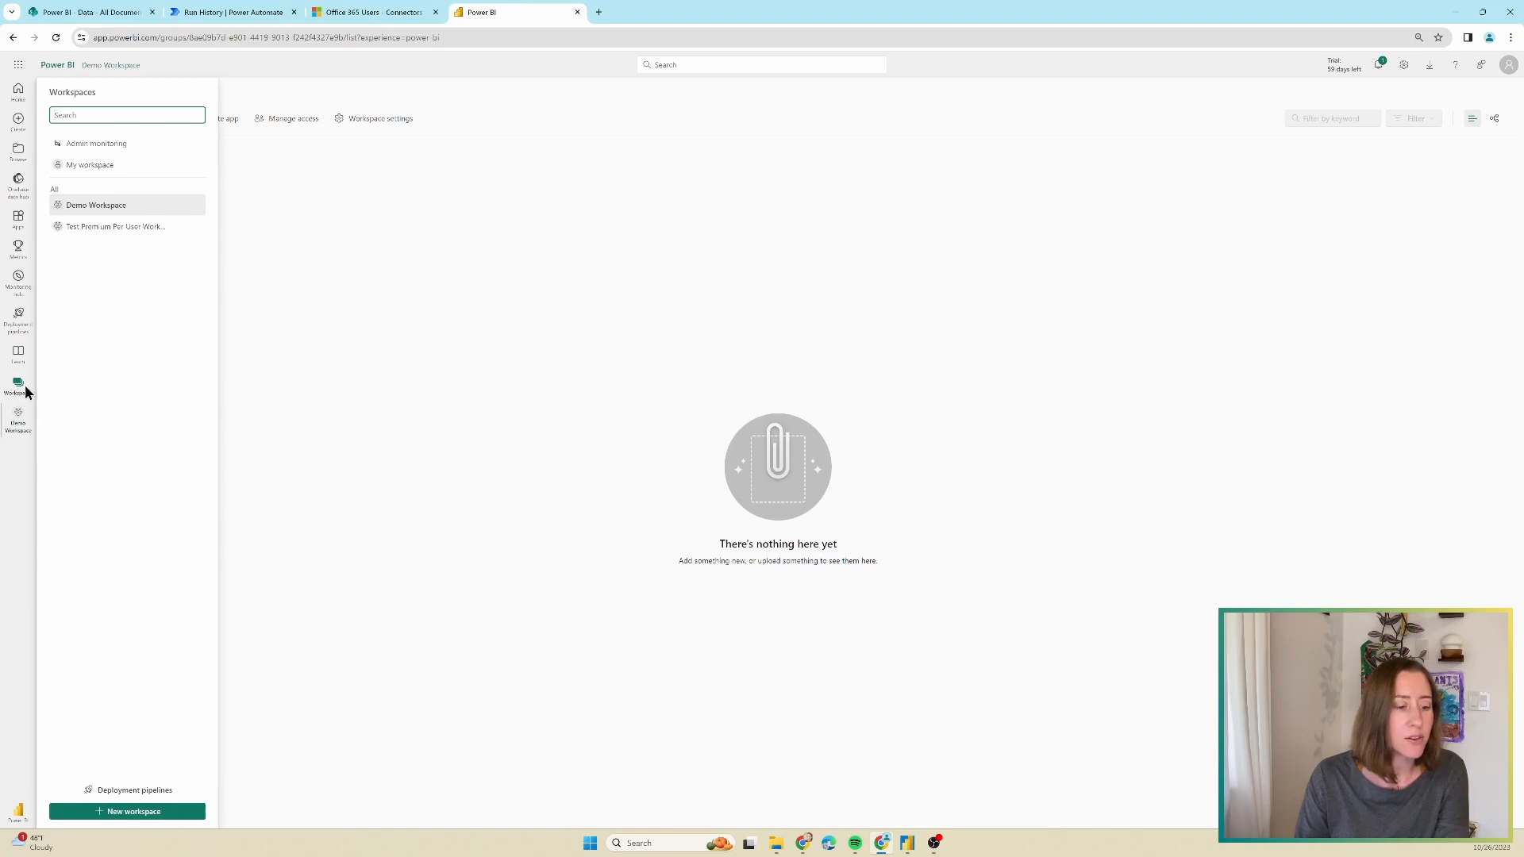
Create a workspace named 'Example Workspace' and review its access roles without adding anyone
click(133, 811)
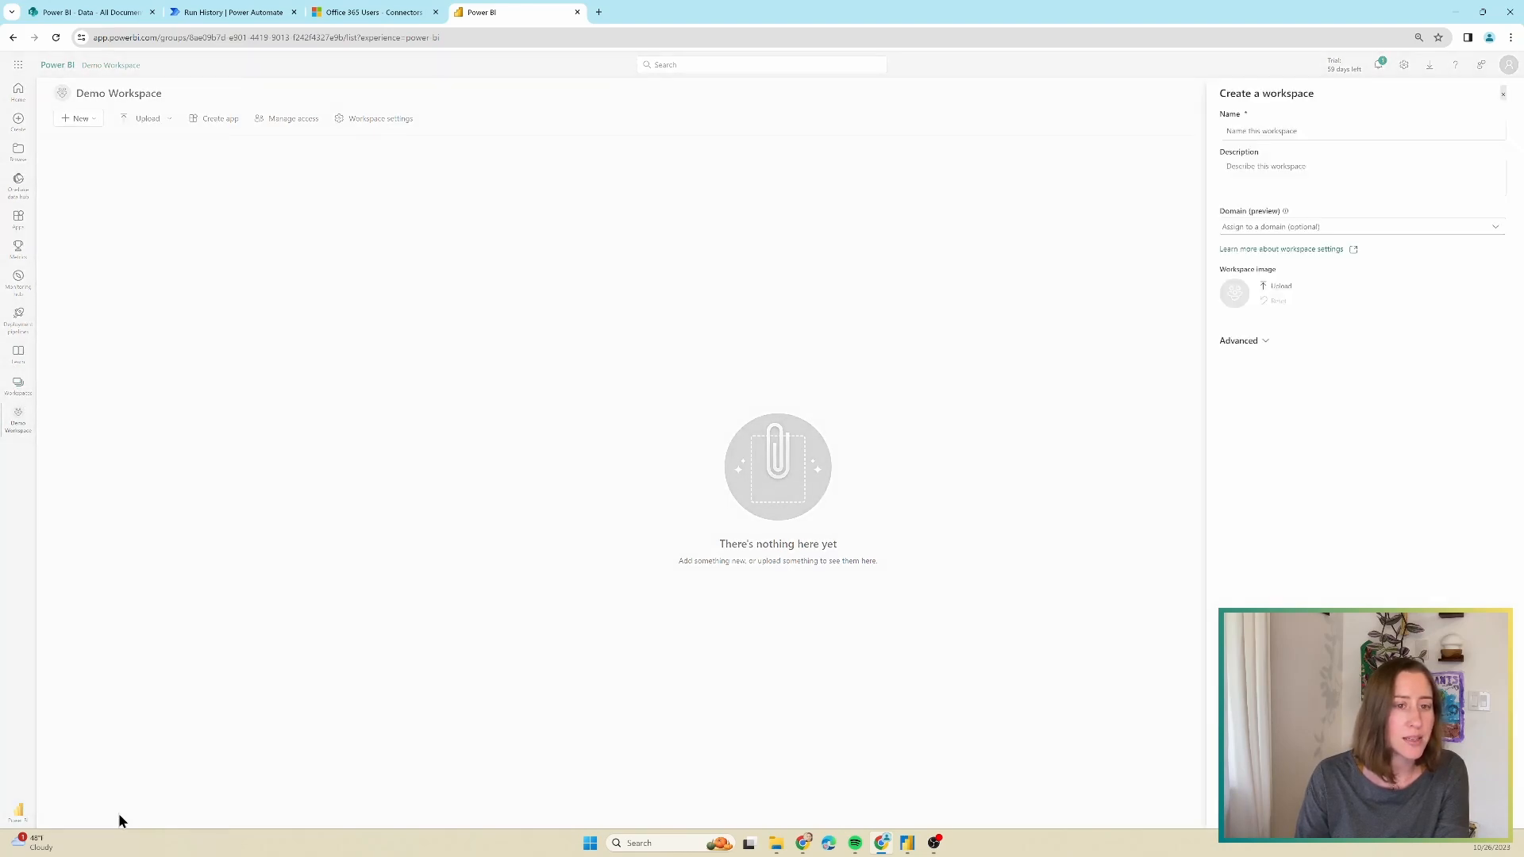
text(Example Workspace)
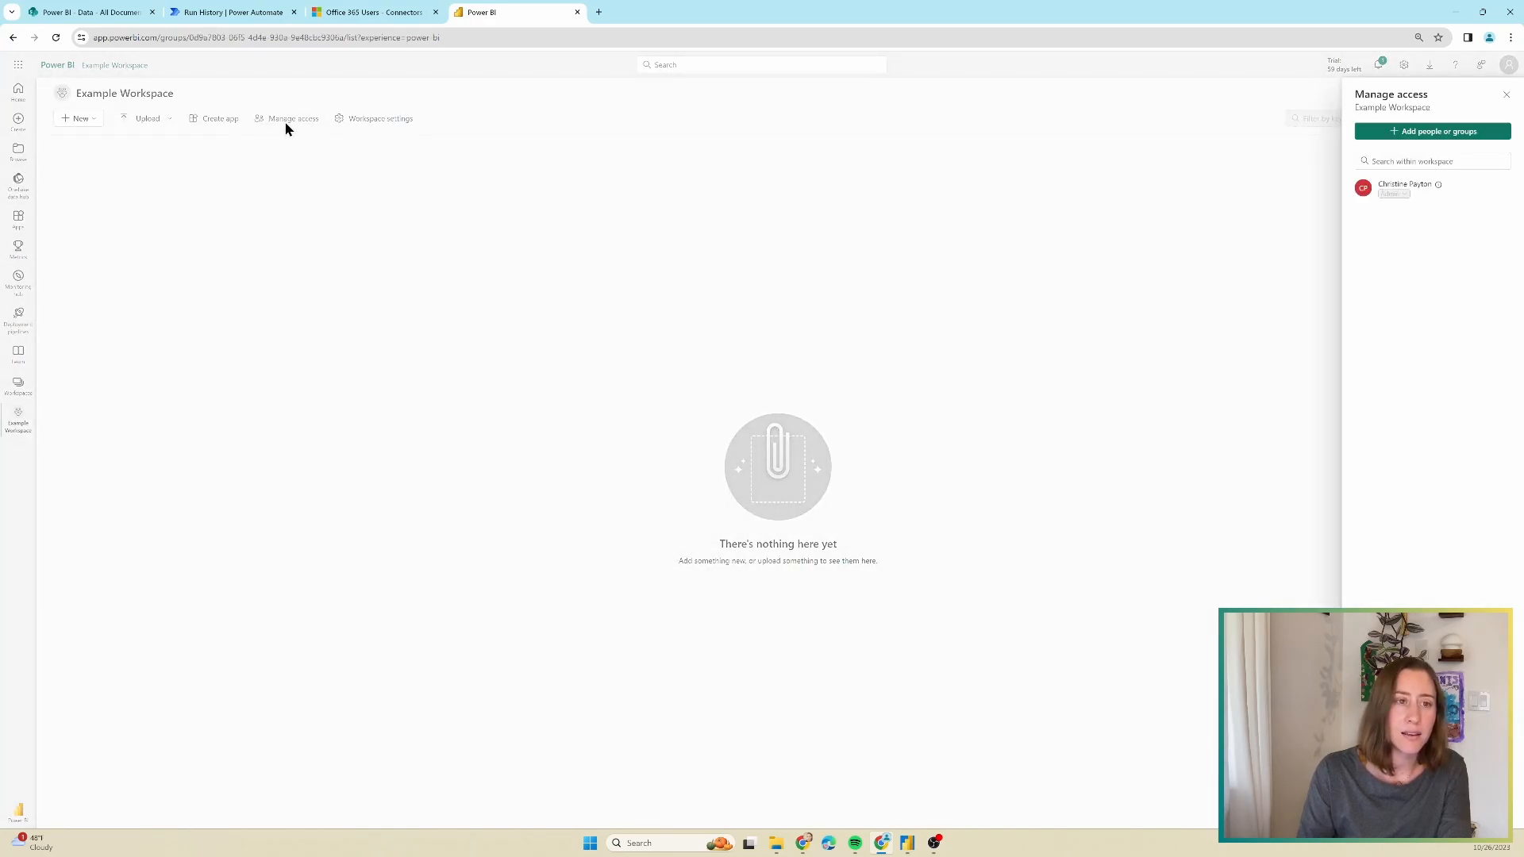
mouse_move(1327, 142)
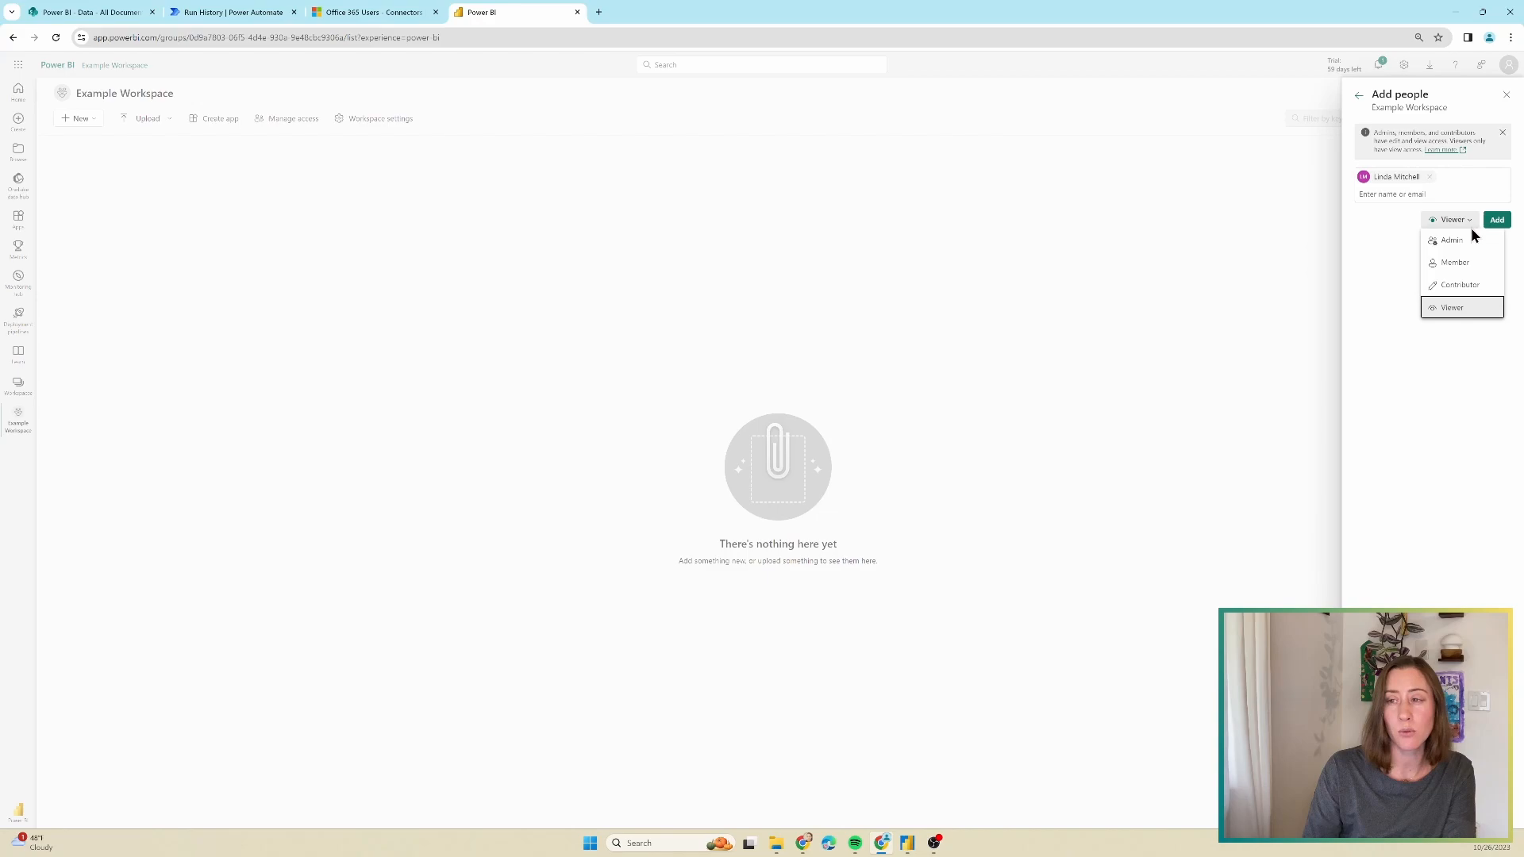
mouse_move(1473, 228)
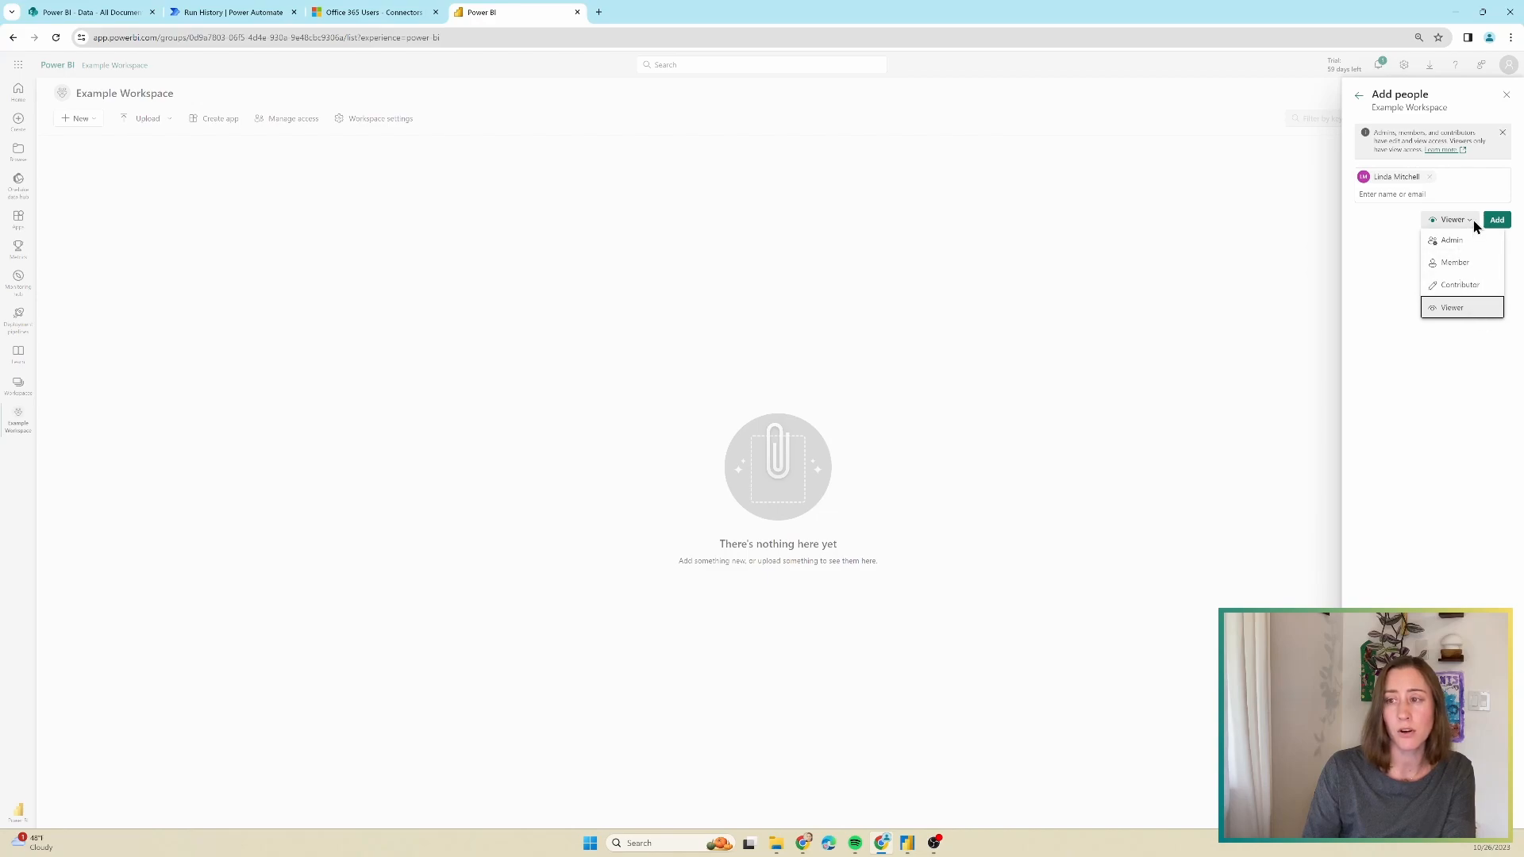
click(1450, 306)
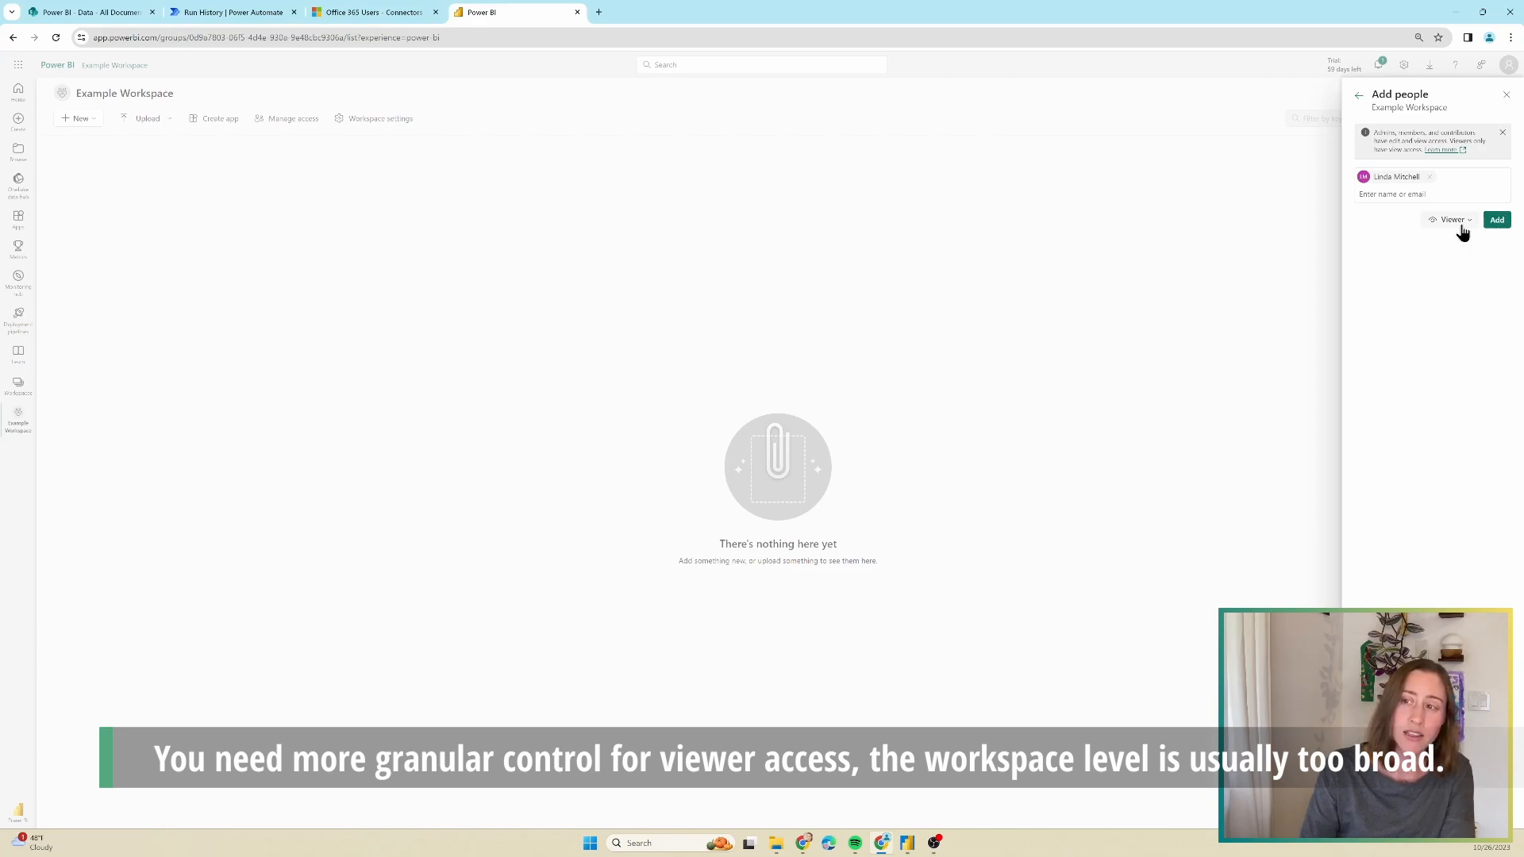
mouse_move(1478, 114)
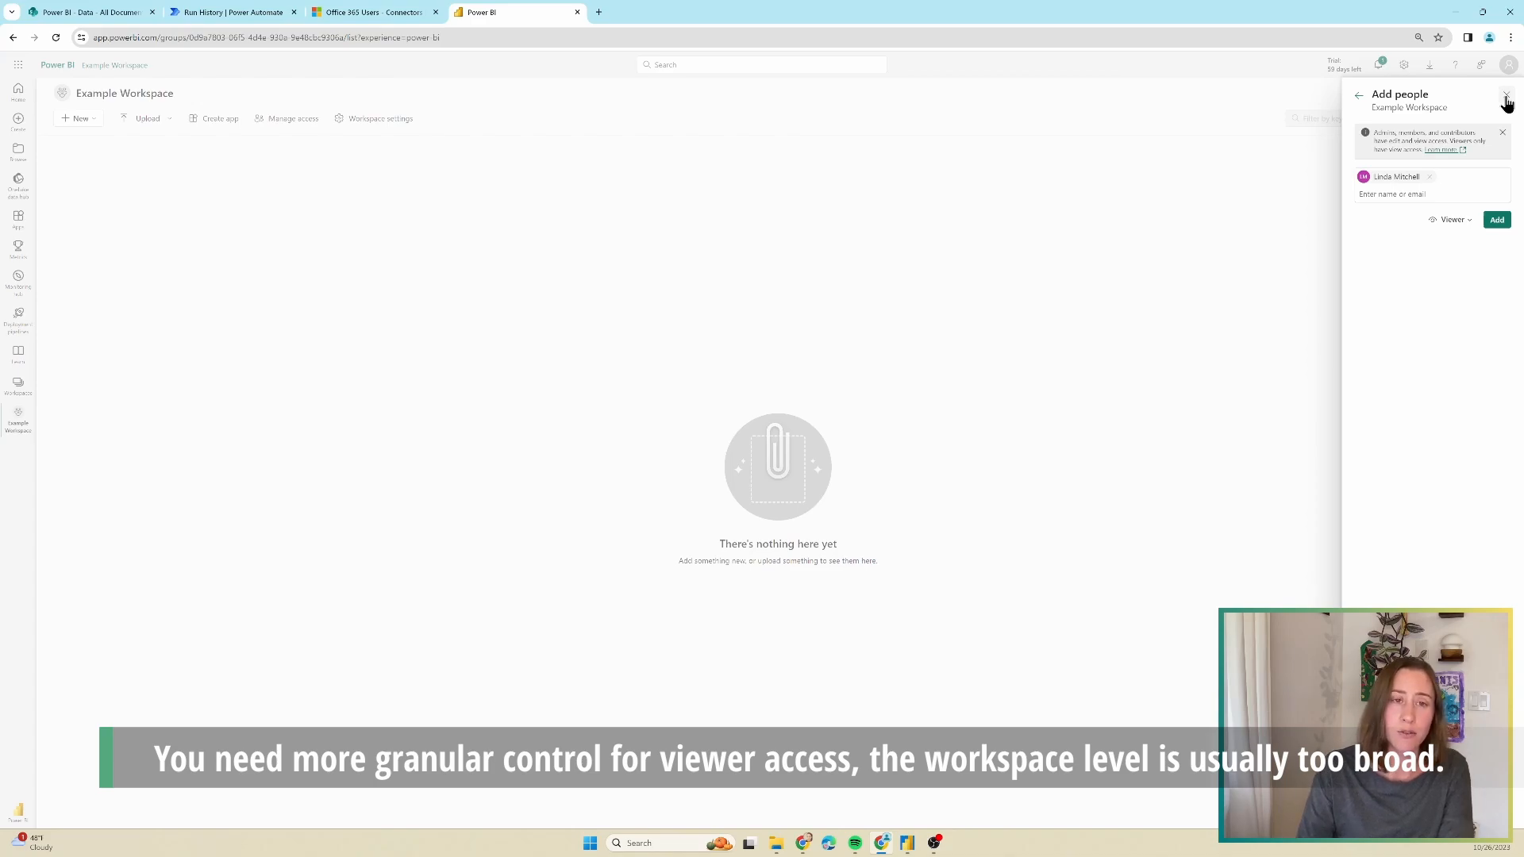
click(1508, 102)
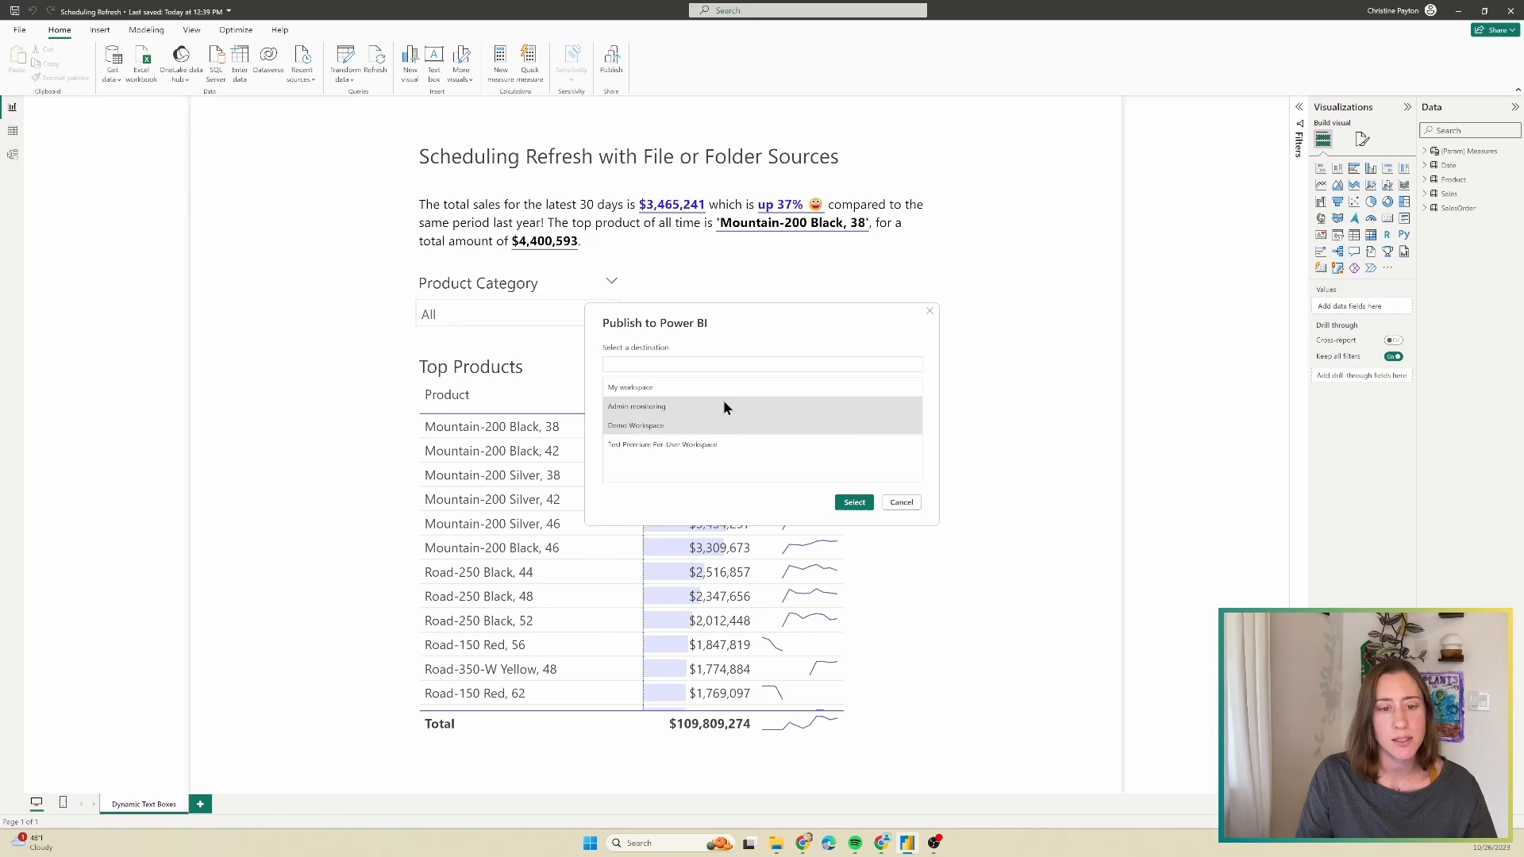
Publish the Scheduling Refresh report to Demo Workspace and view it online in Power BI
click(900, 503)
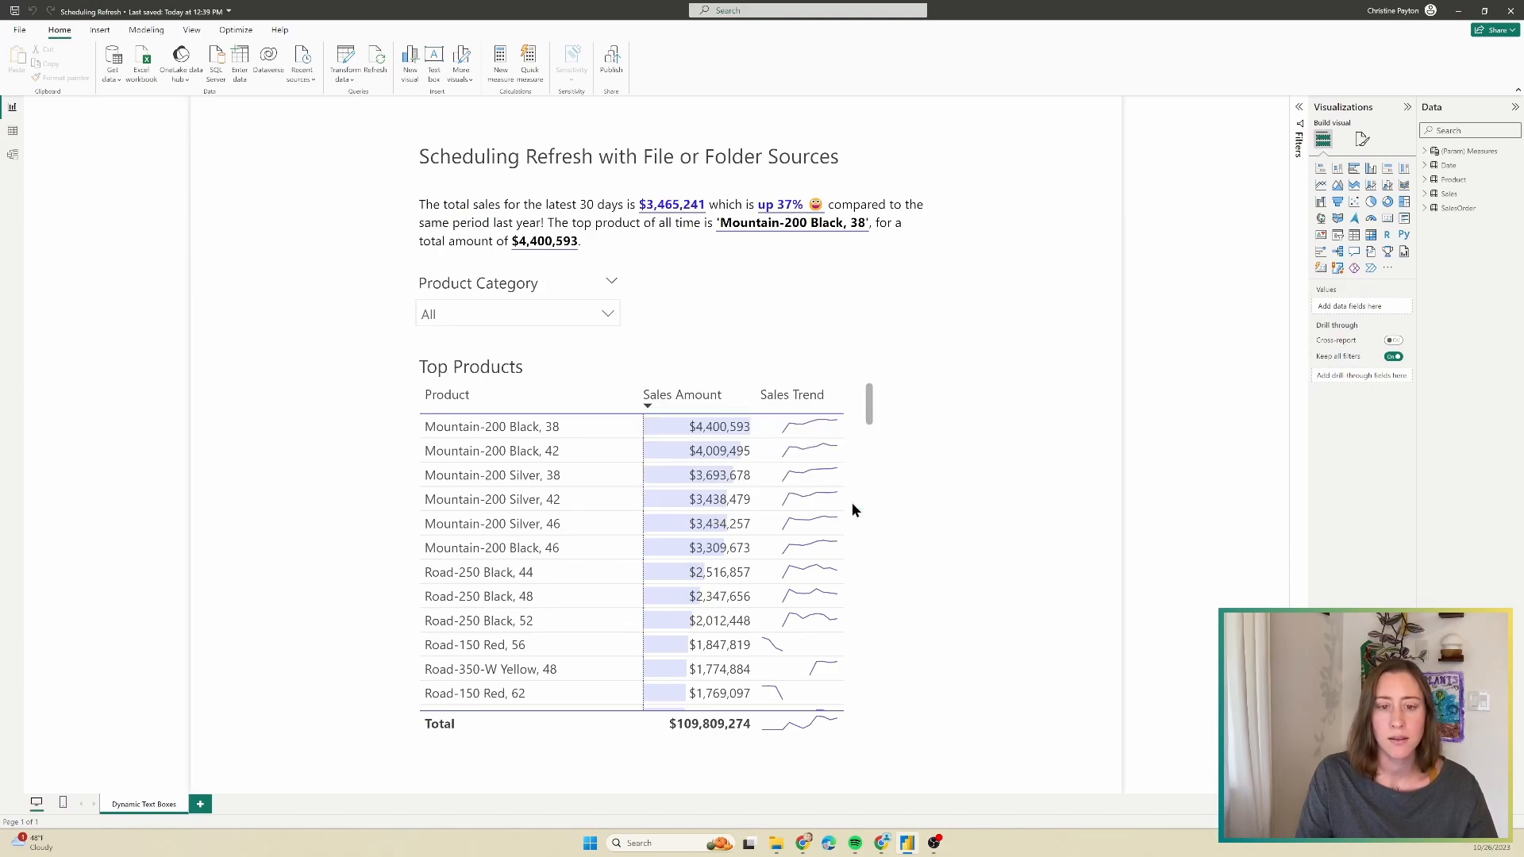
click(609, 59)
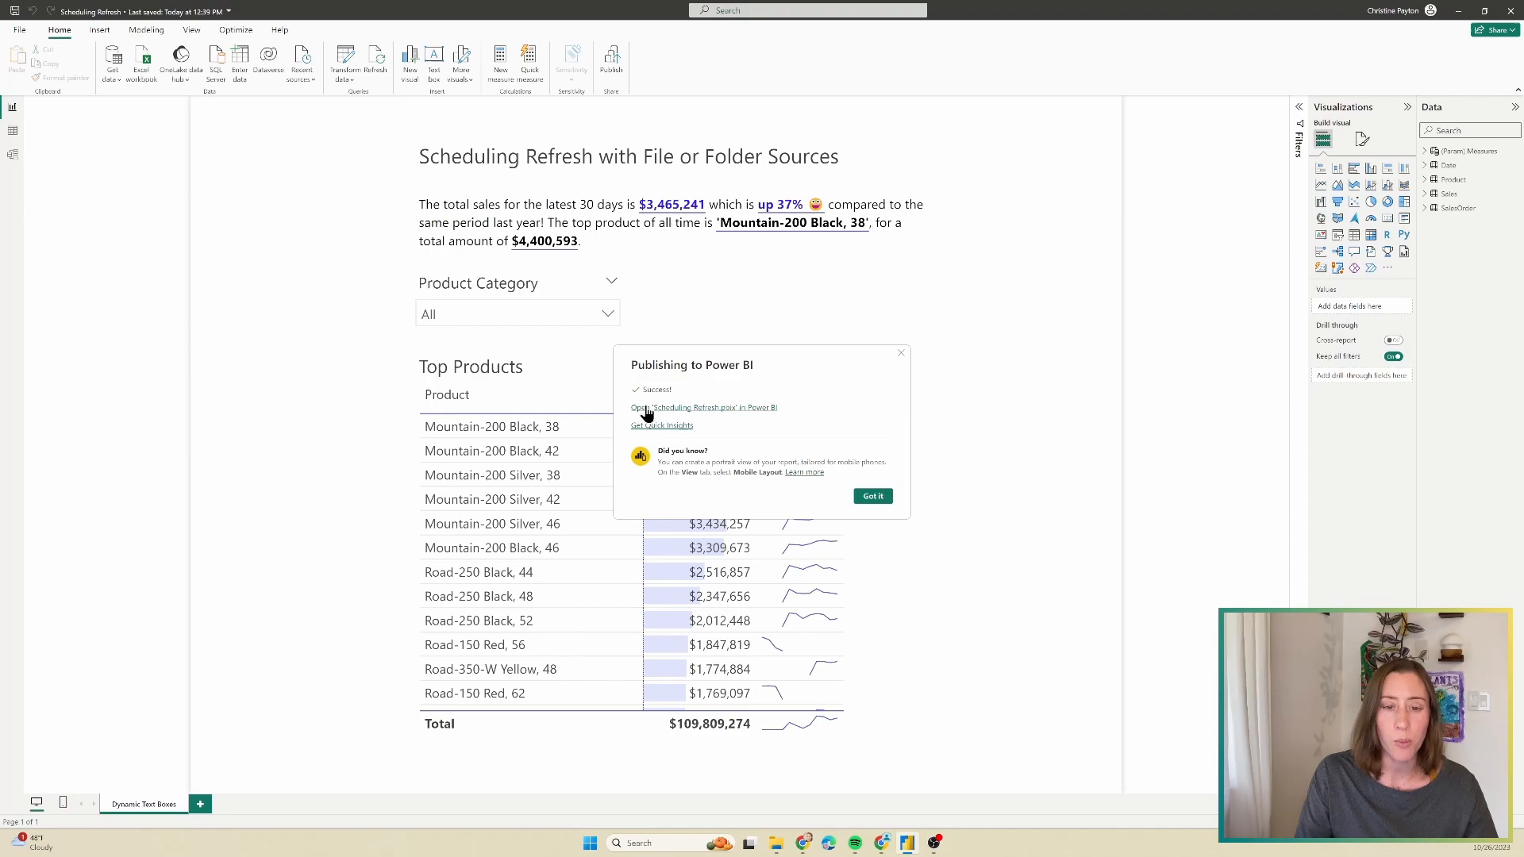
click(703, 408)
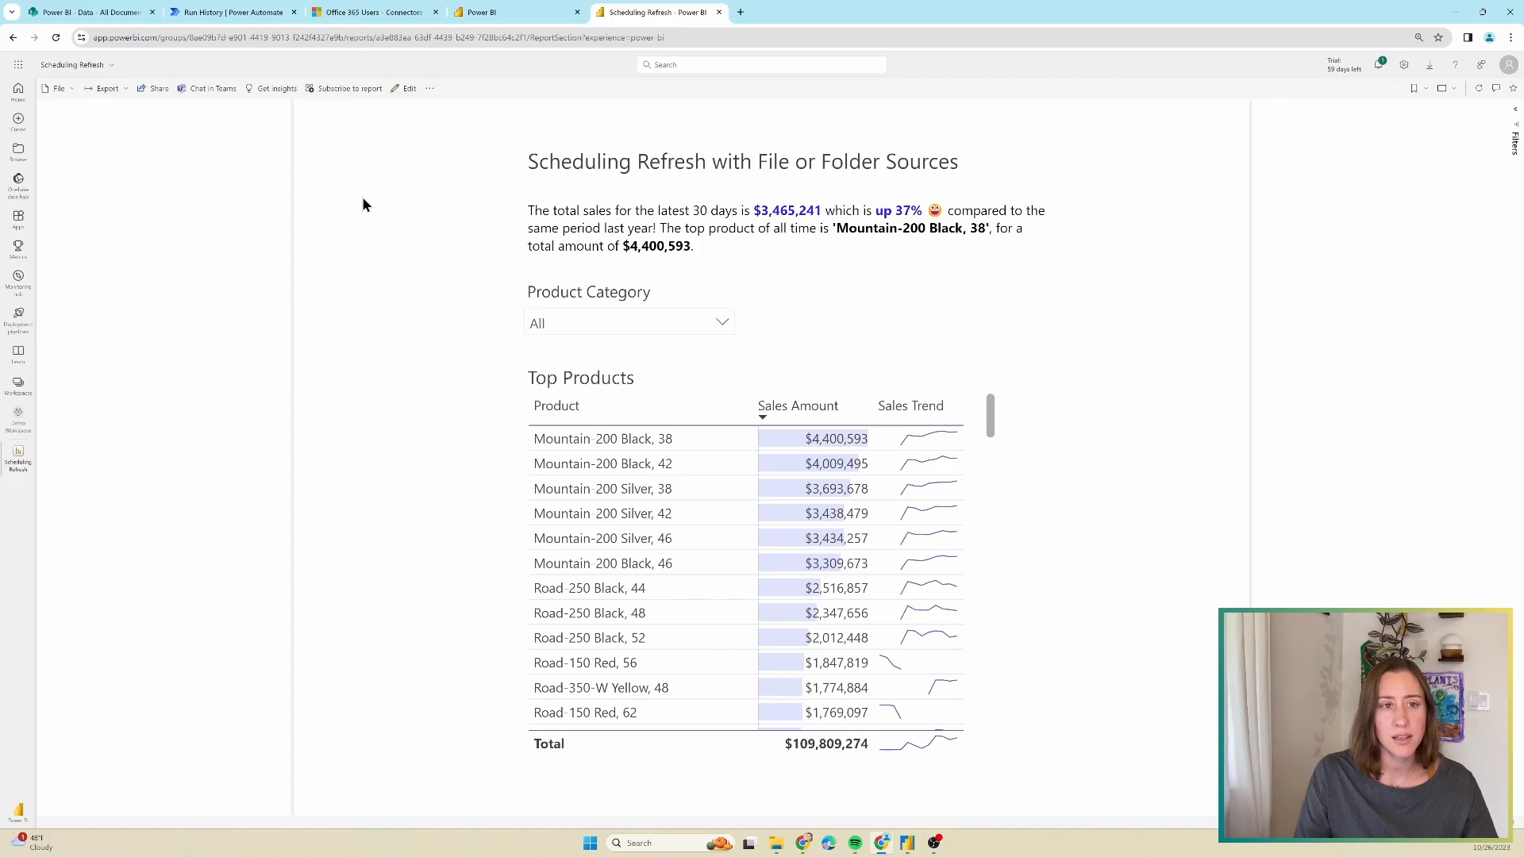
mouse_move(443, 100)
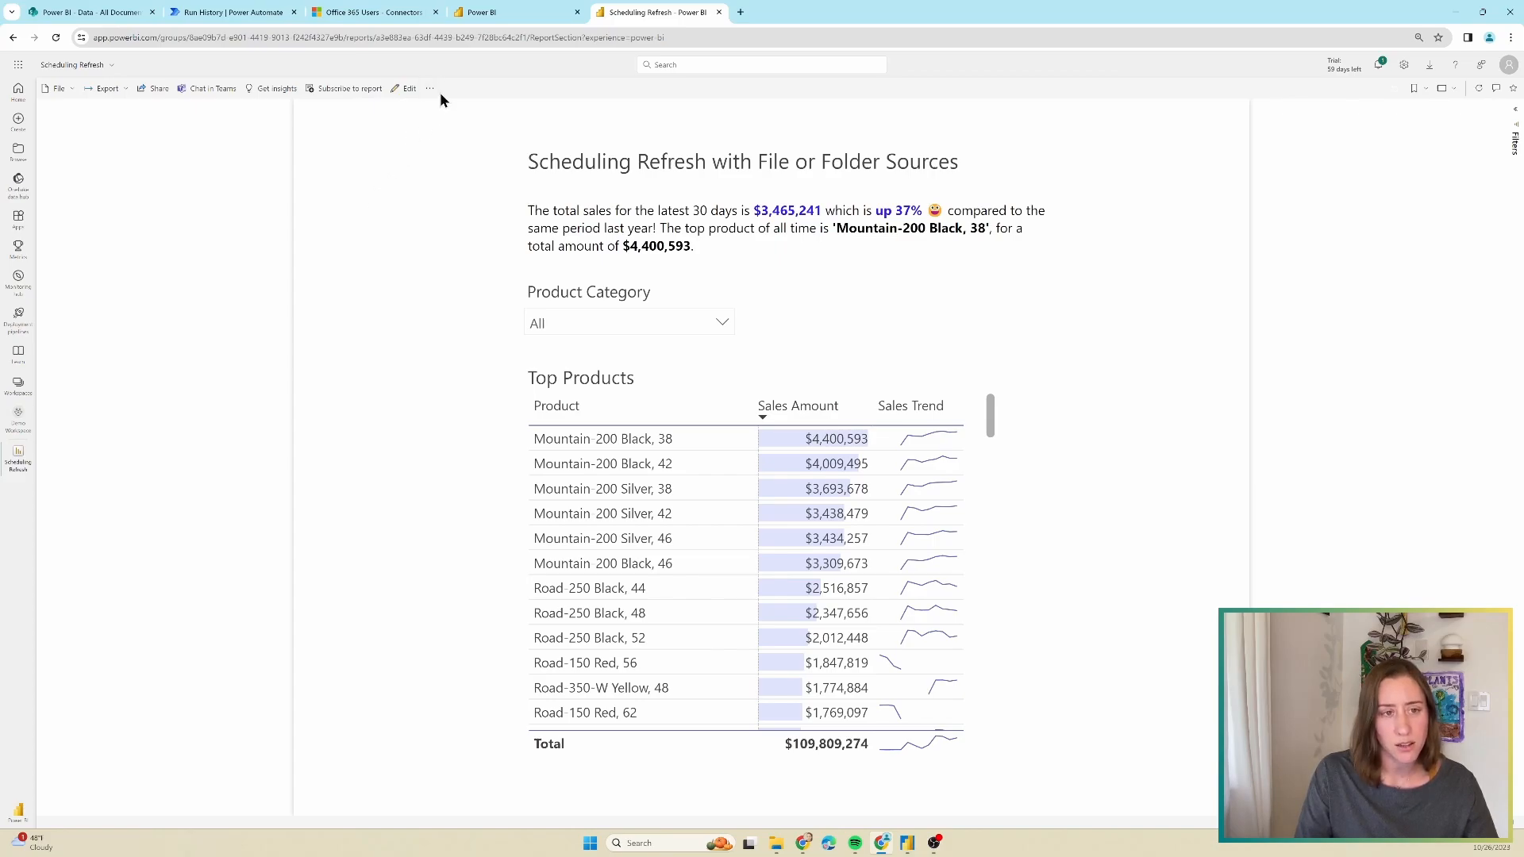
From the published report, reach the Scheduling Refresh dataset's scheduled refresh settings page
click(428, 89)
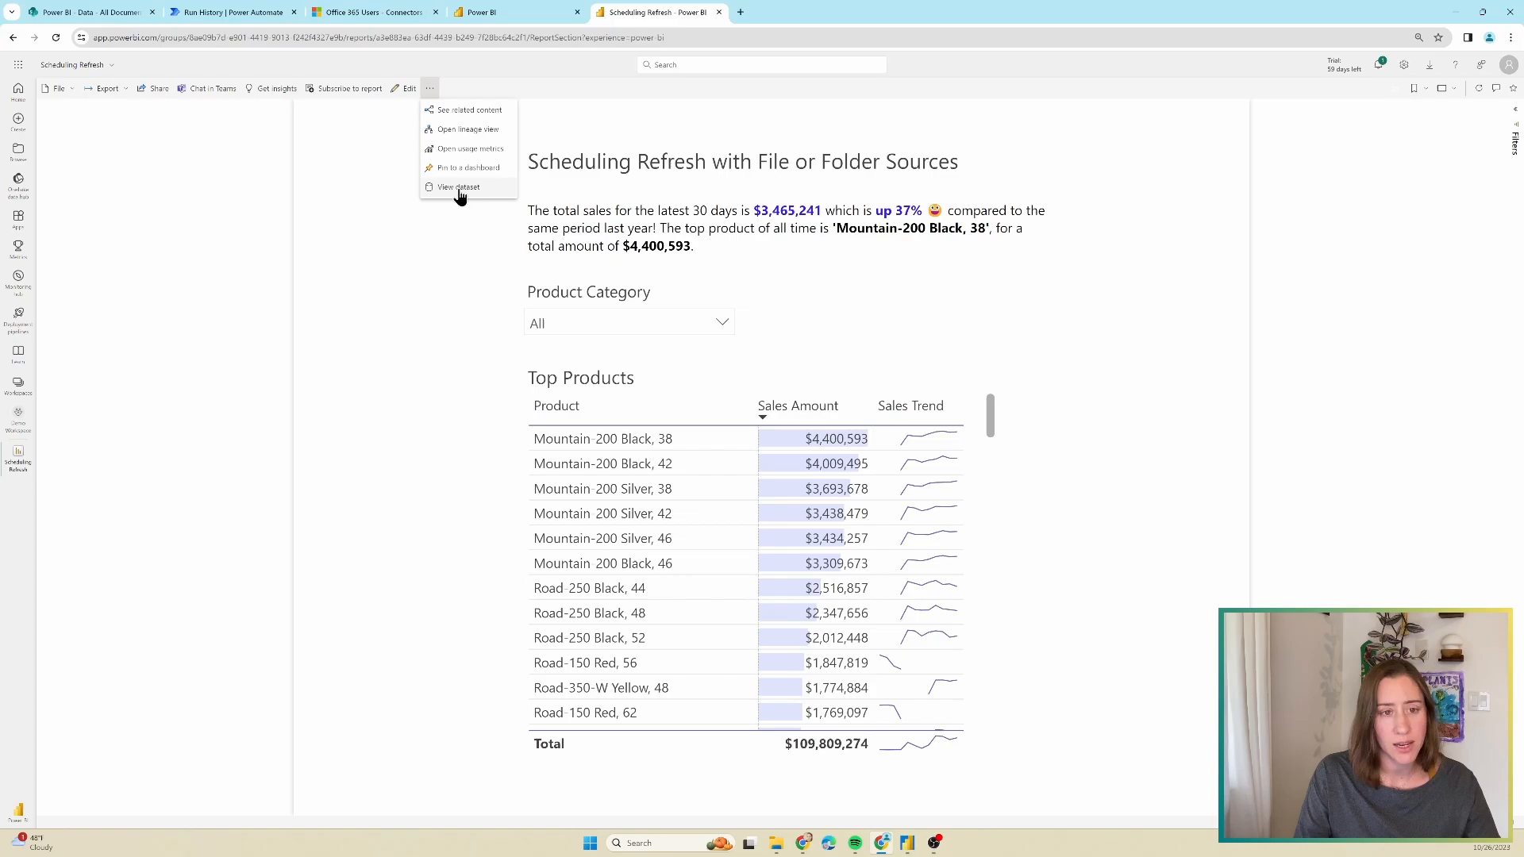
click(457, 187)
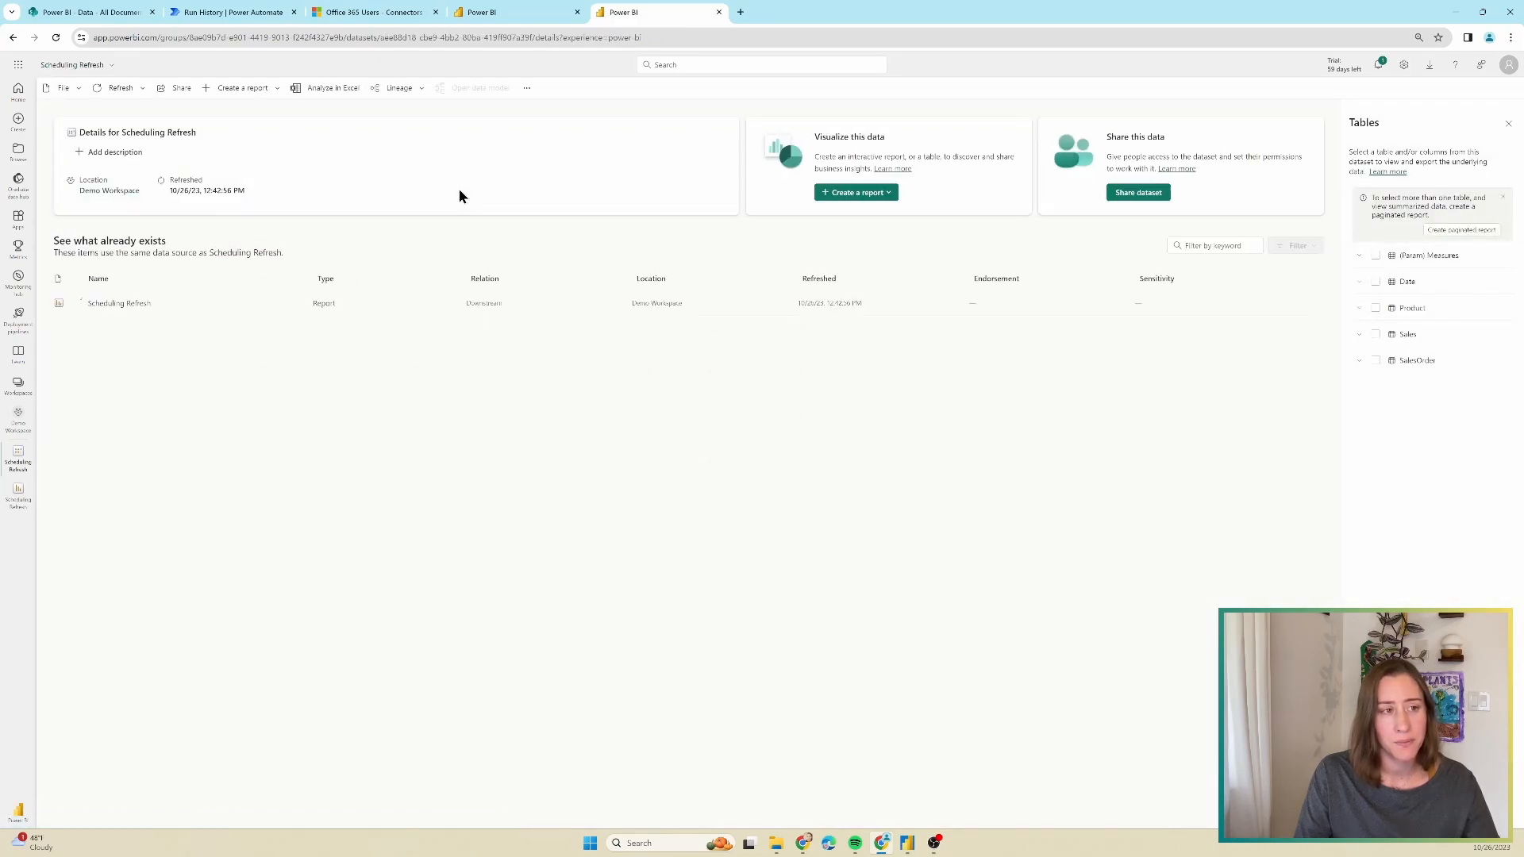
mouse_move(120, 87)
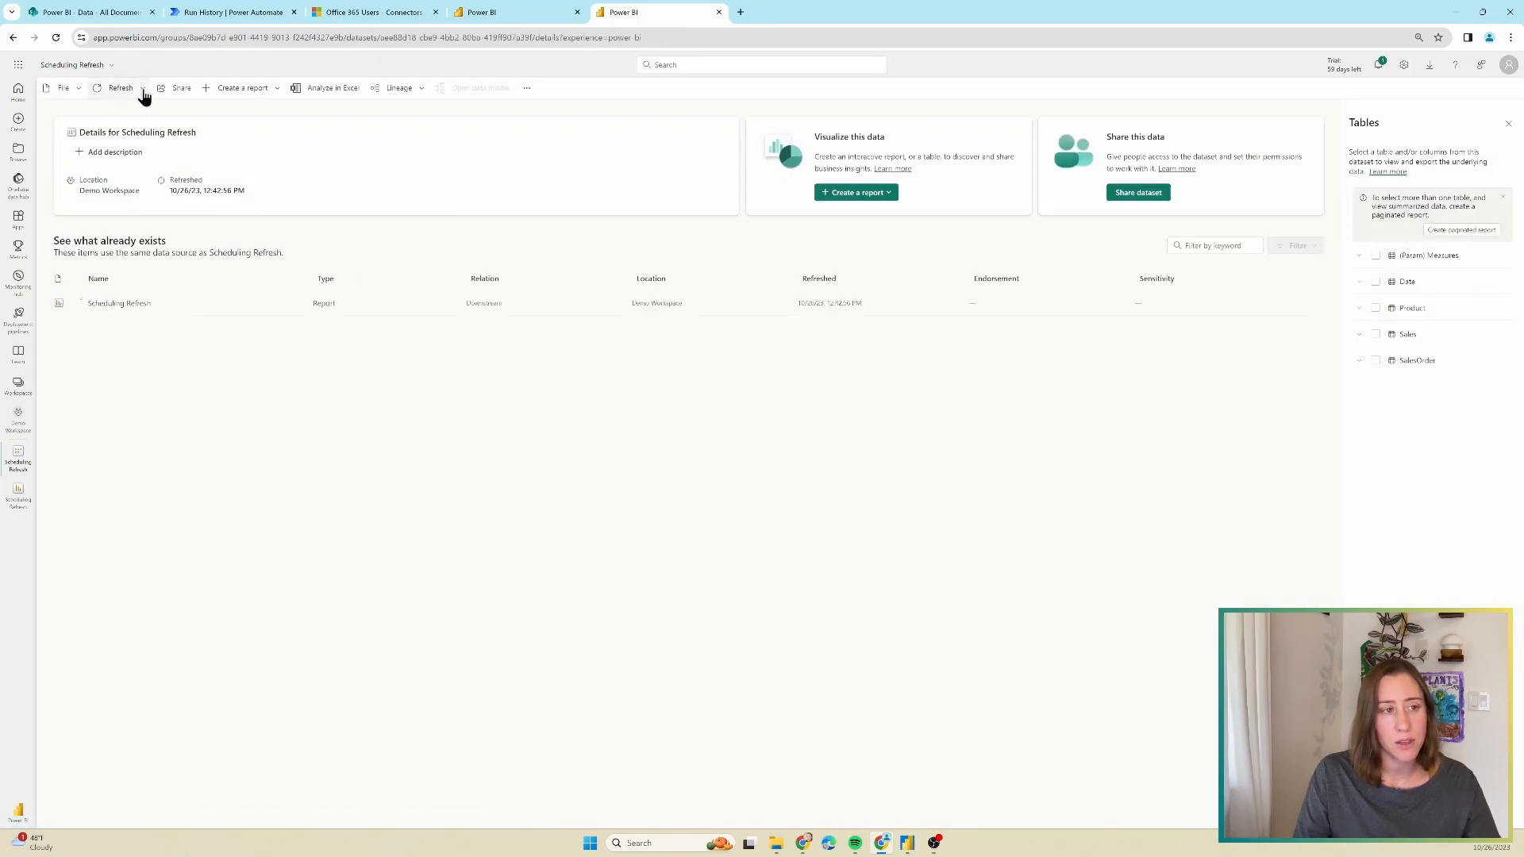
click(141, 87)
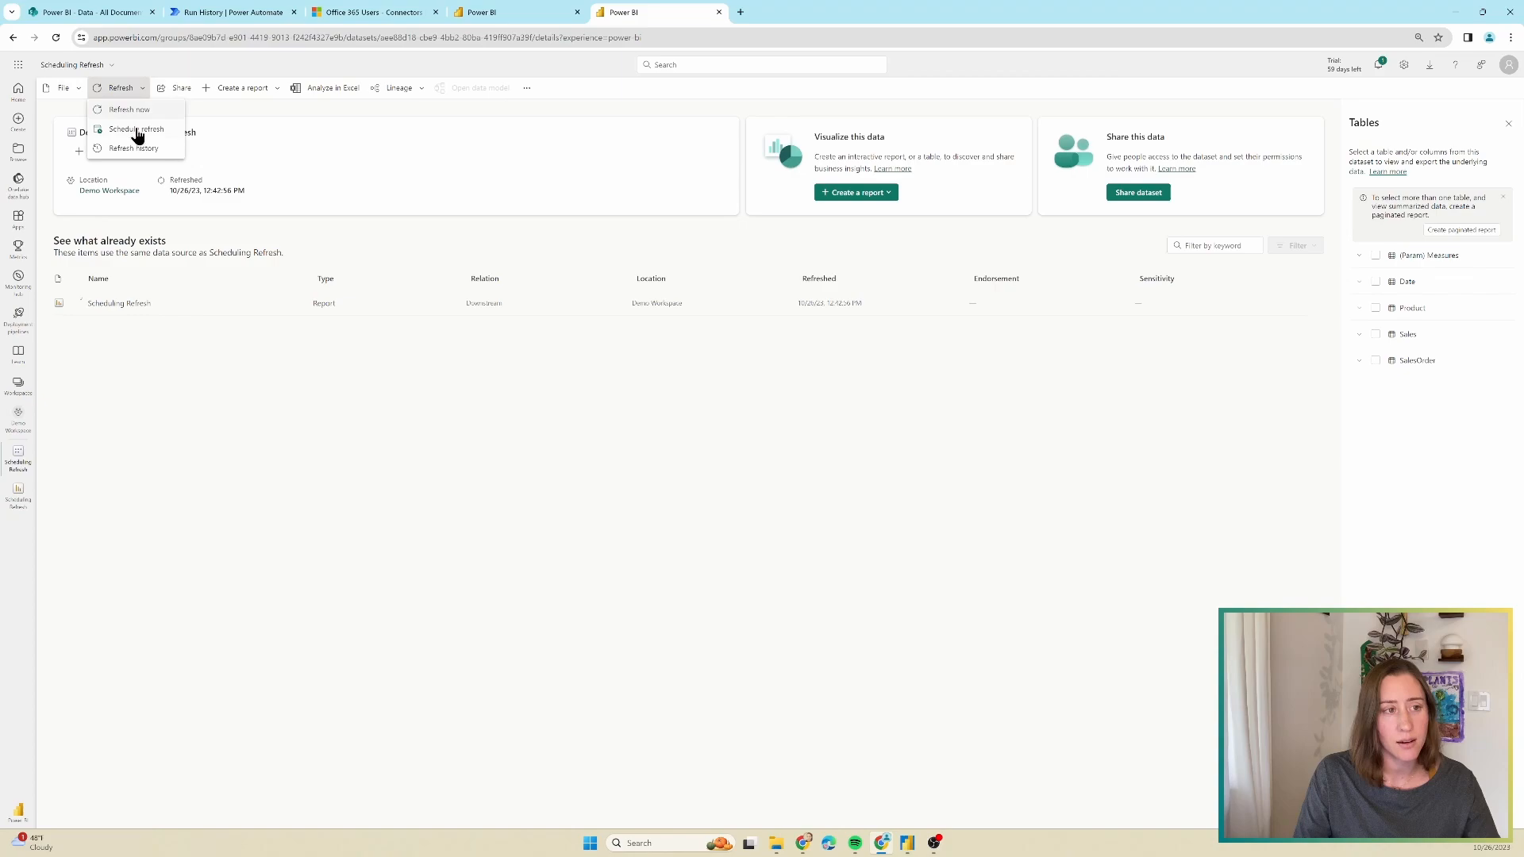
click(135, 128)
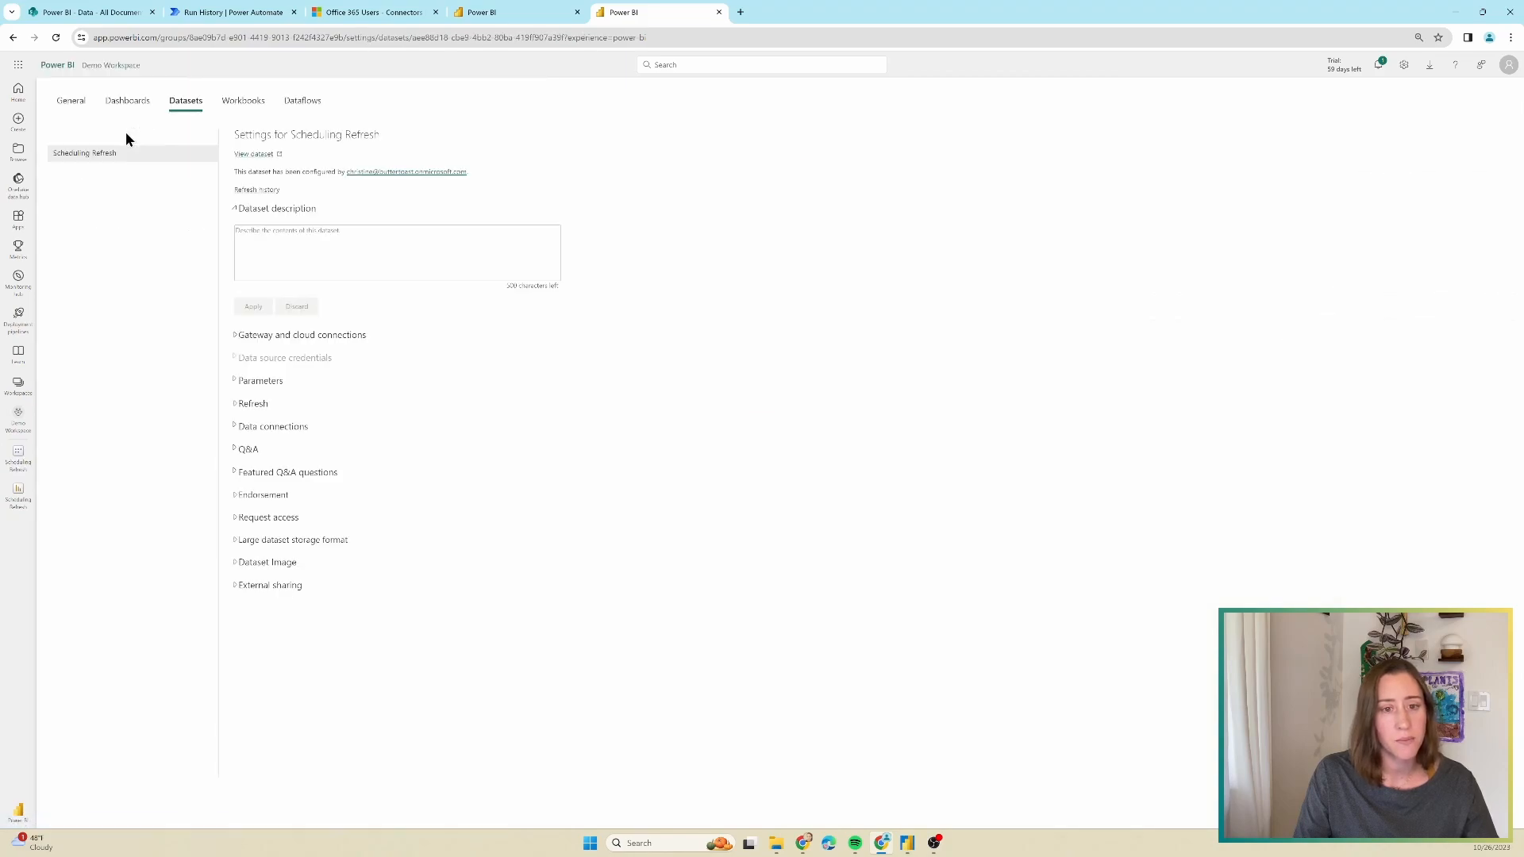
Set the Web data source credentials to OAuth2 with Organizational privacy and sign in with the existing account
click(284, 357)
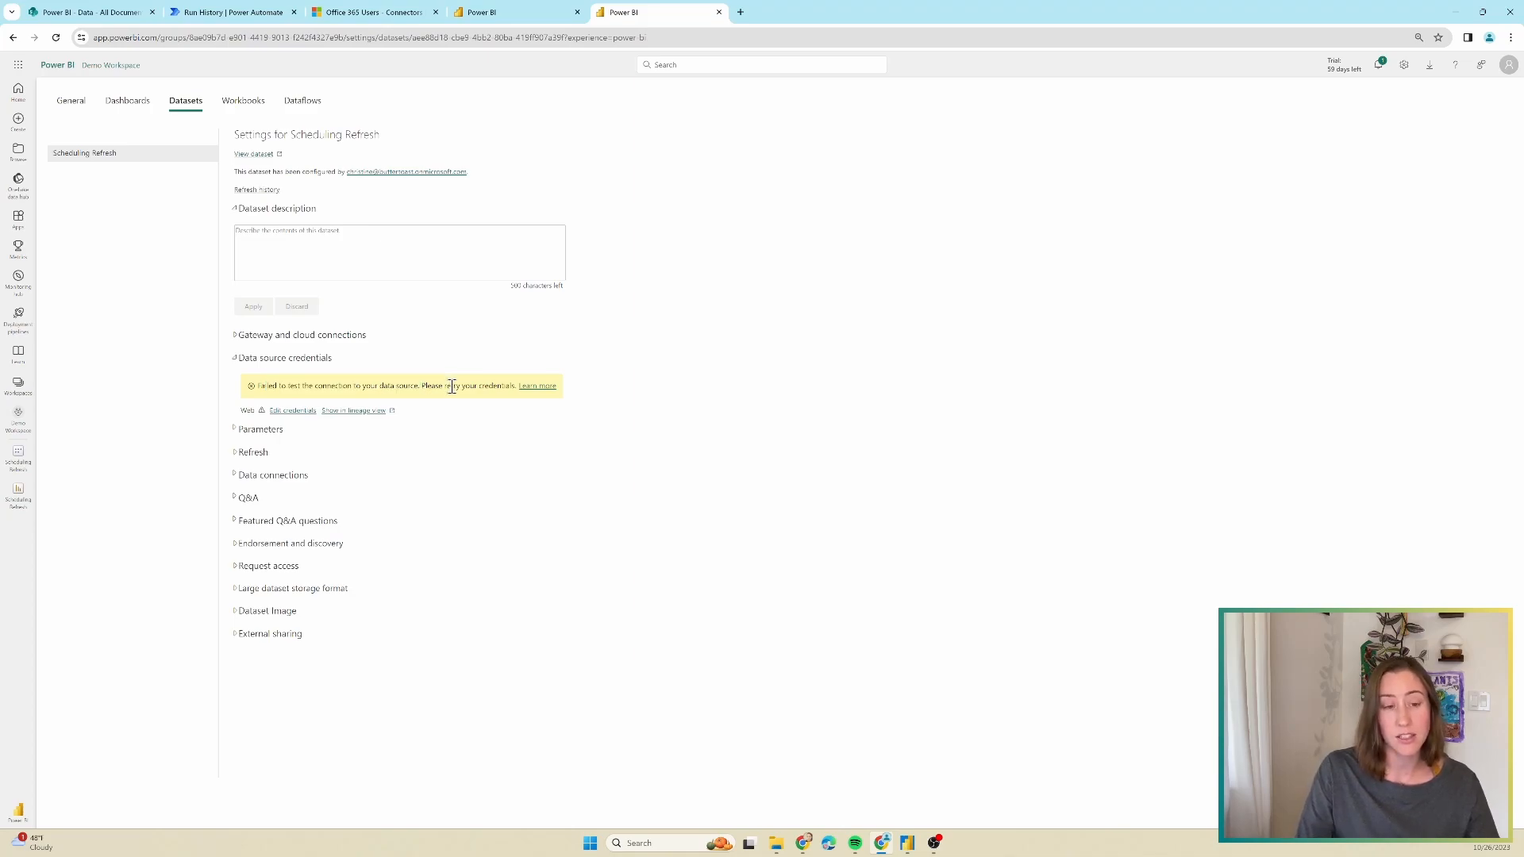
mouse_move(448, 399)
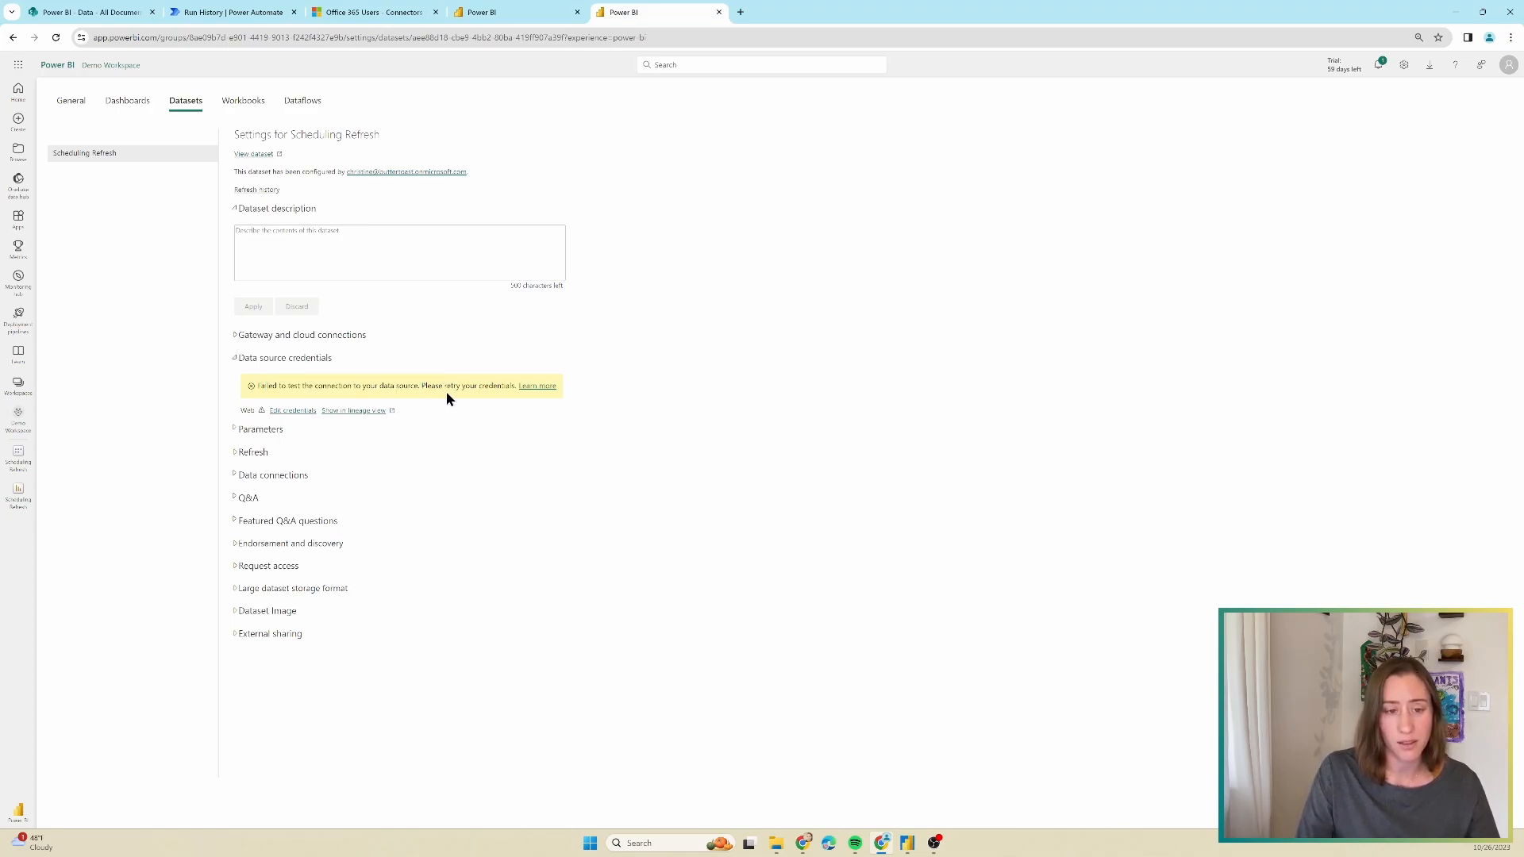
mouse_move(305, 411)
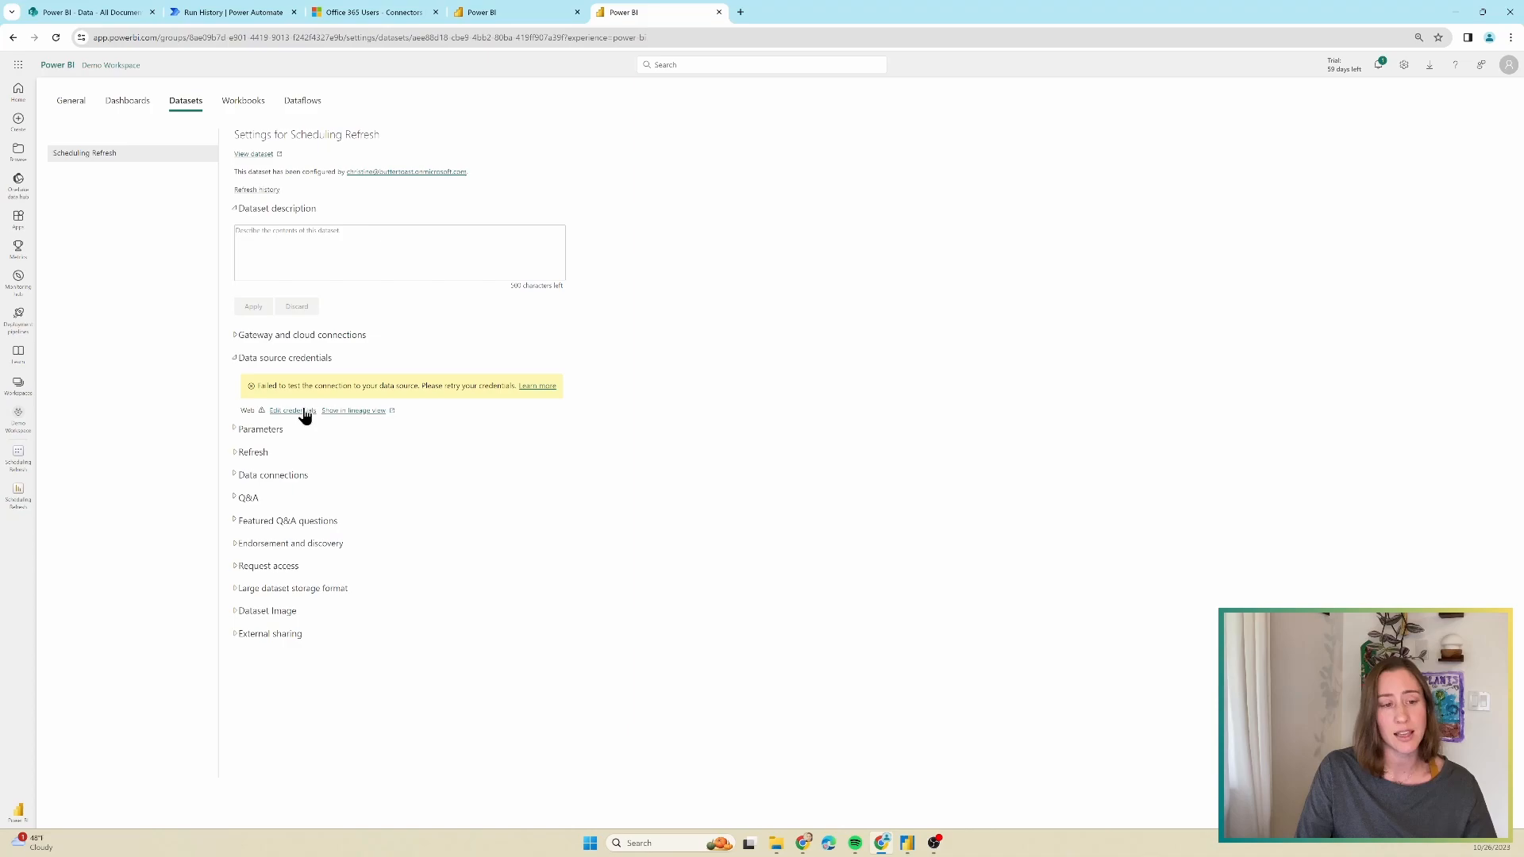
mouse_move(310, 410)
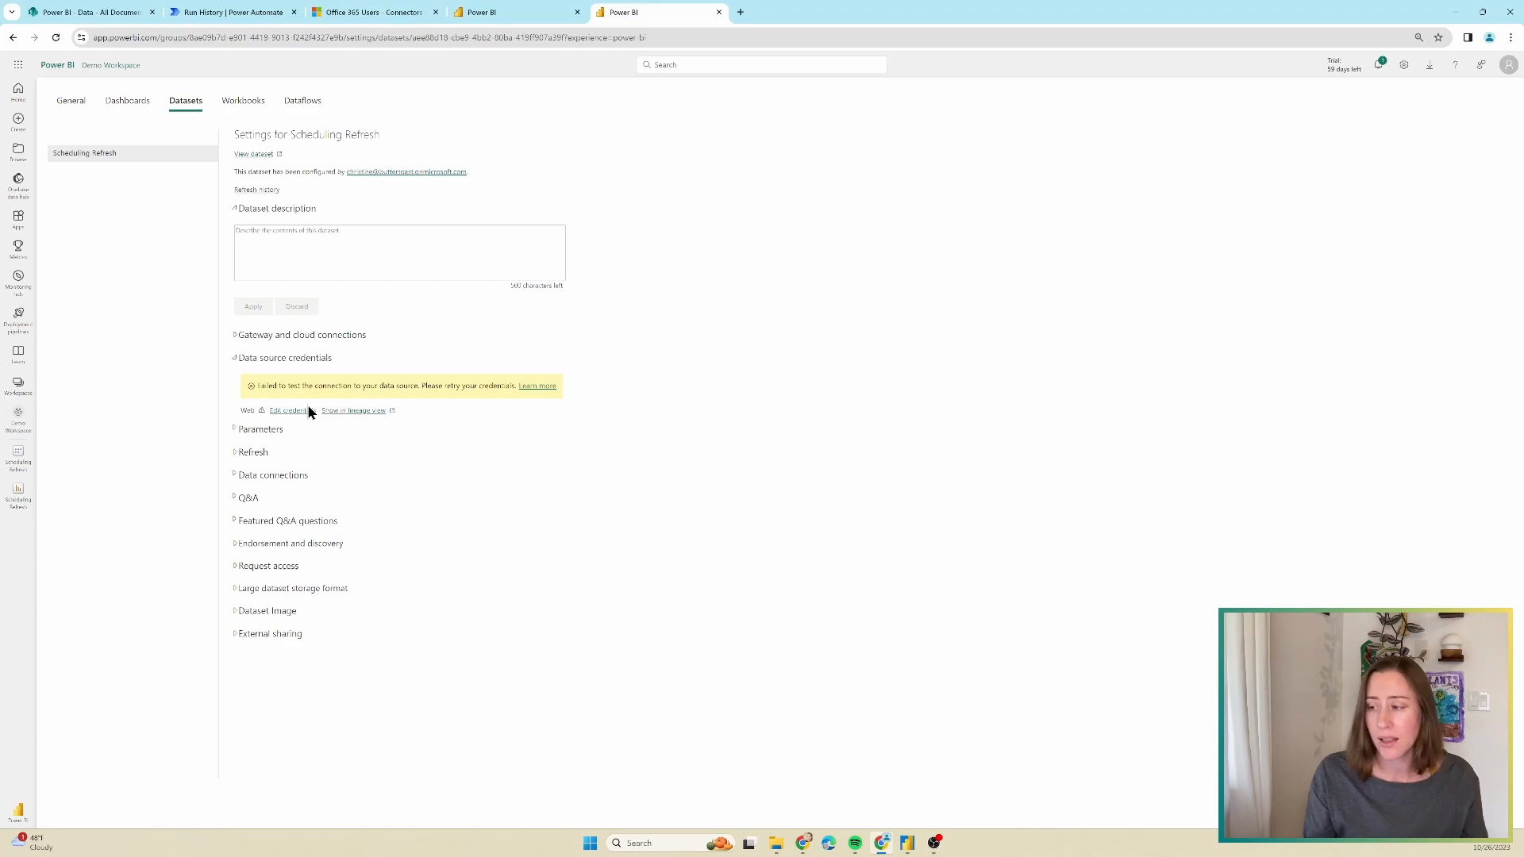
click(290, 409)
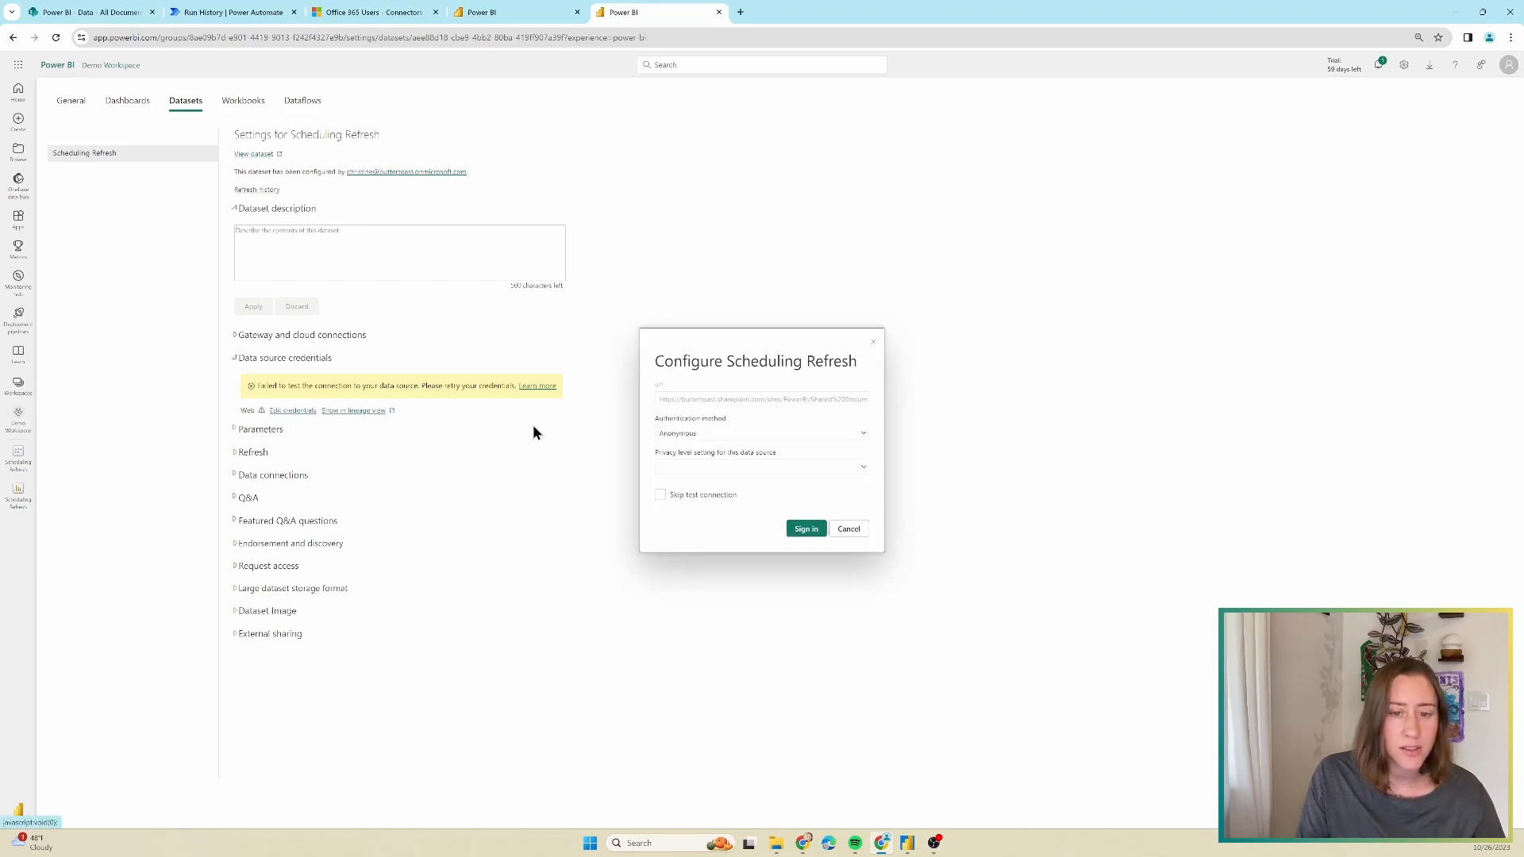
mouse_move(695, 435)
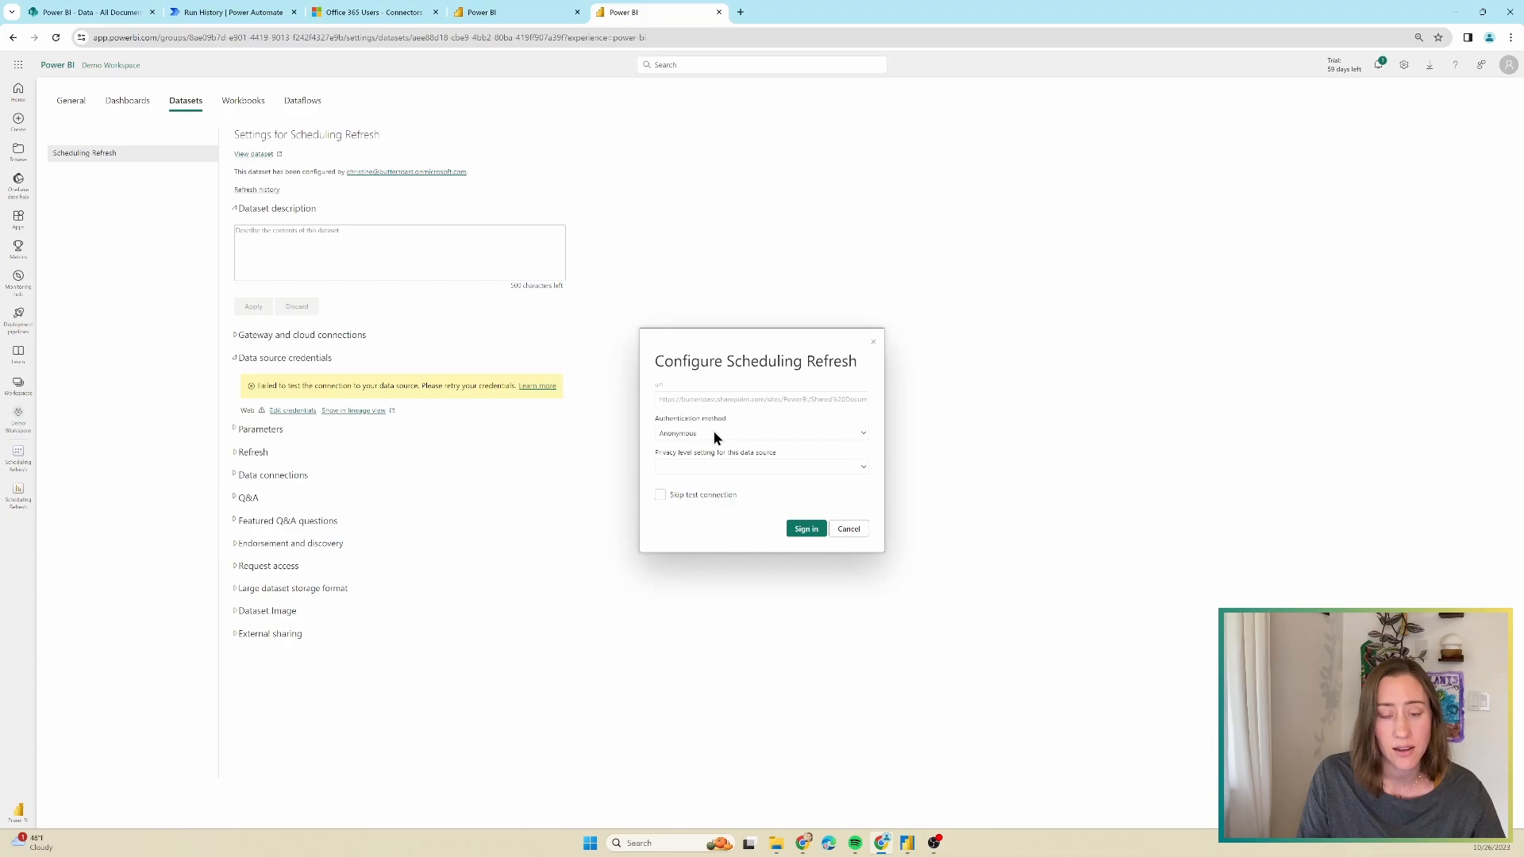
click(761, 432)
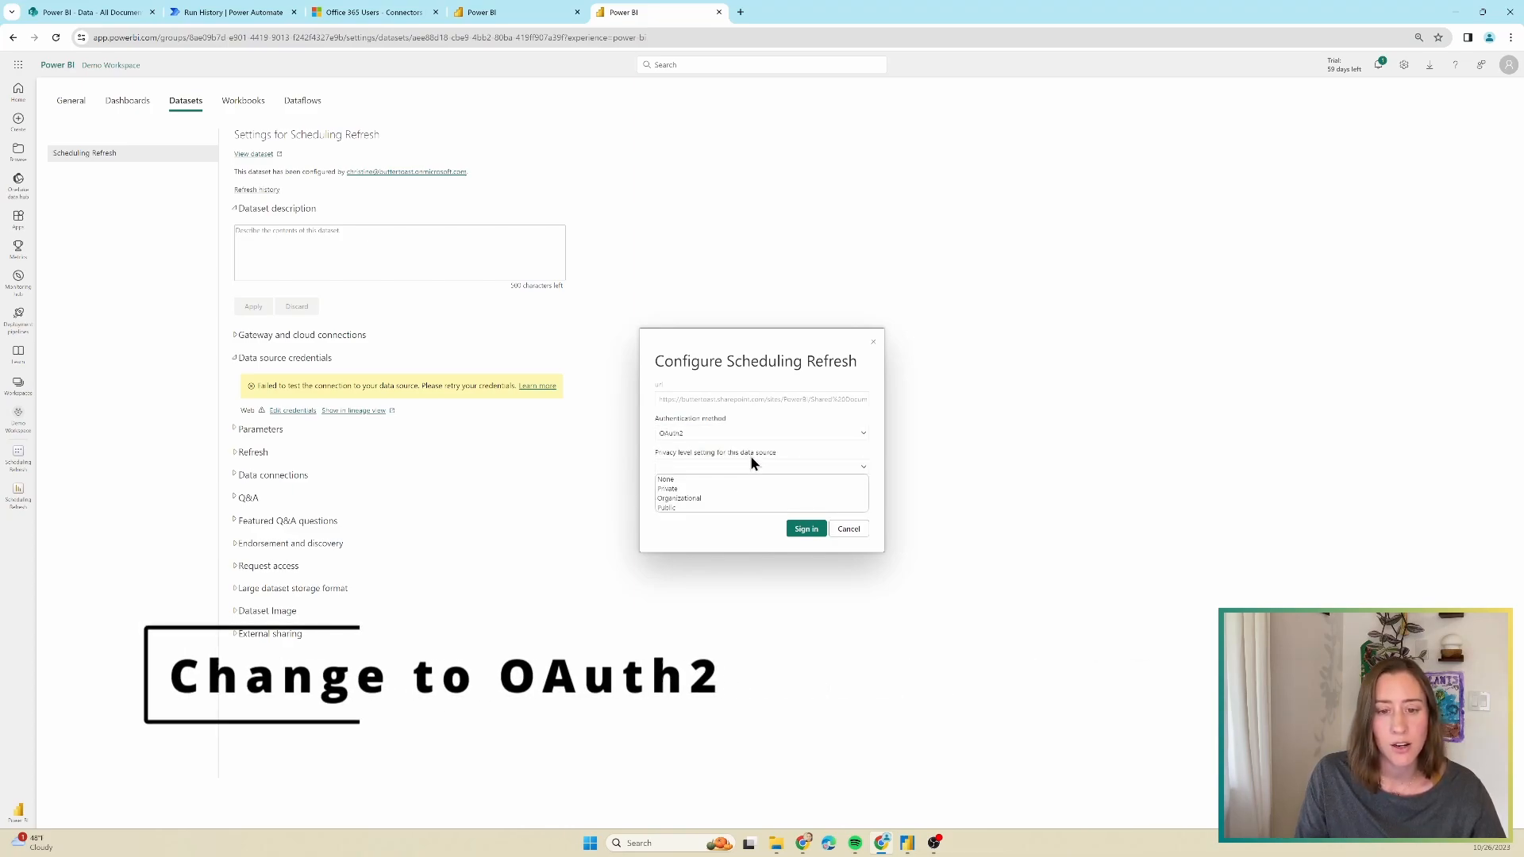
click(679, 497)
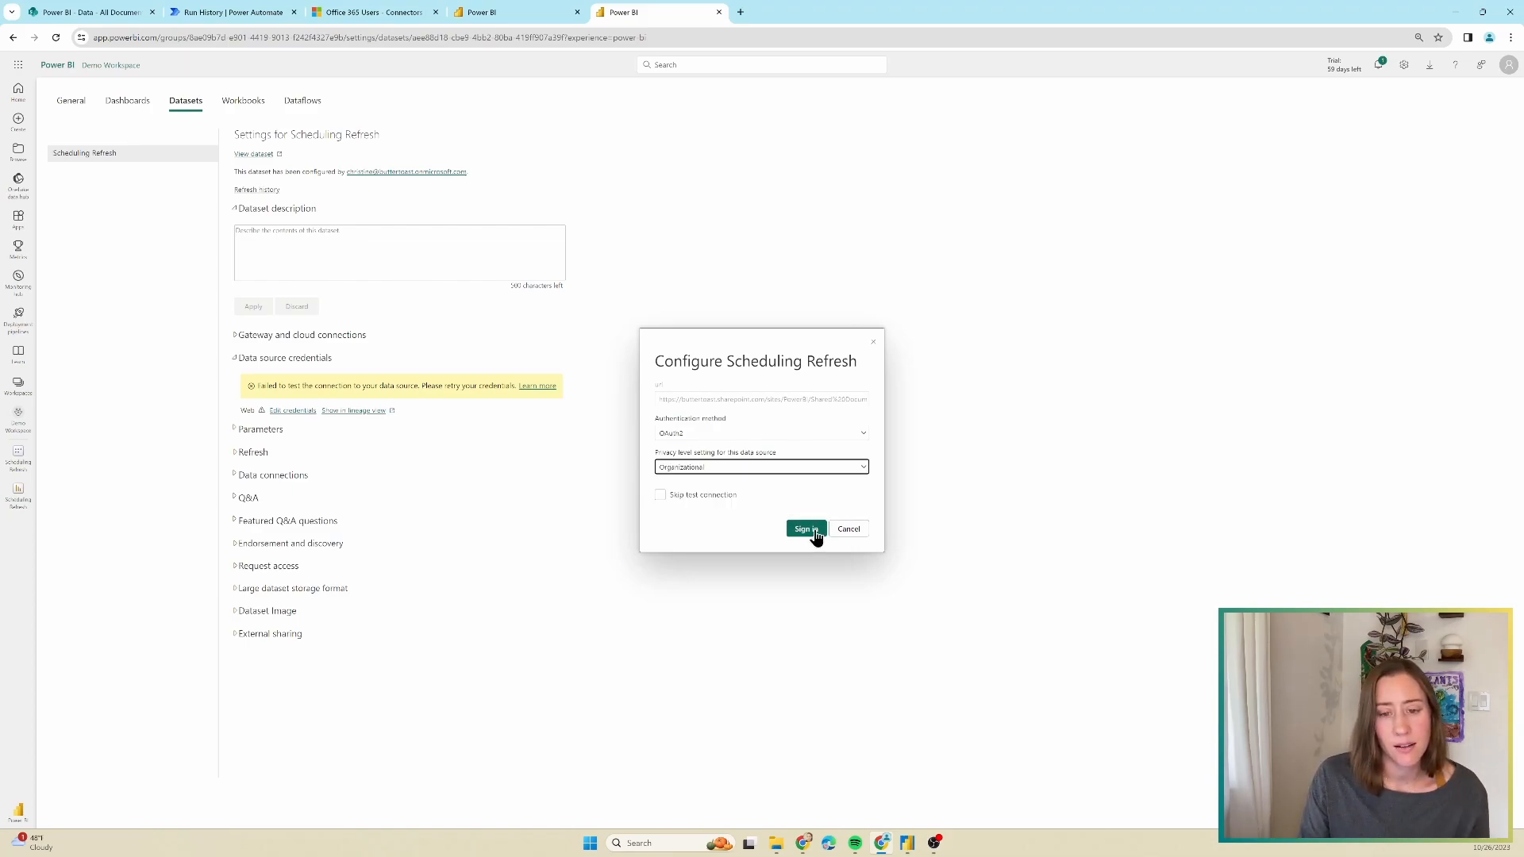
click(805, 529)
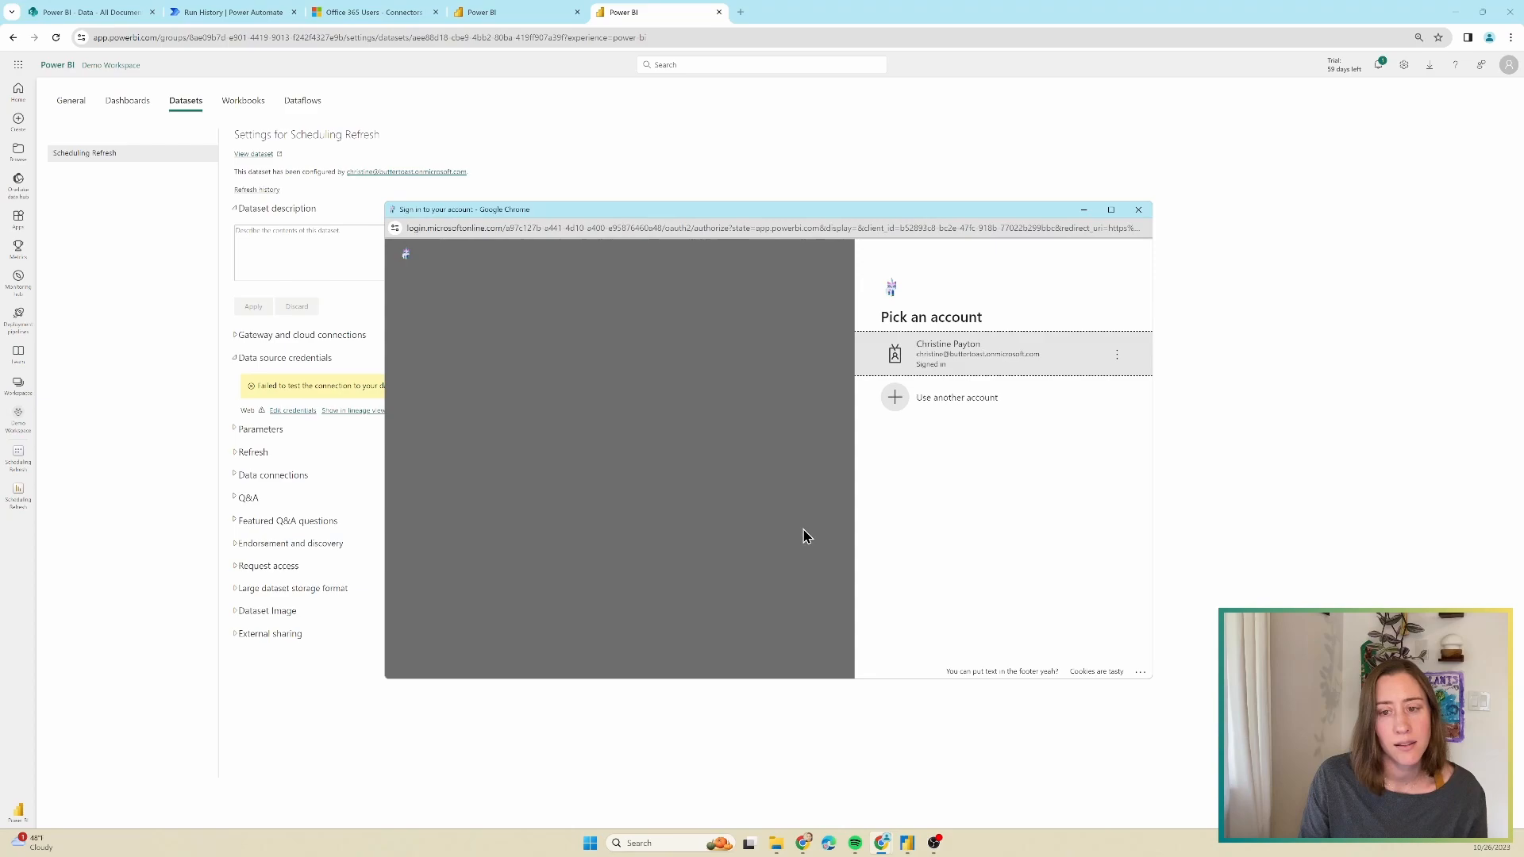
click(980, 353)
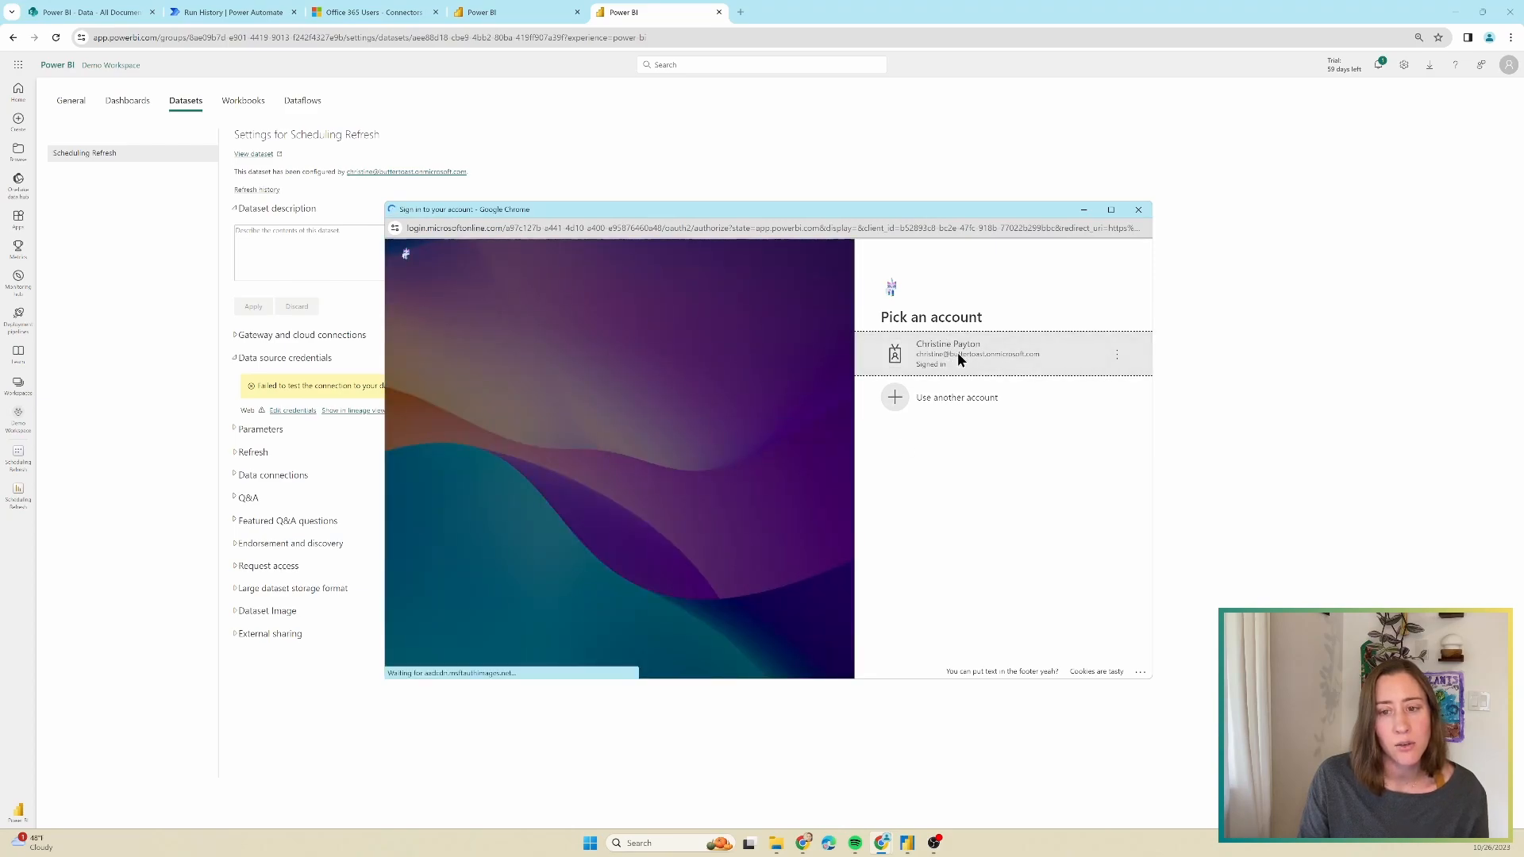
click(980, 352)
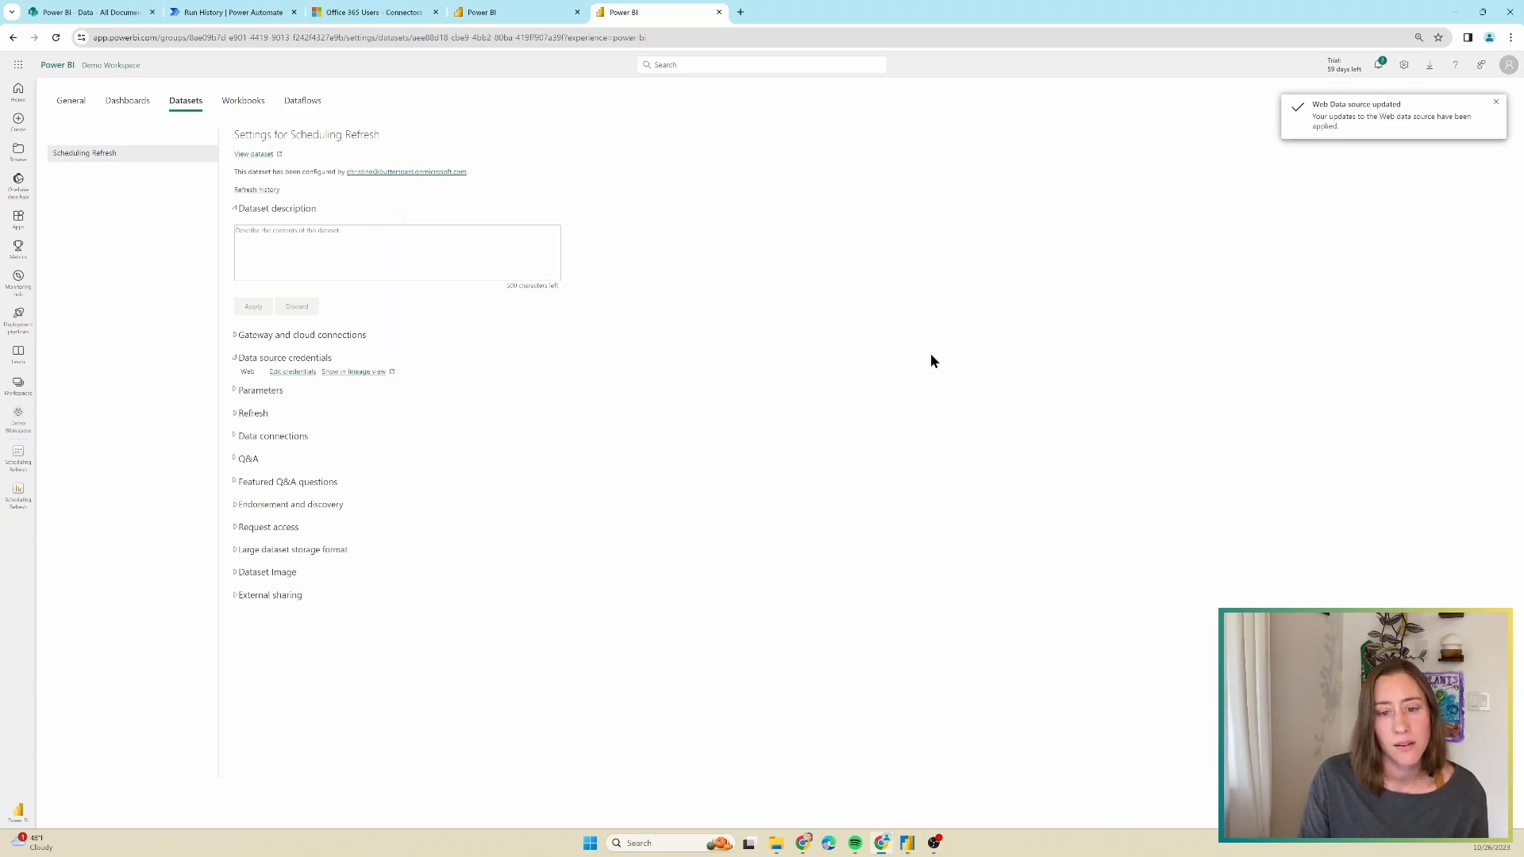
mouse_move(301, 331)
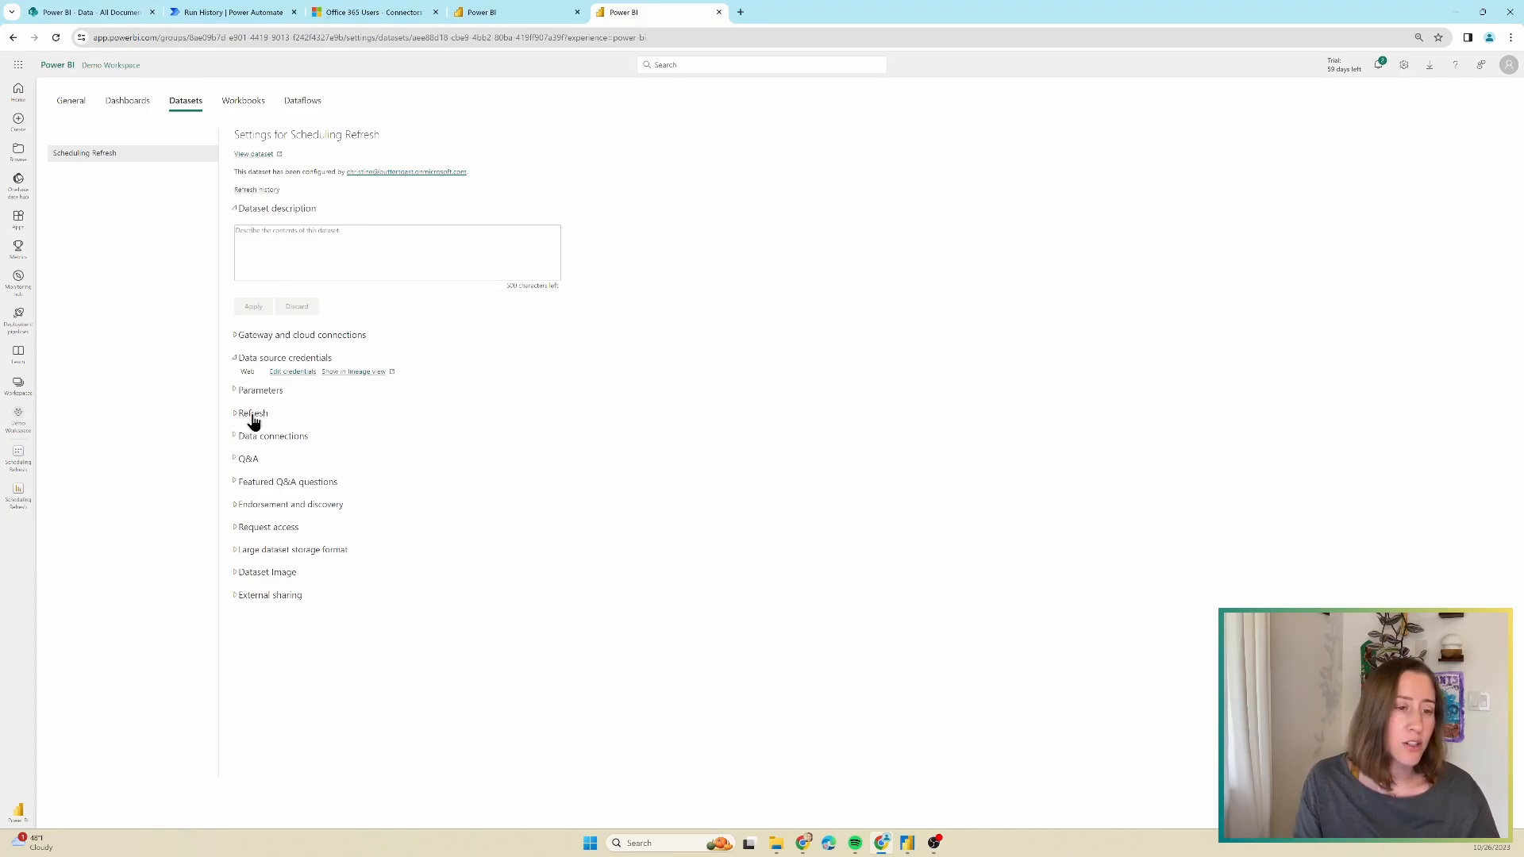
Turn scheduled refresh on, Daily, and add a 9:00 AM refresh time
click(251, 412)
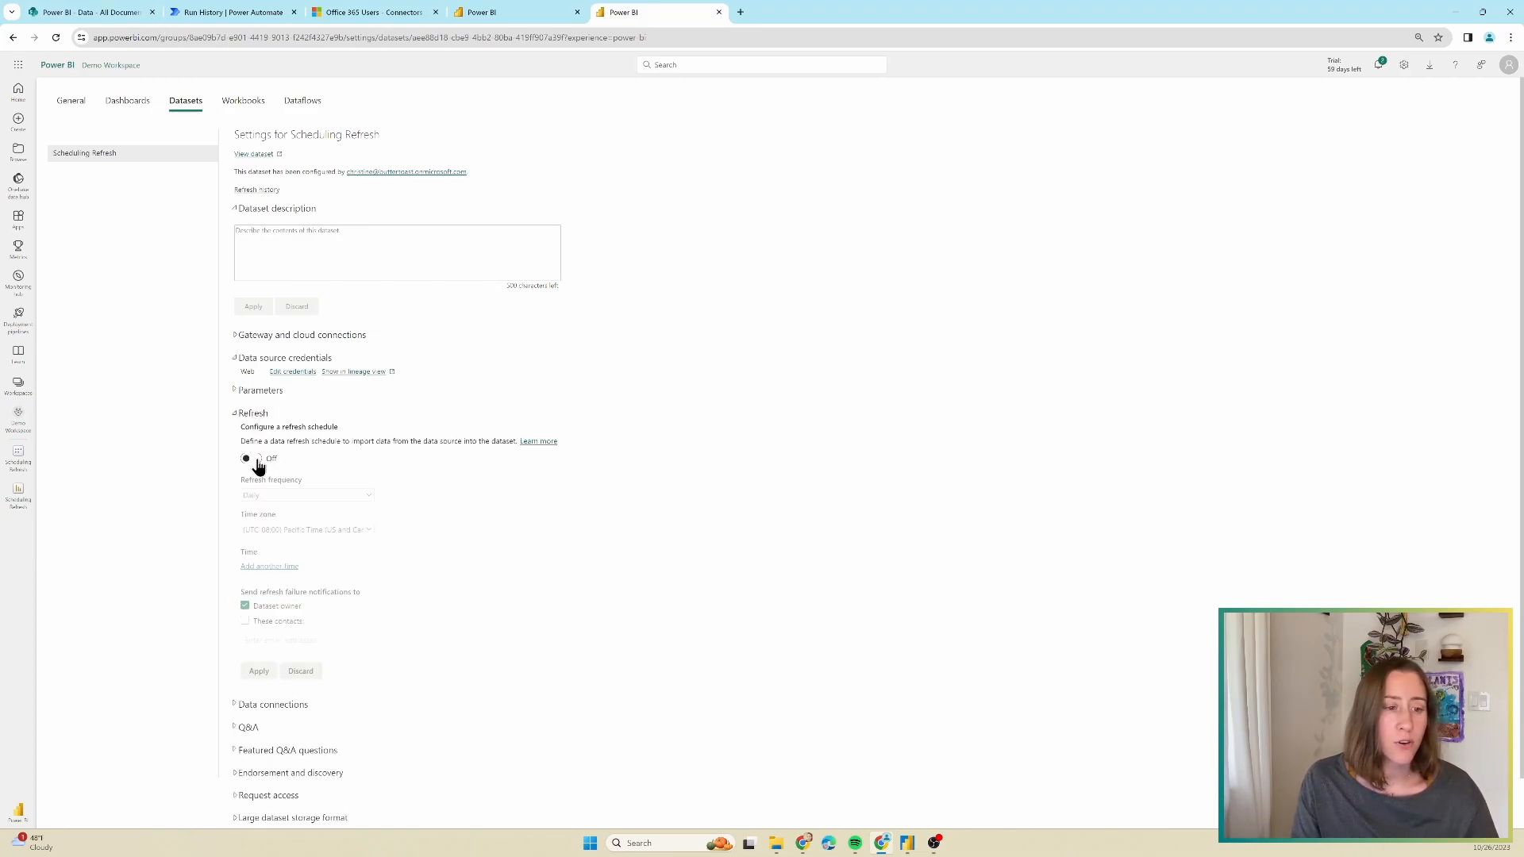
click(251, 457)
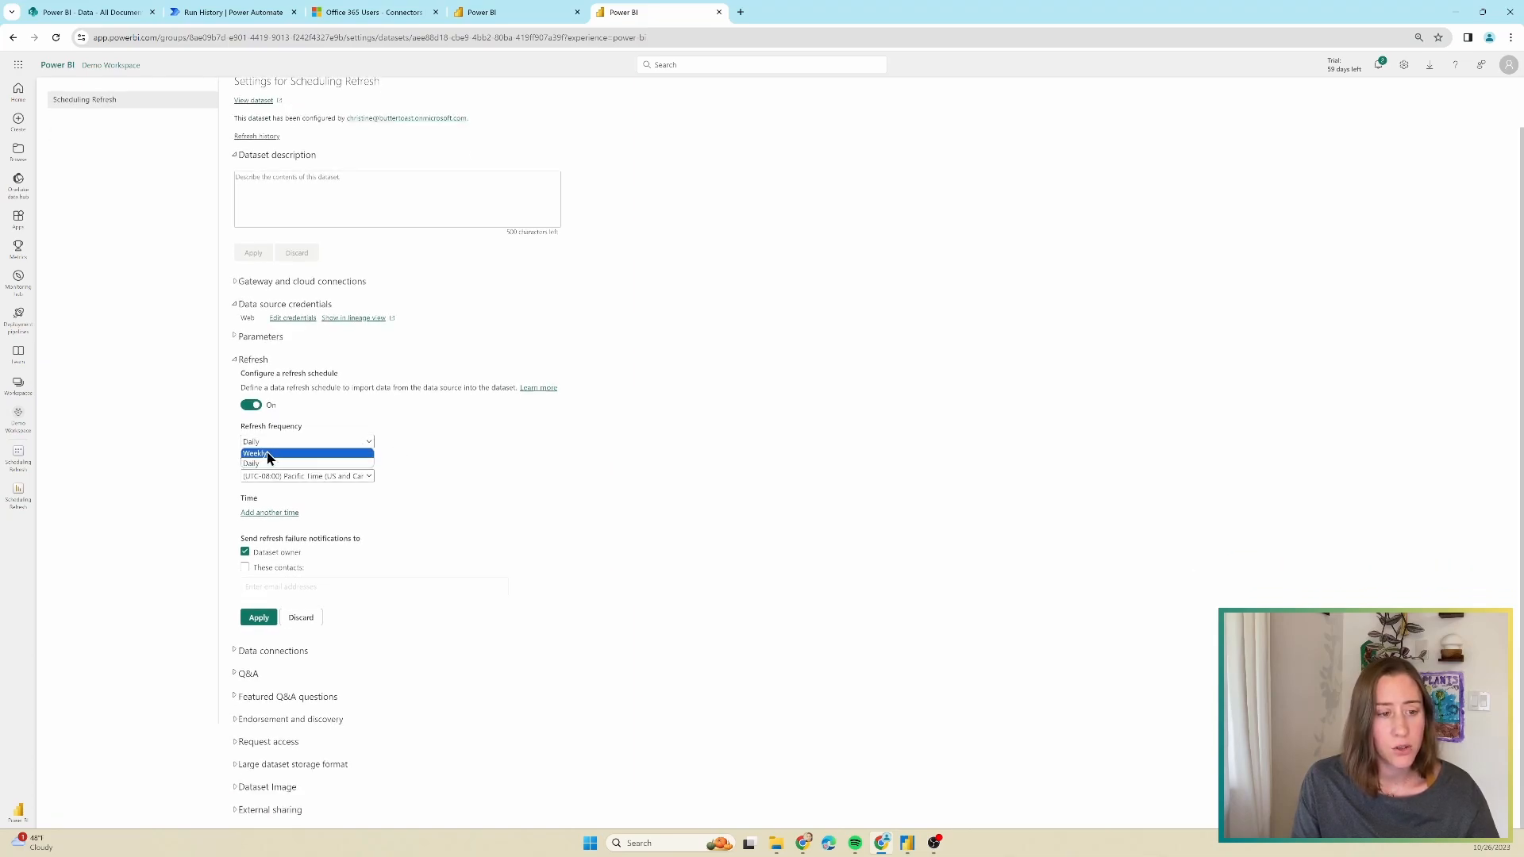
click(251, 462)
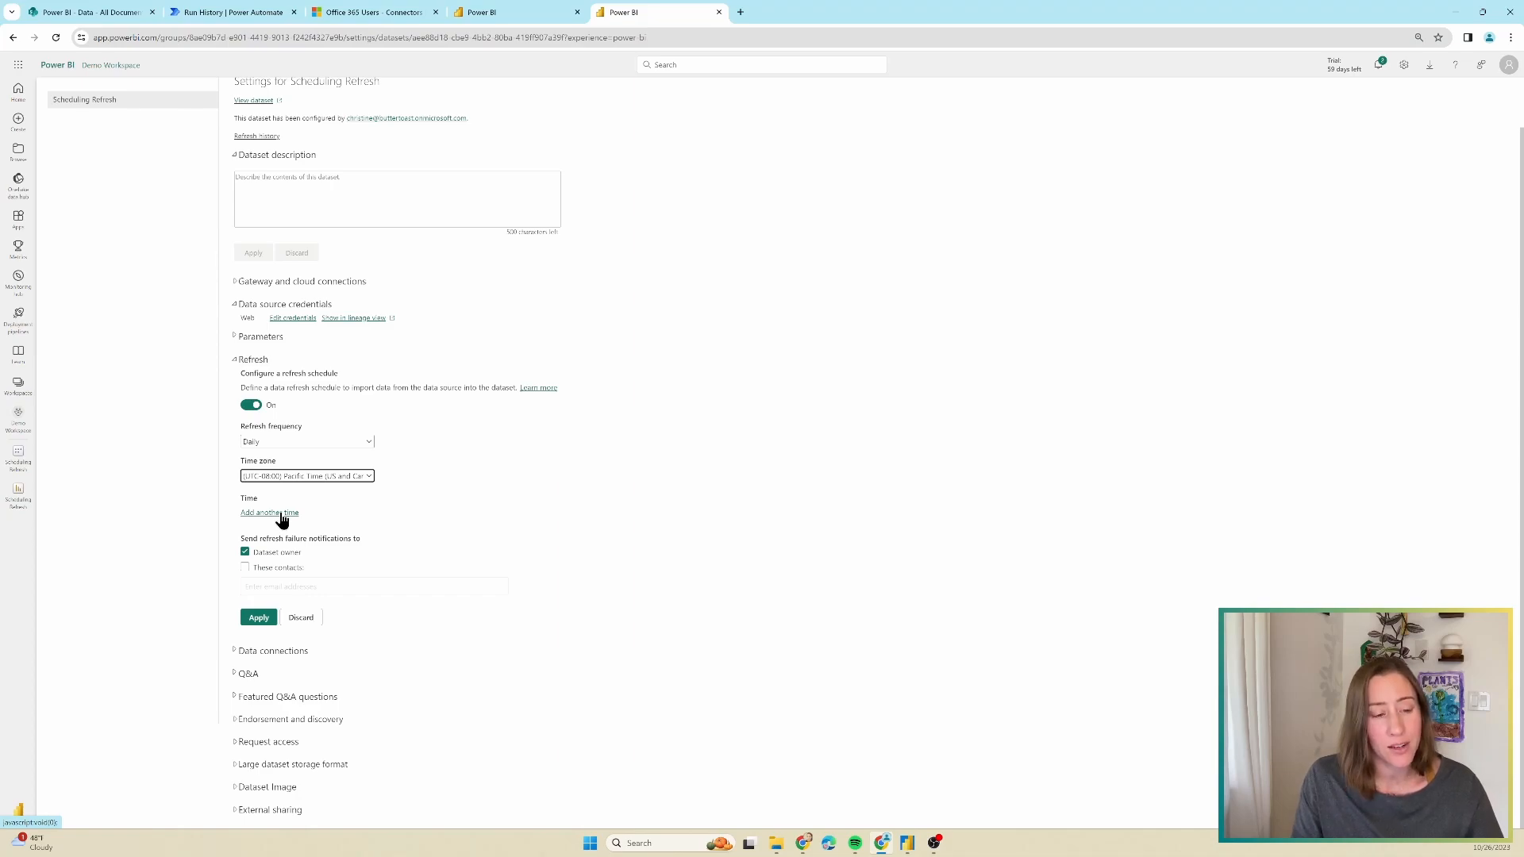
click(270, 513)
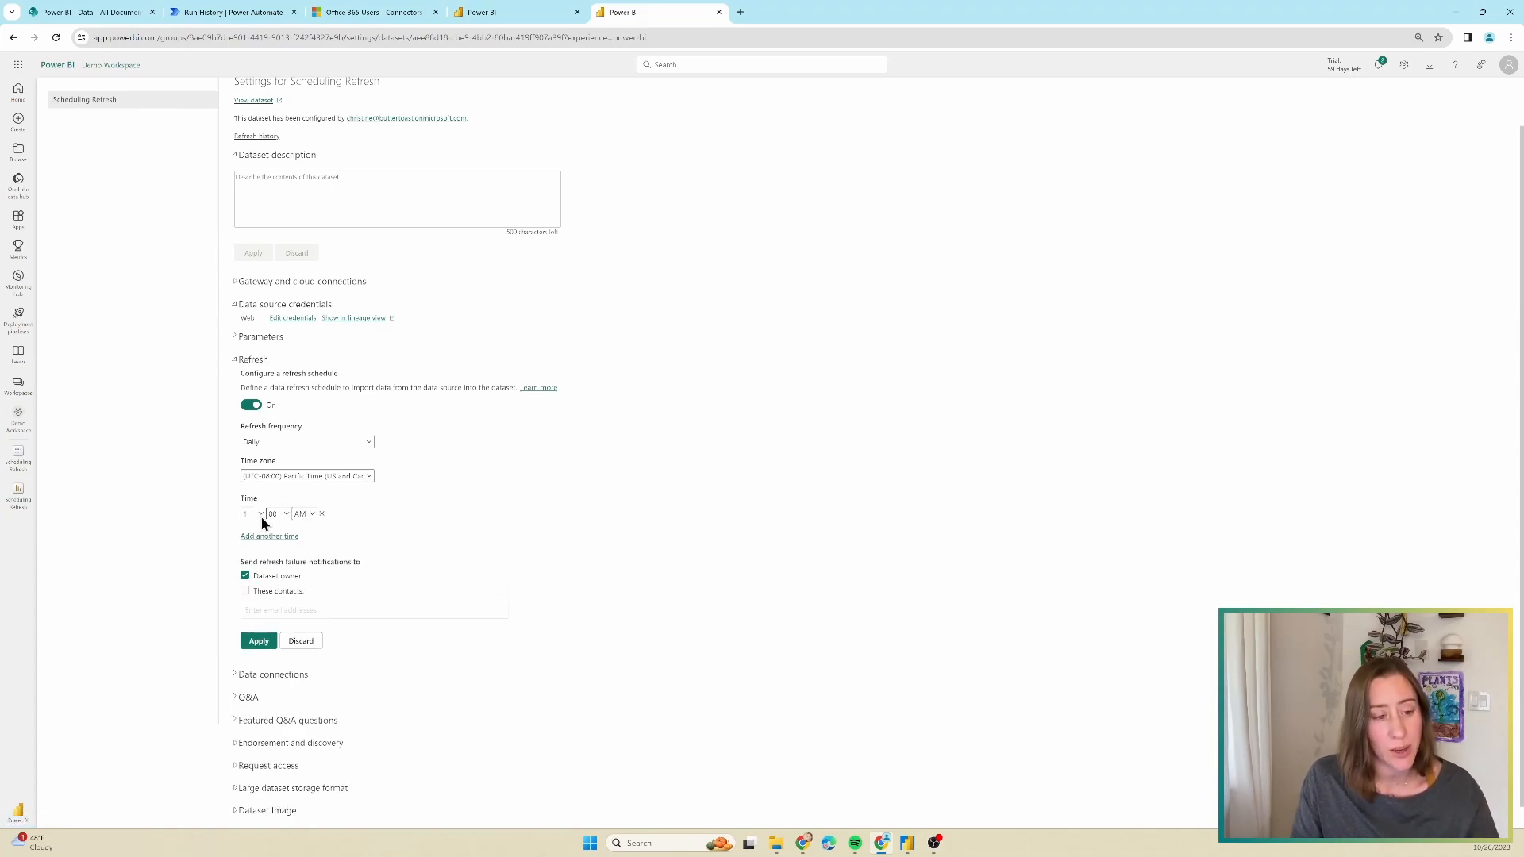
click(251, 512)
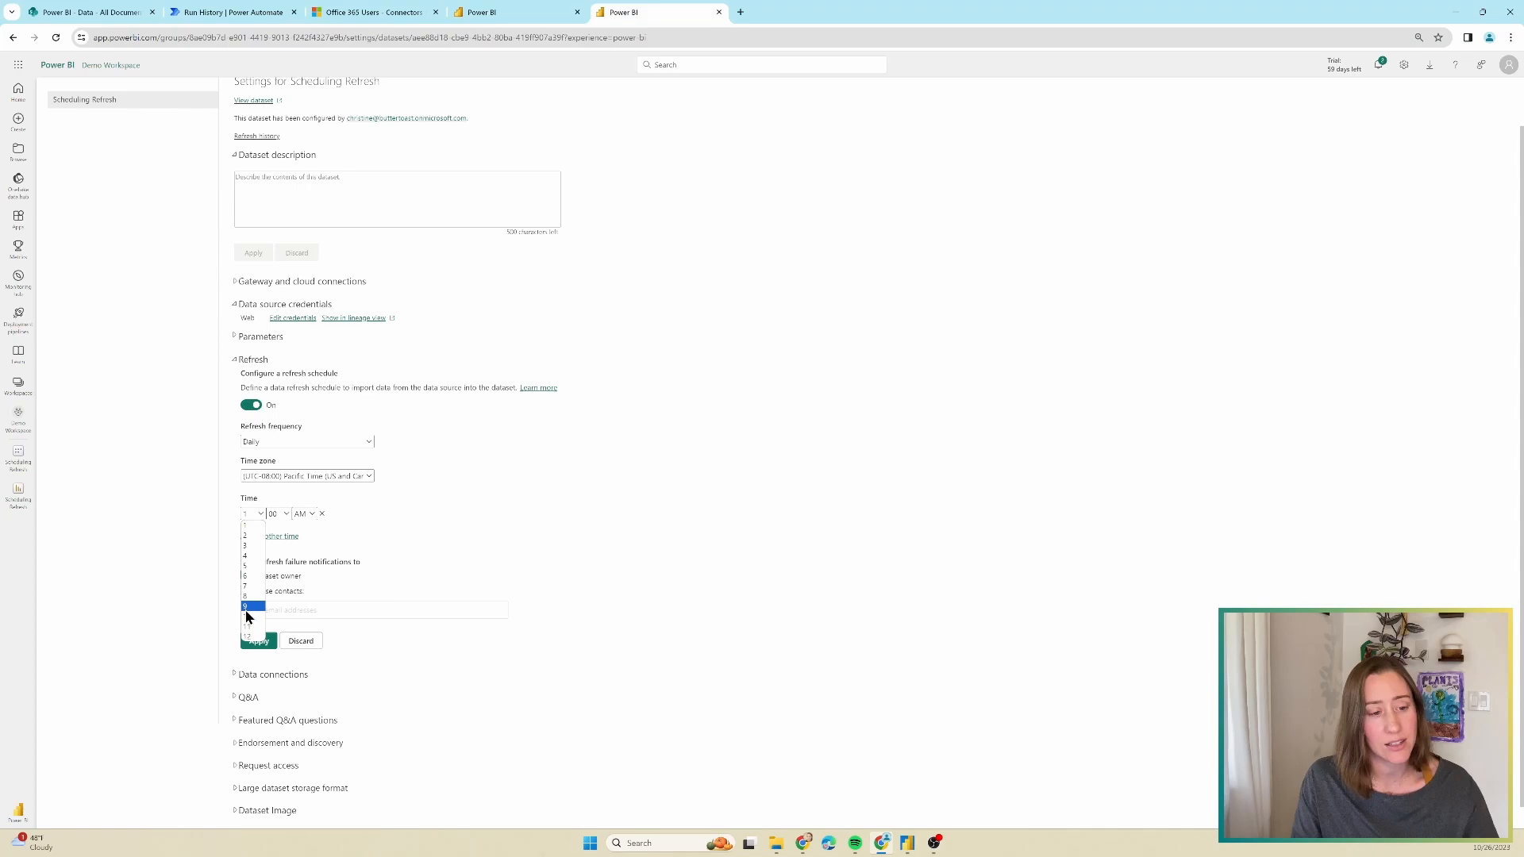
click(244, 606)
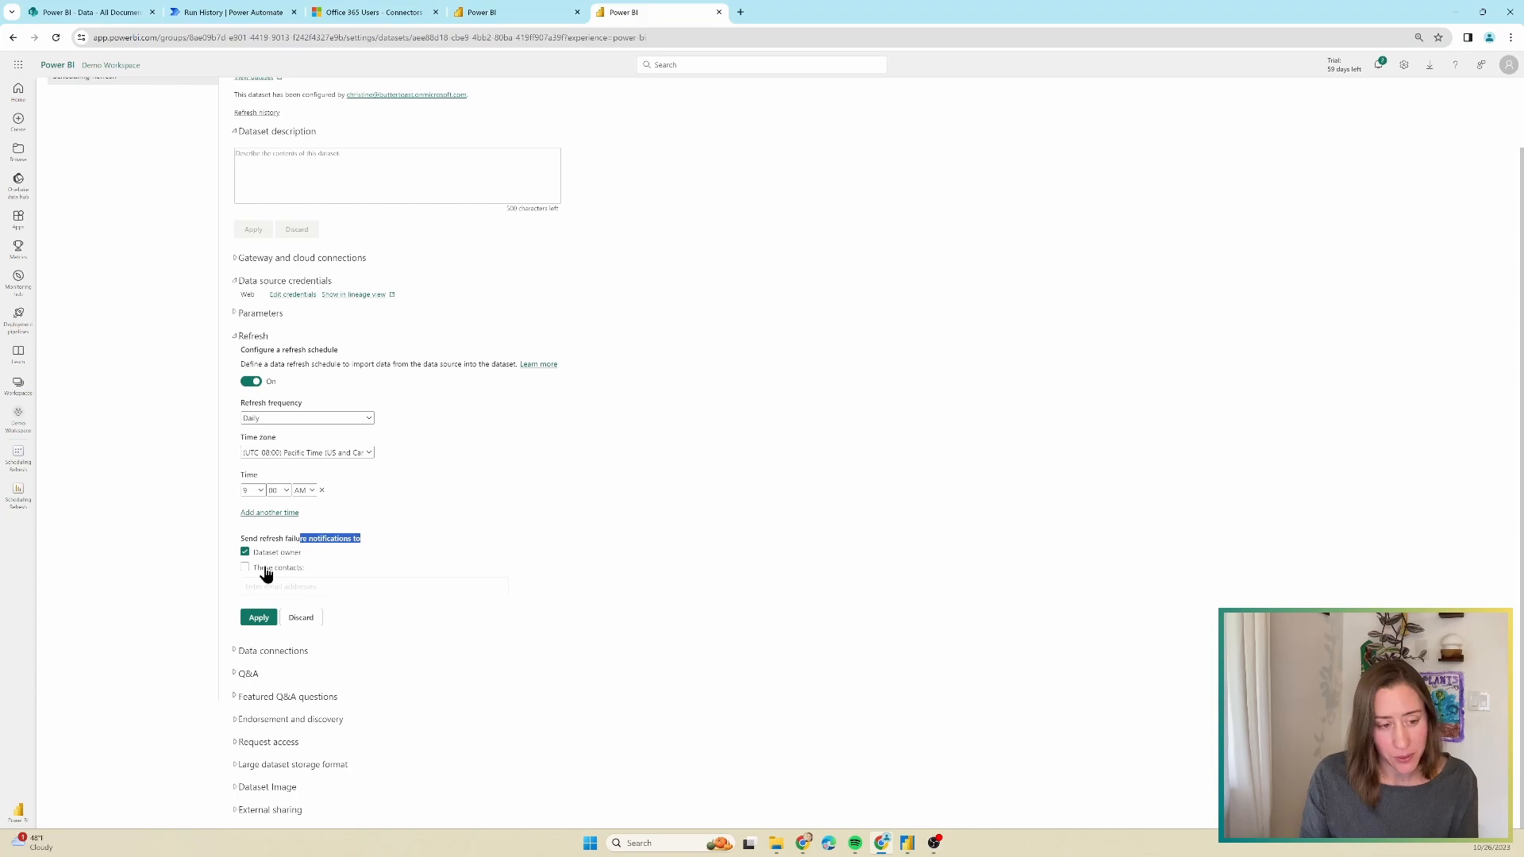
mouse_move(265, 573)
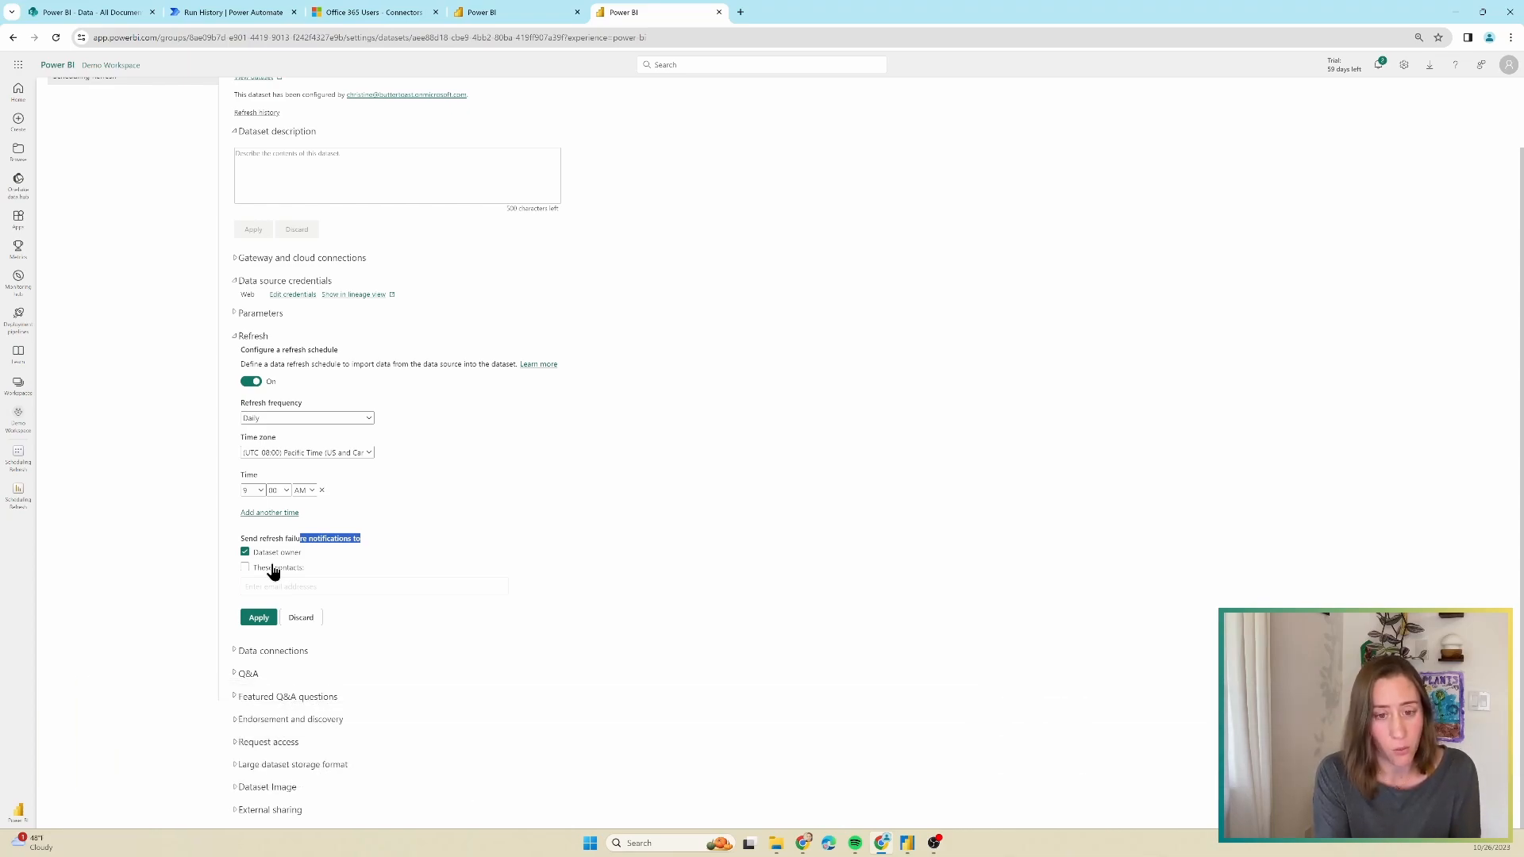
mouse_move(270, 567)
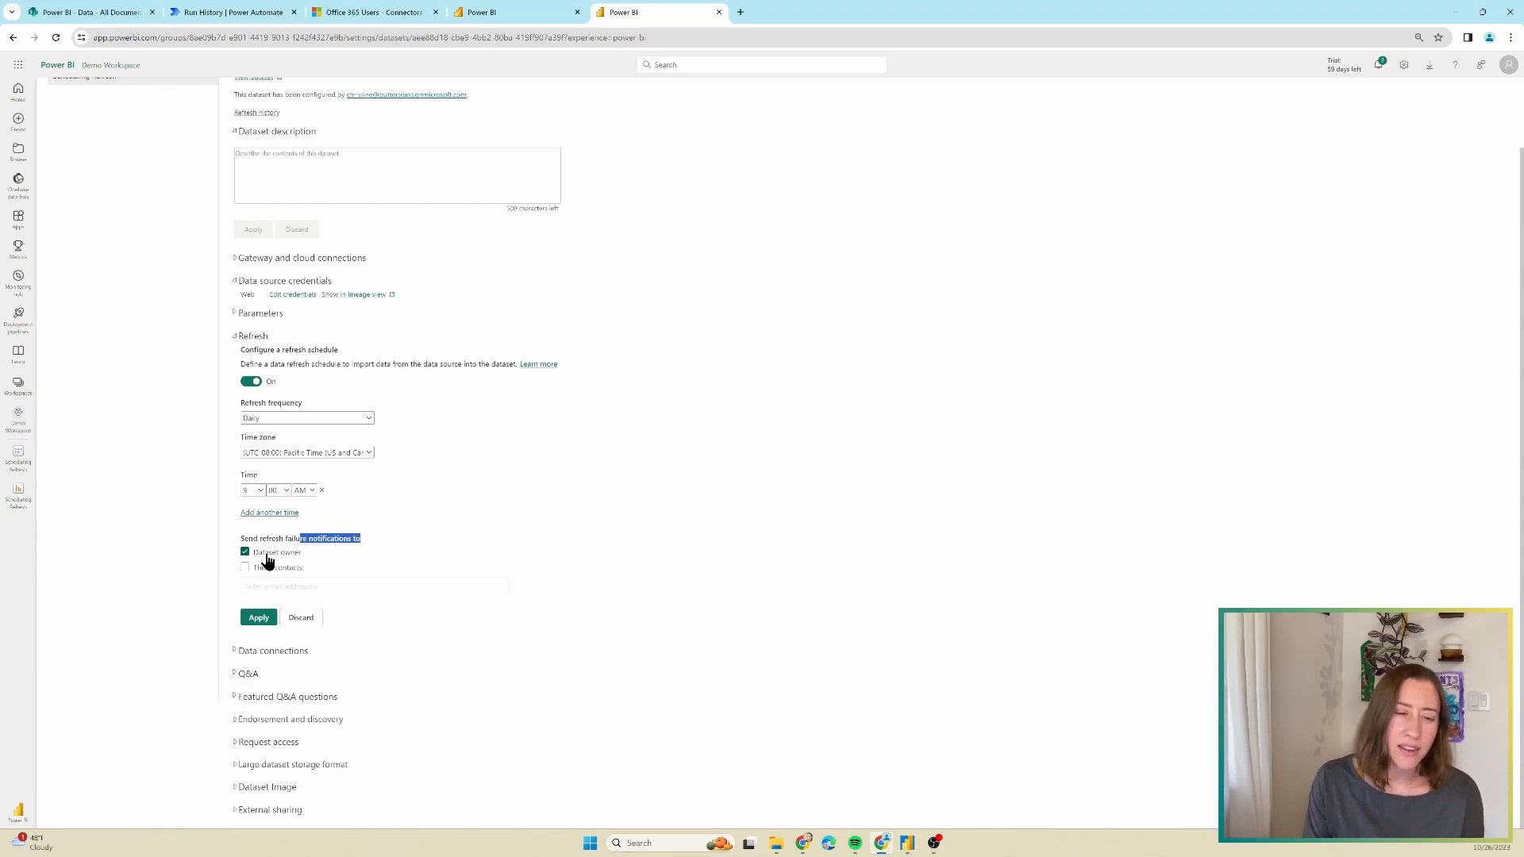
mouse_move(499, 572)
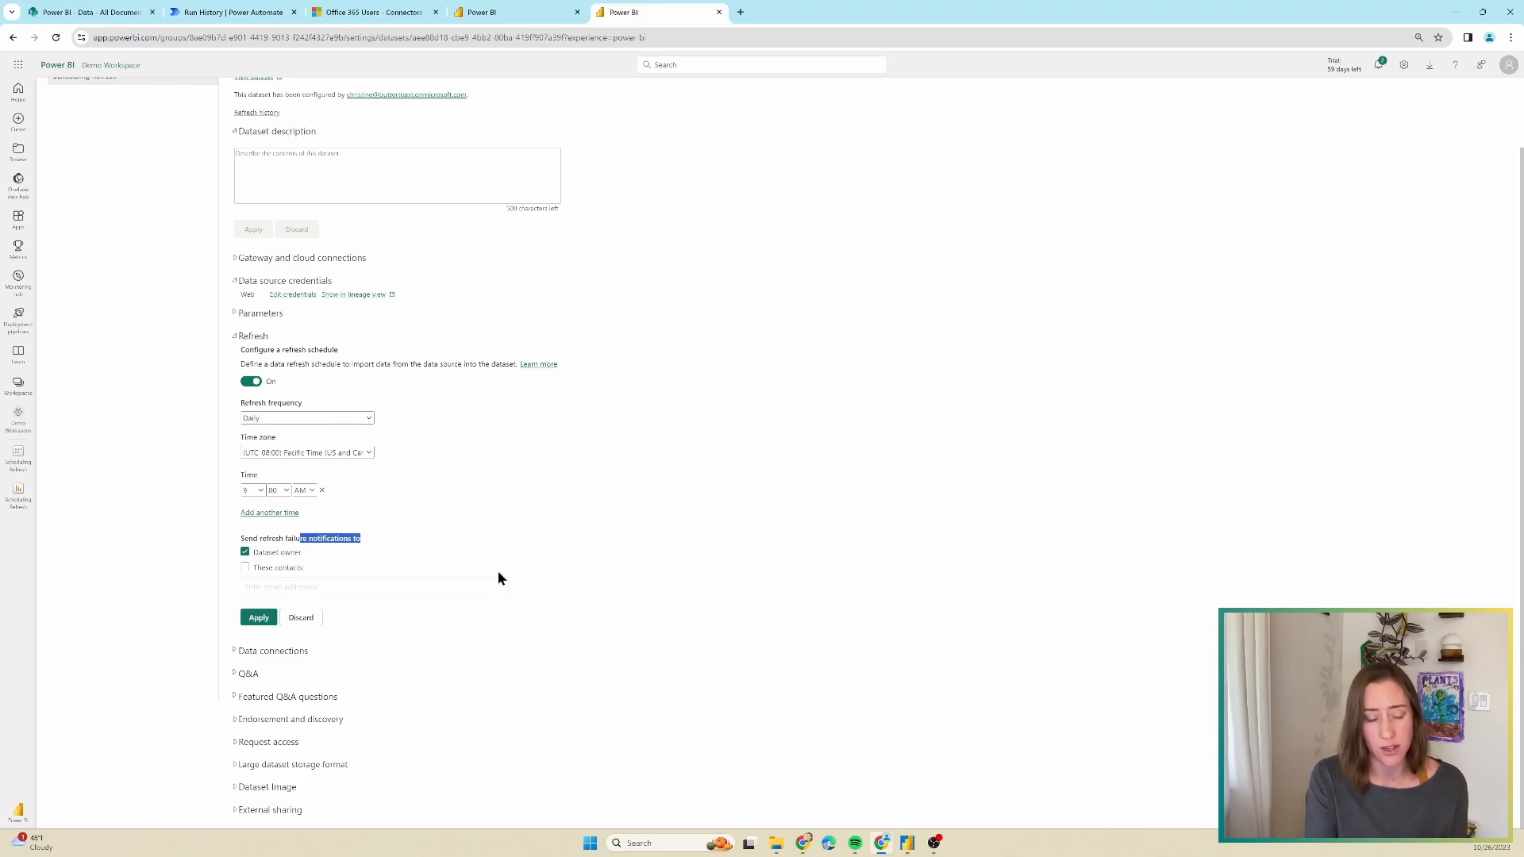
mouse_move(662, 419)
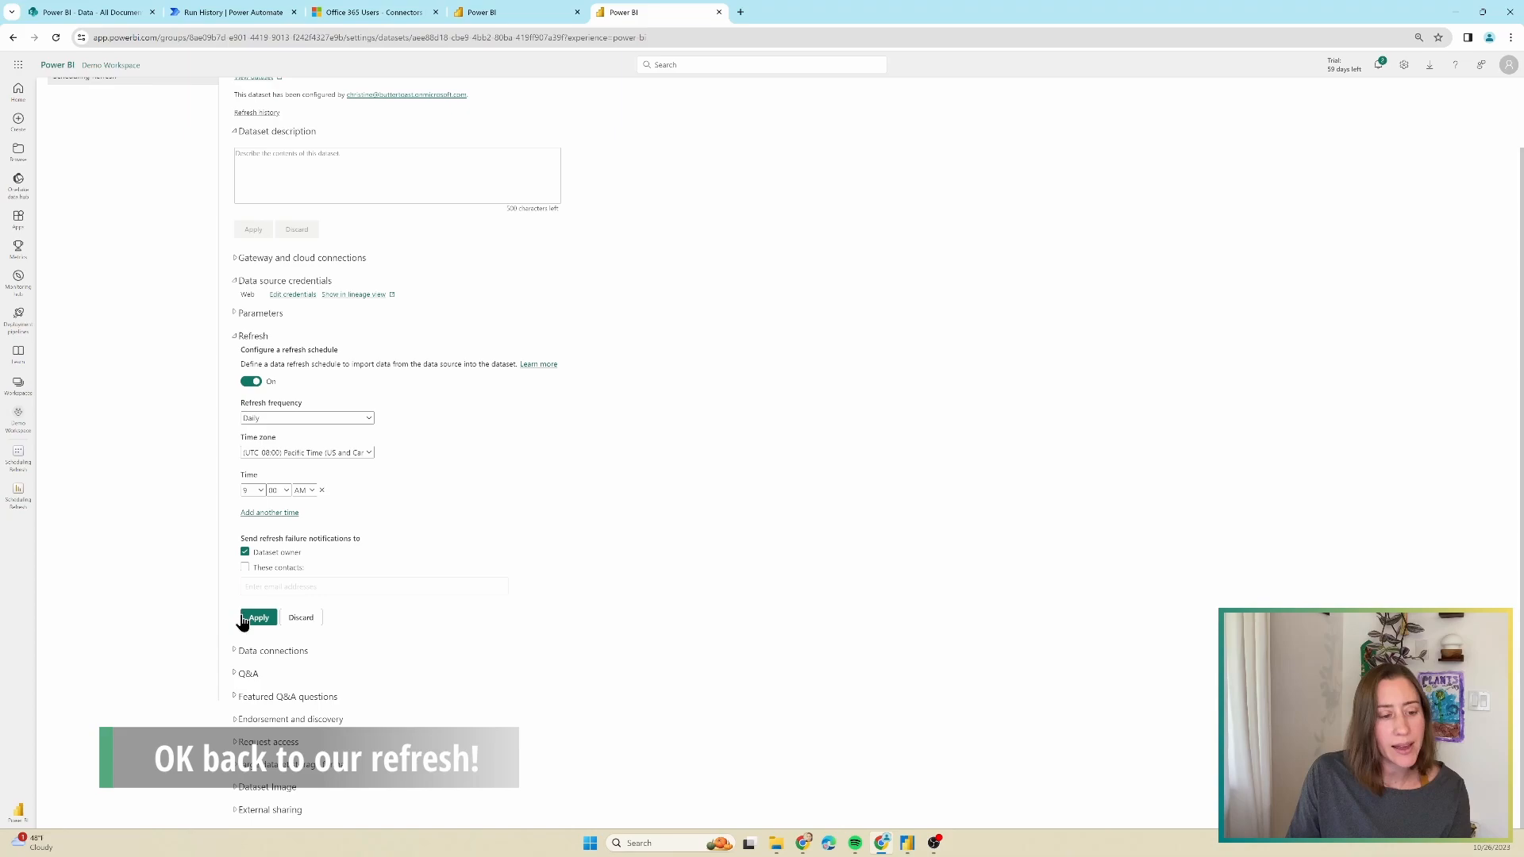
Apply the daily 9:00 AM refresh schedule and return to the Scheduling Refresh dataset details
click(257, 617)
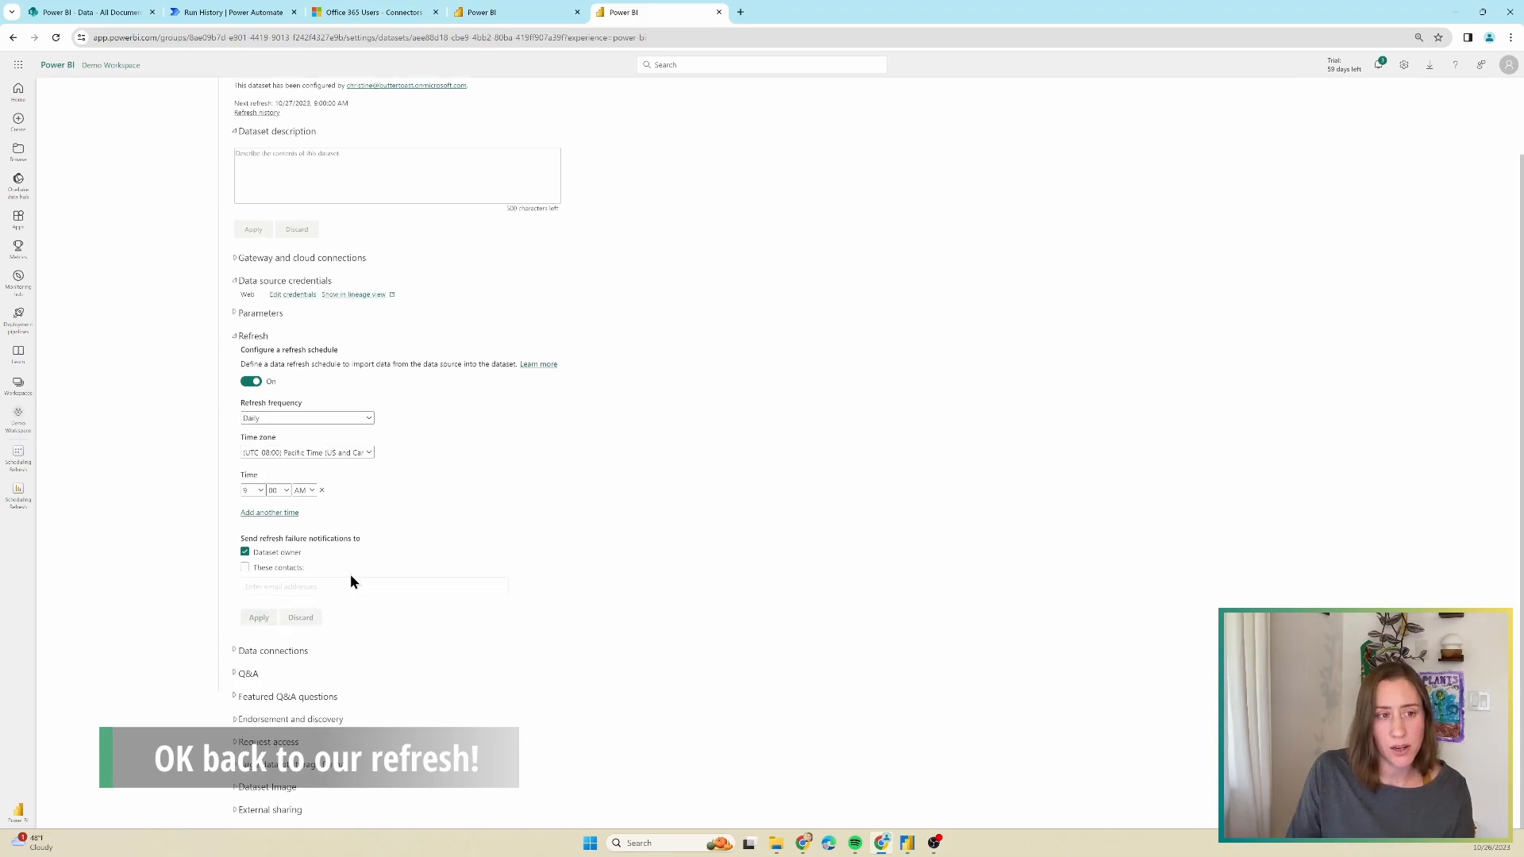
mouse_move(297, 565)
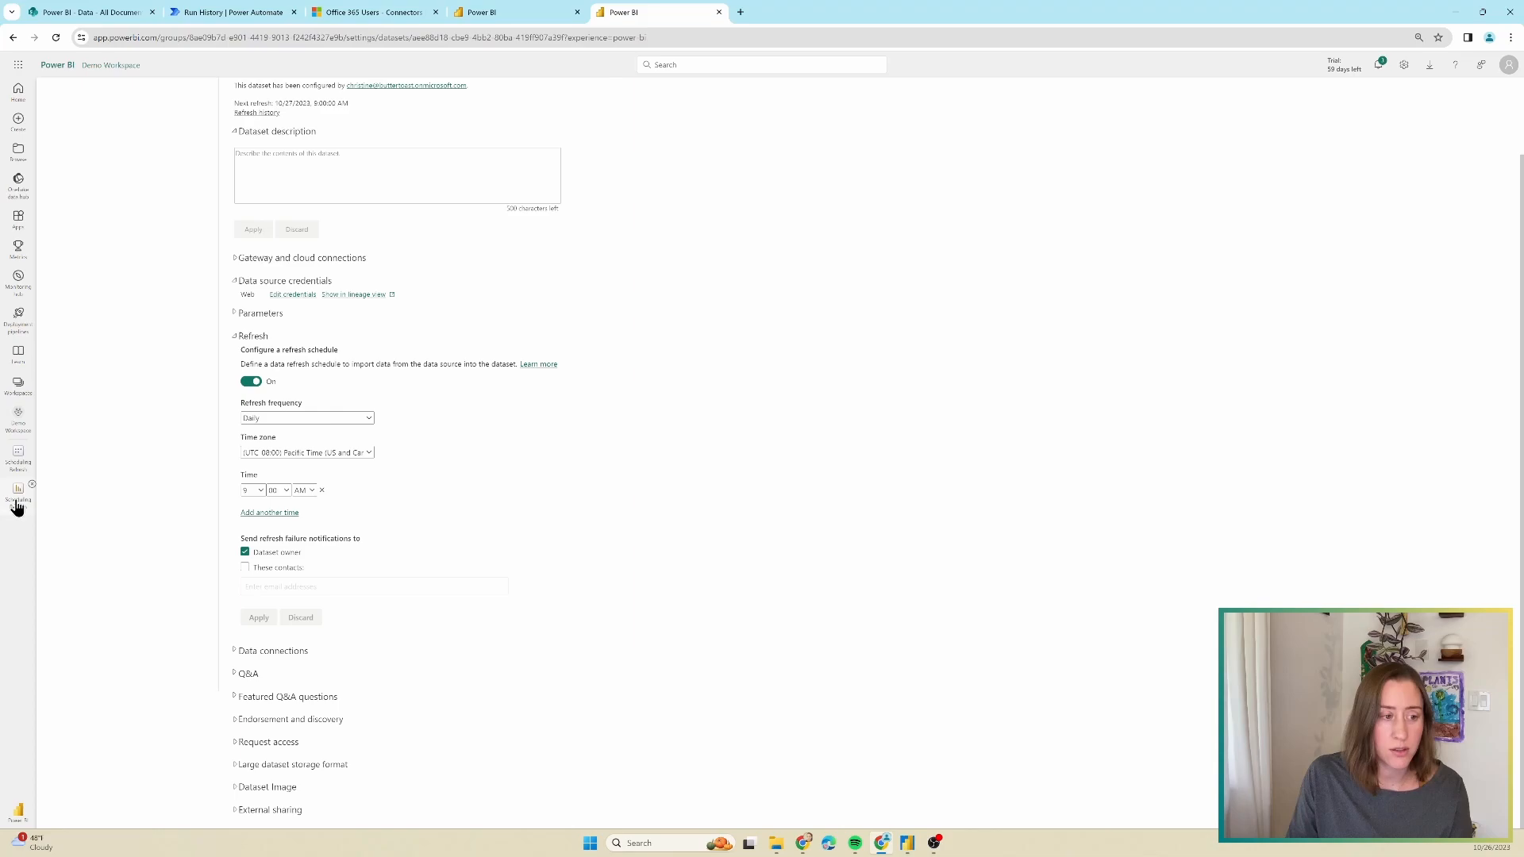
click(17, 457)
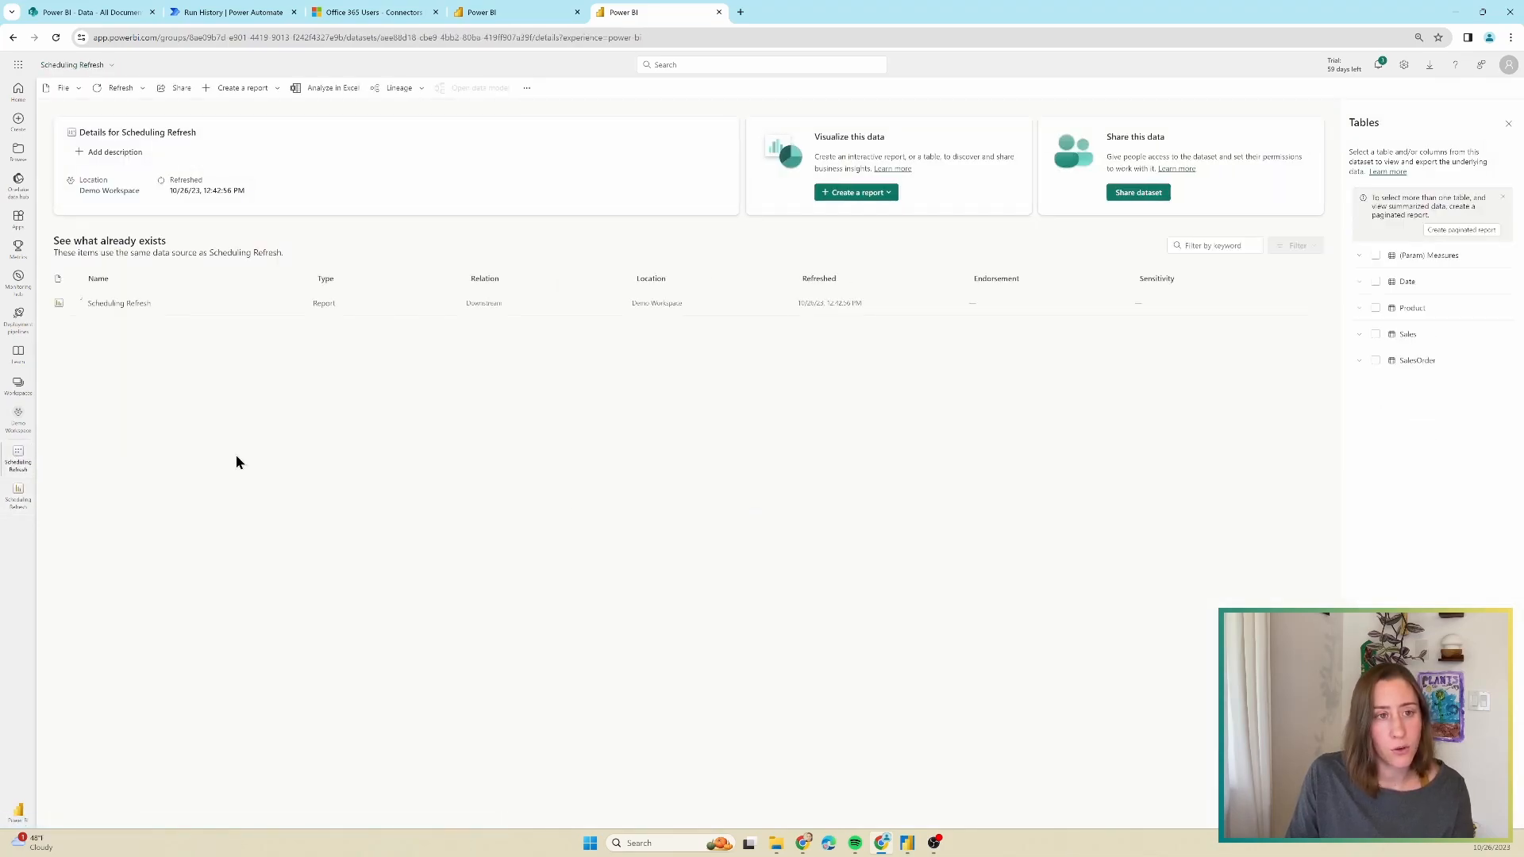
mouse_move(246, 443)
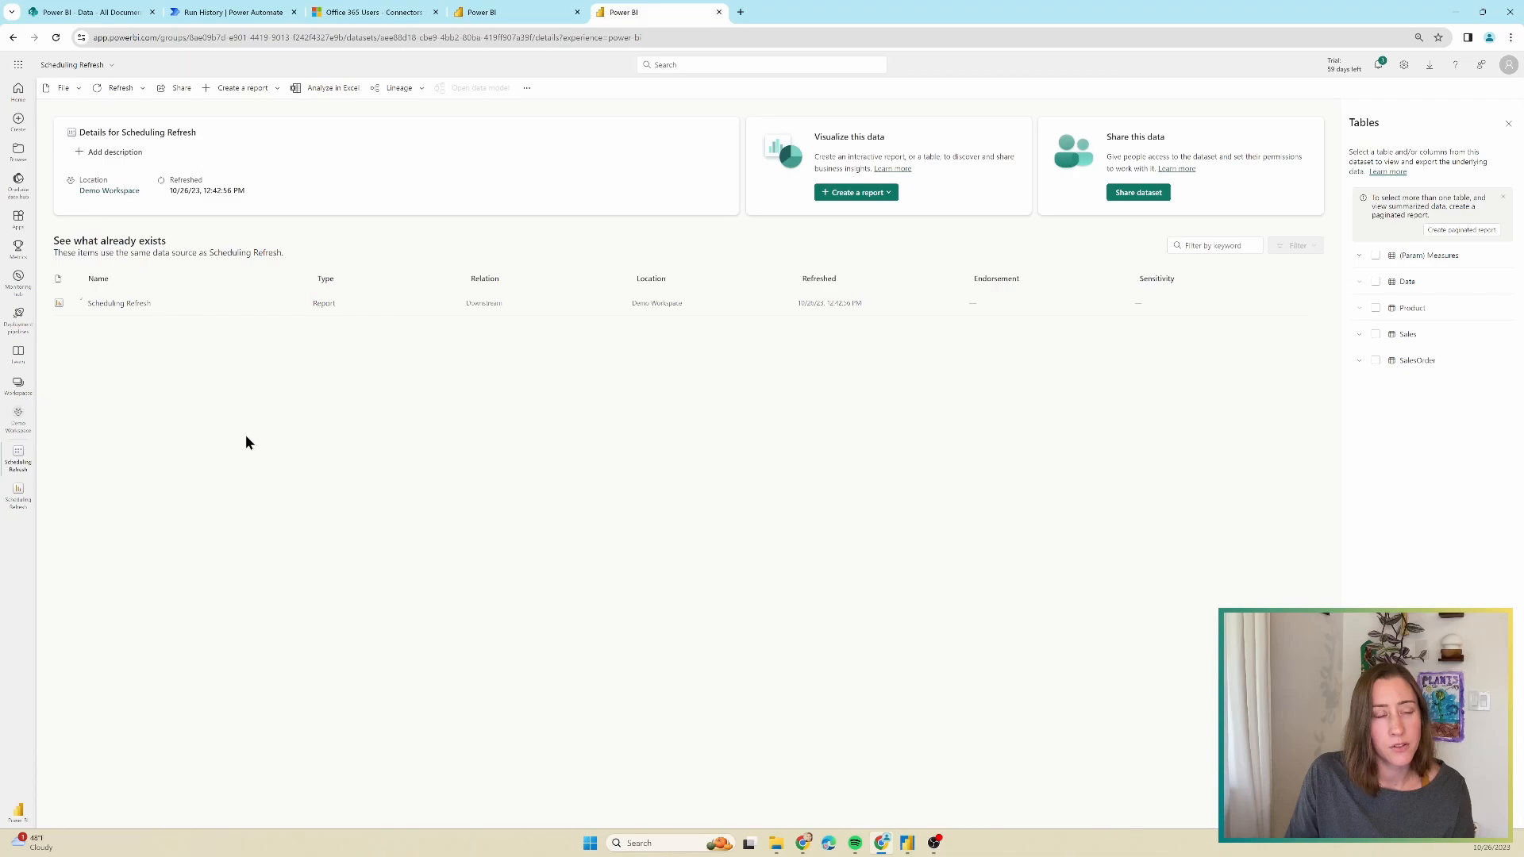
mouse_move(233, 443)
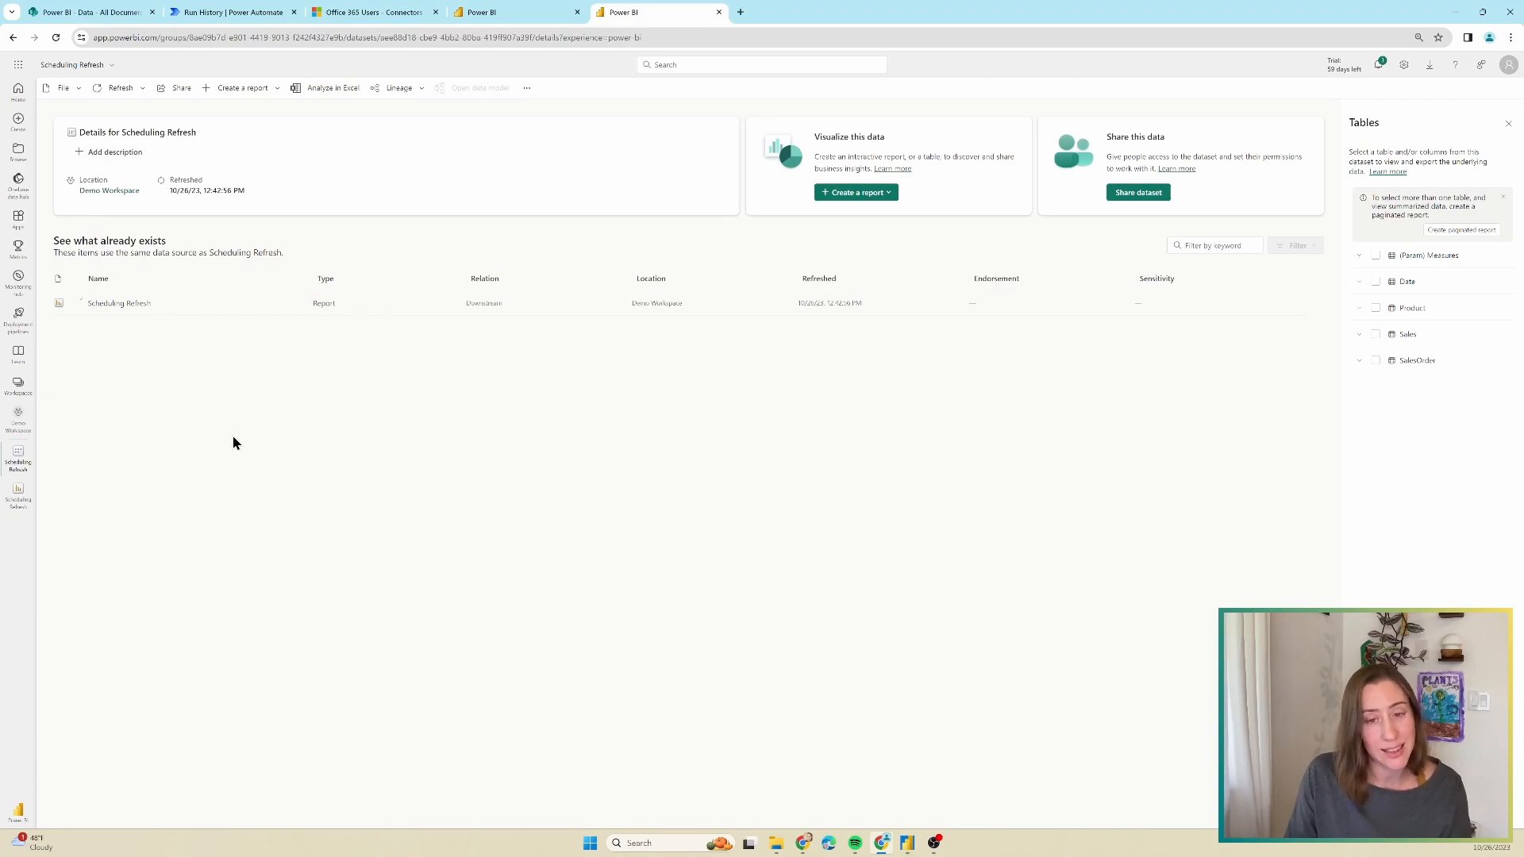
mouse_move(175, 316)
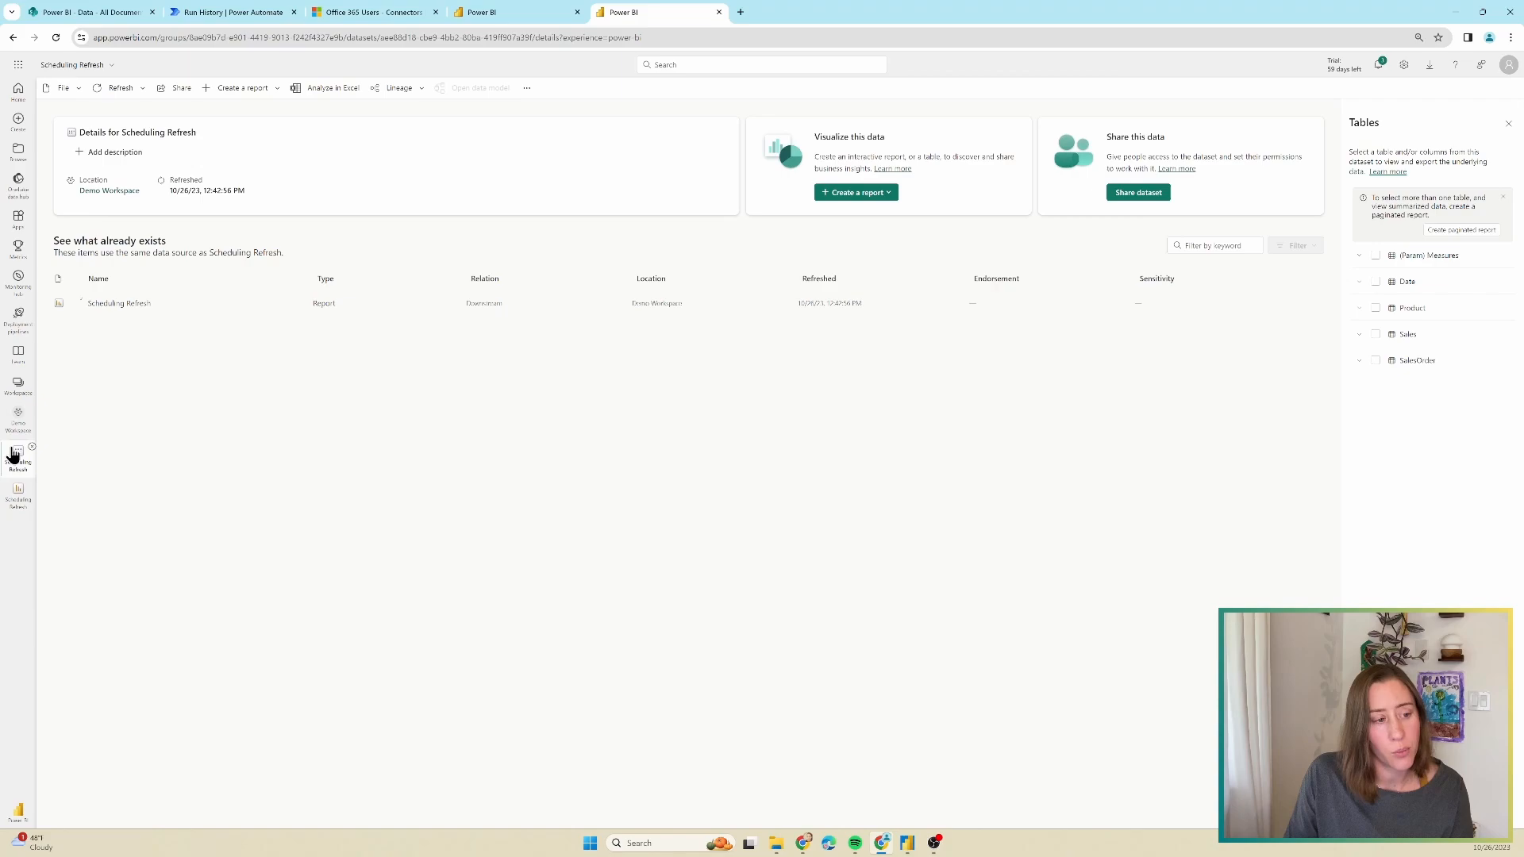
mouse_move(15, 453)
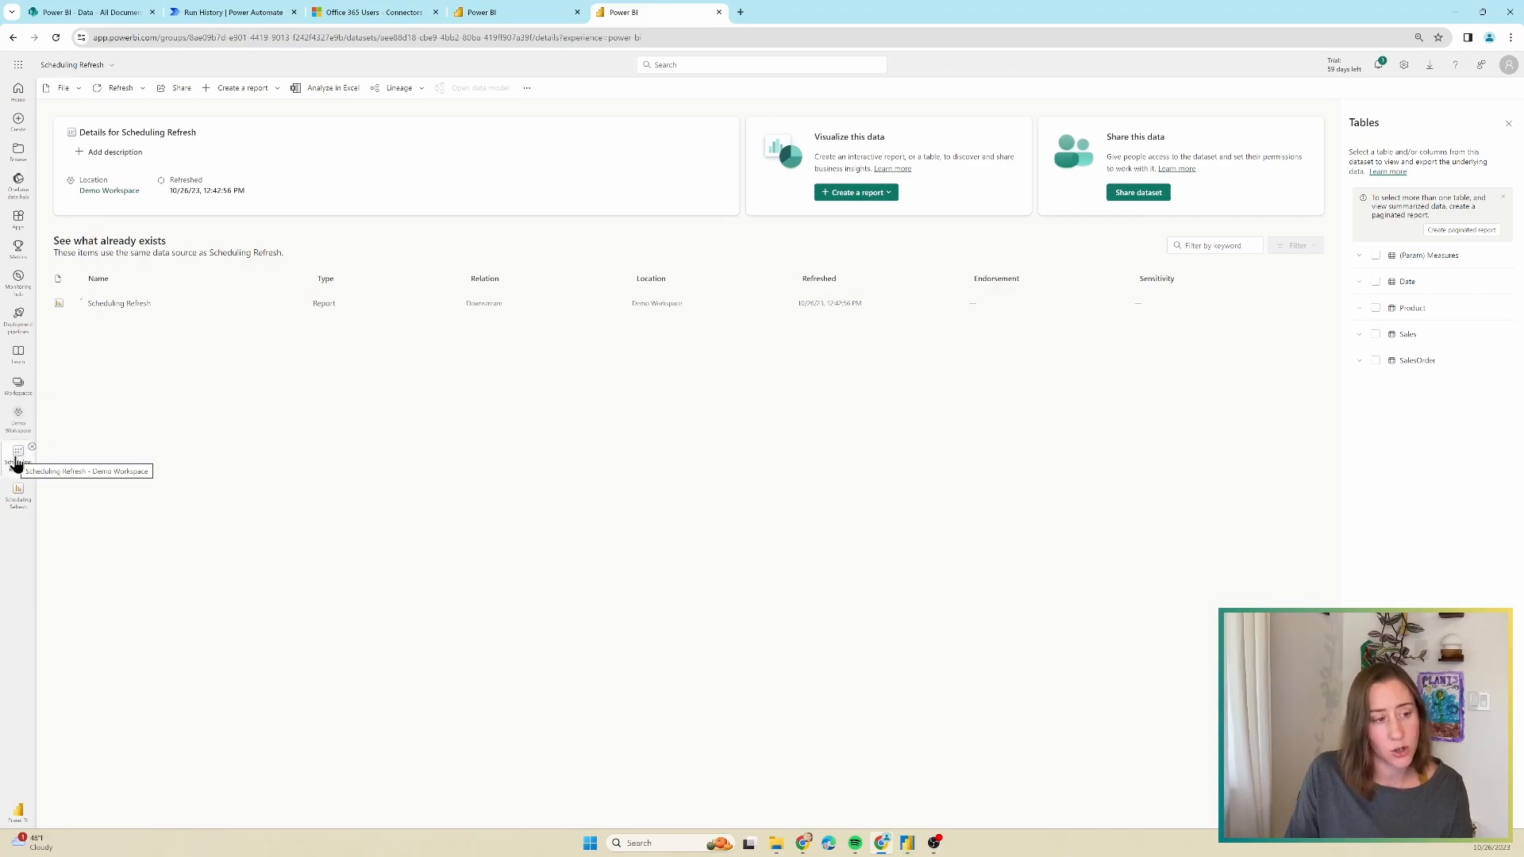
Navigate from the Workspaces list into the Demo Workspace
click(17, 384)
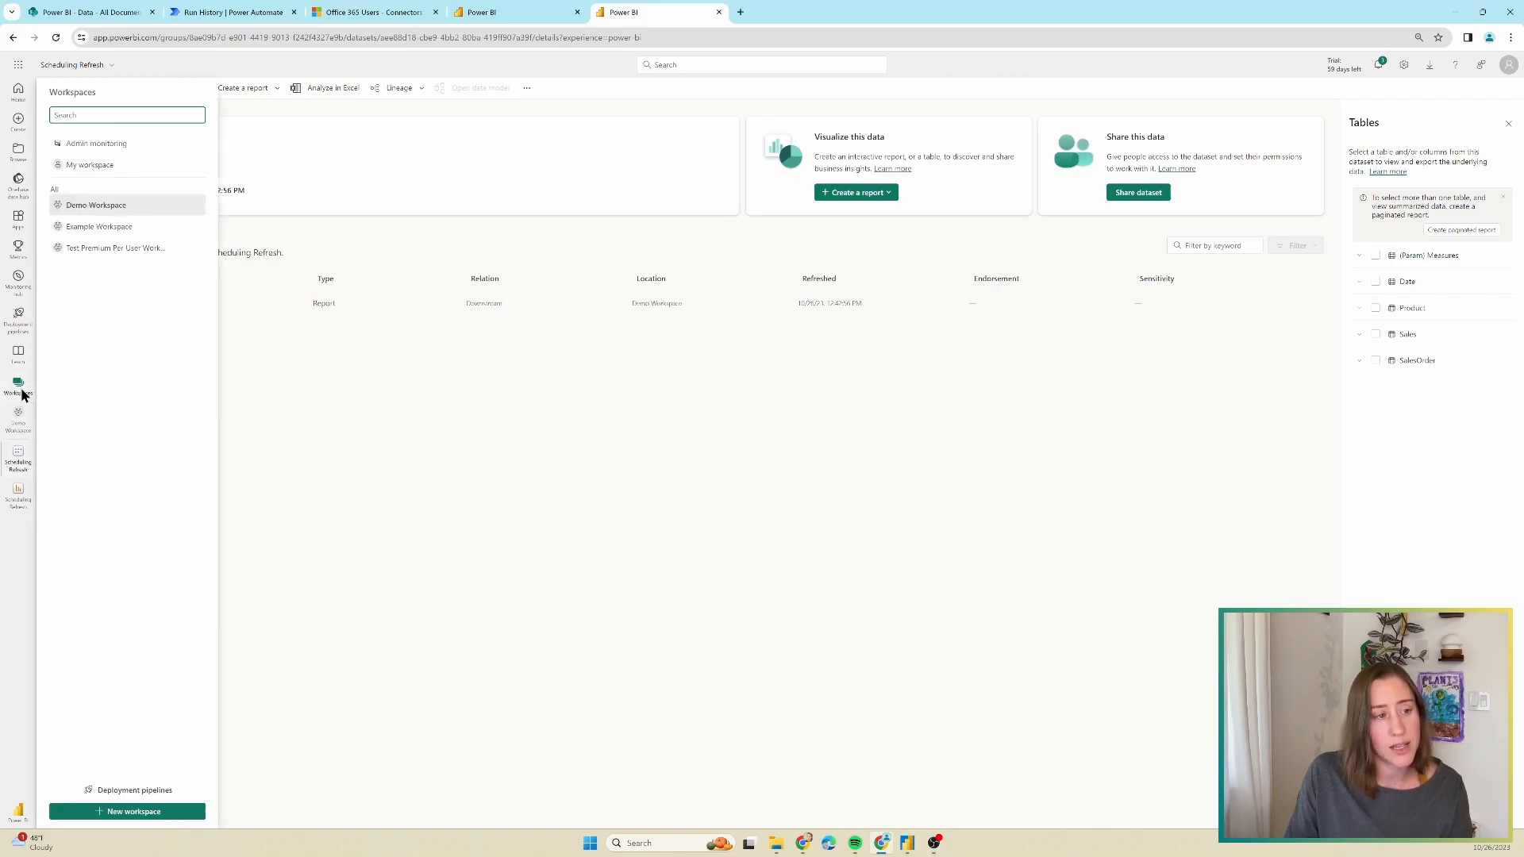
mouse_move(95, 209)
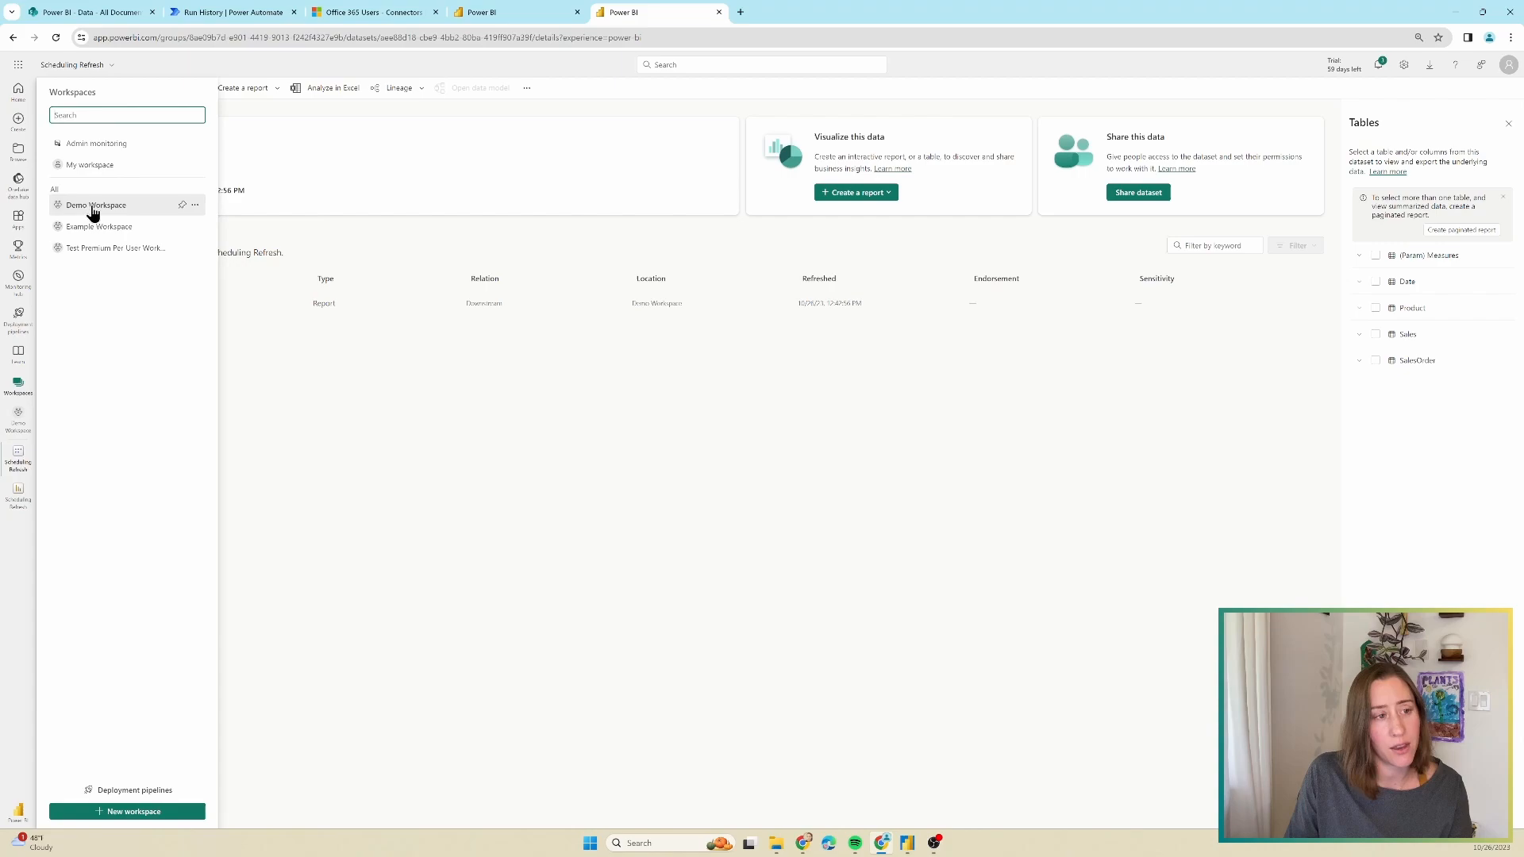
click(96, 204)
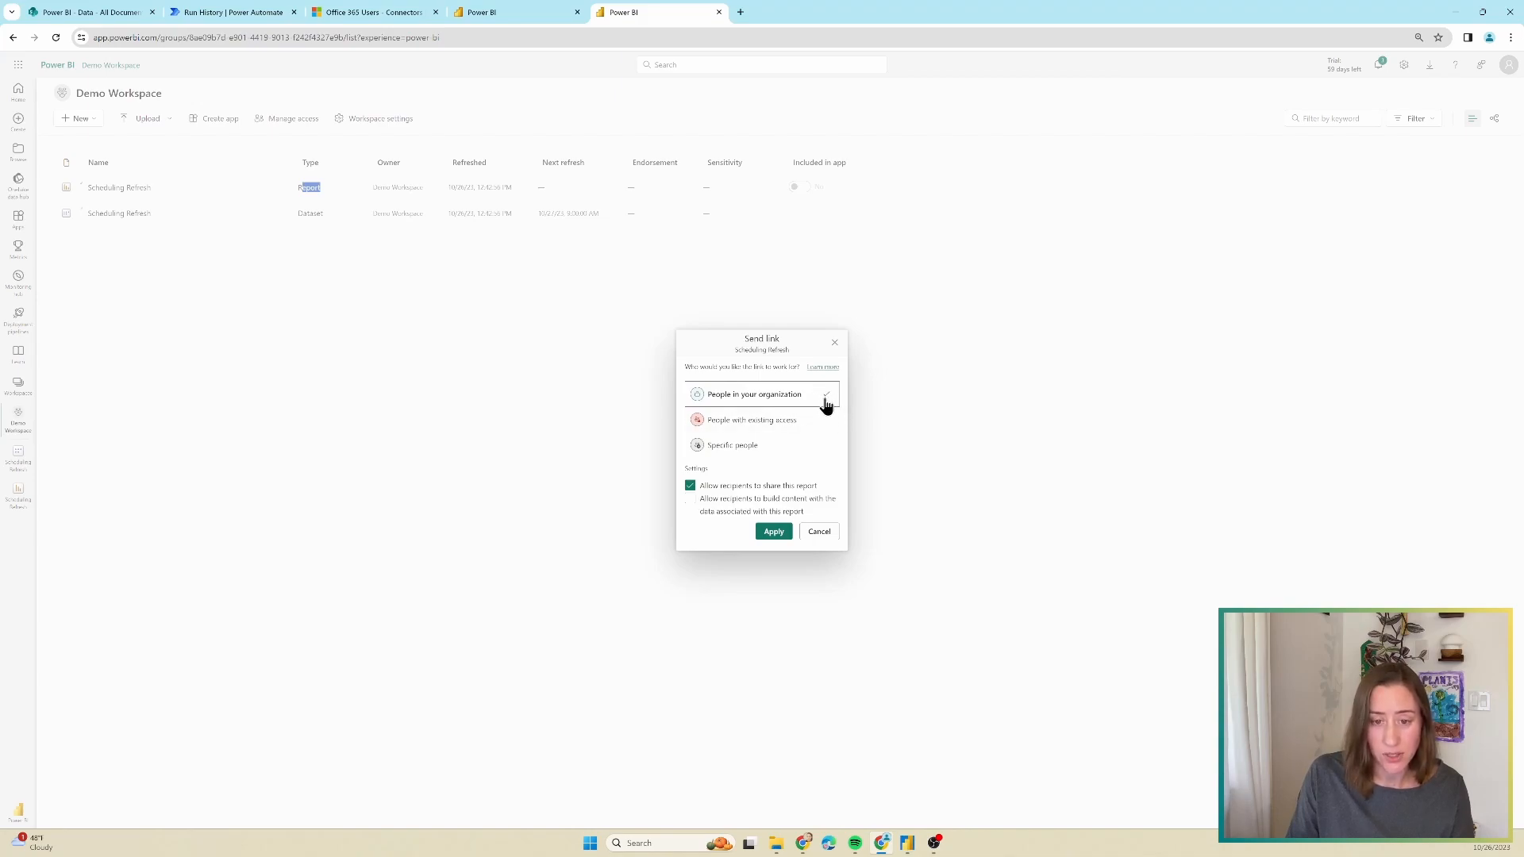
Limit the Scheduling Refresh report link to Specific people, keeping recipient resharing allowed, and apply
click(734, 444)
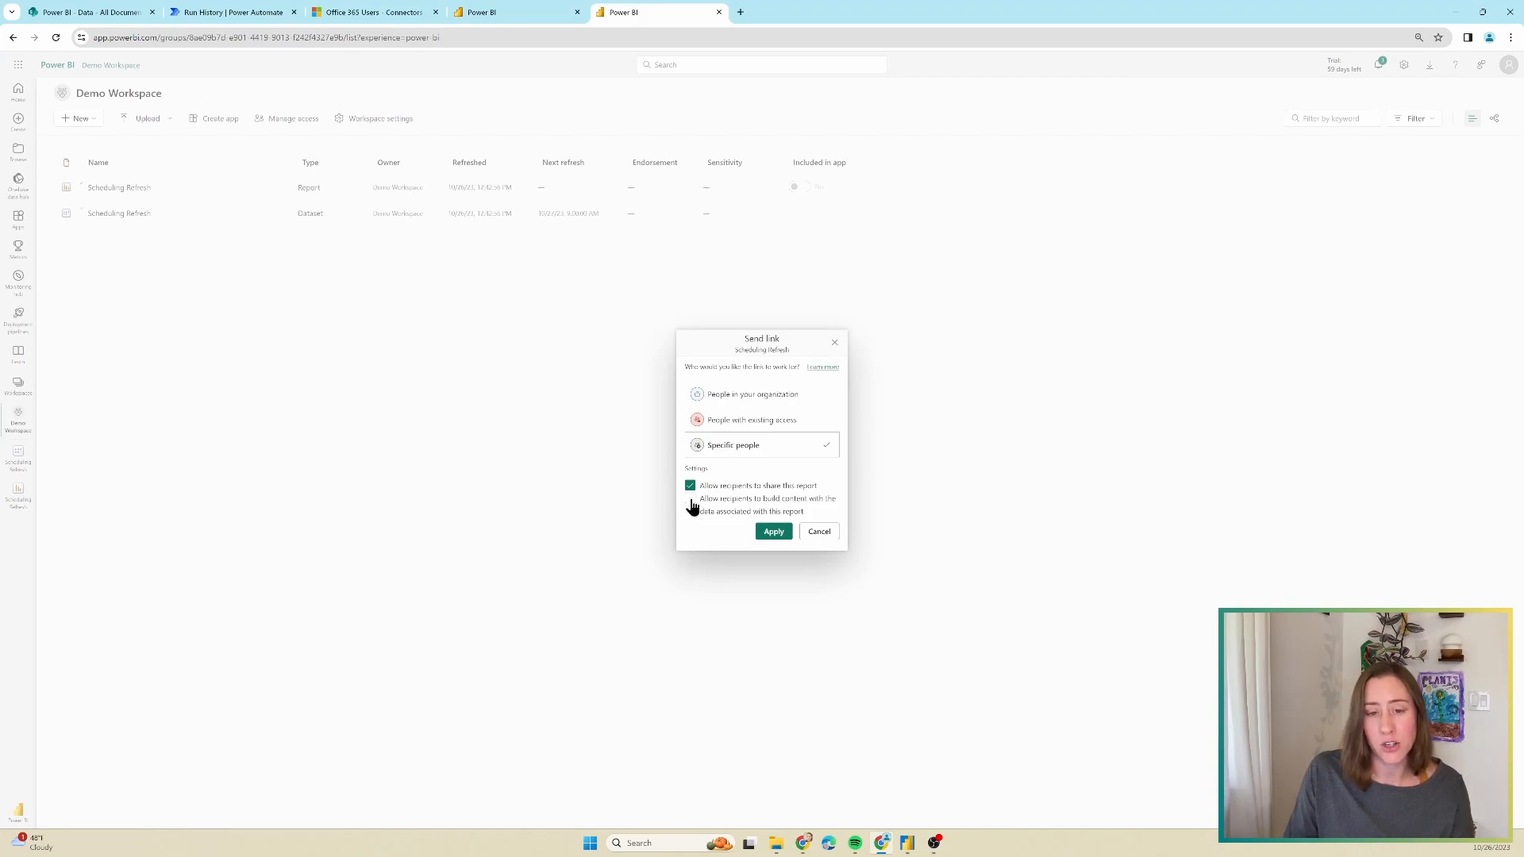
click(513, 92)
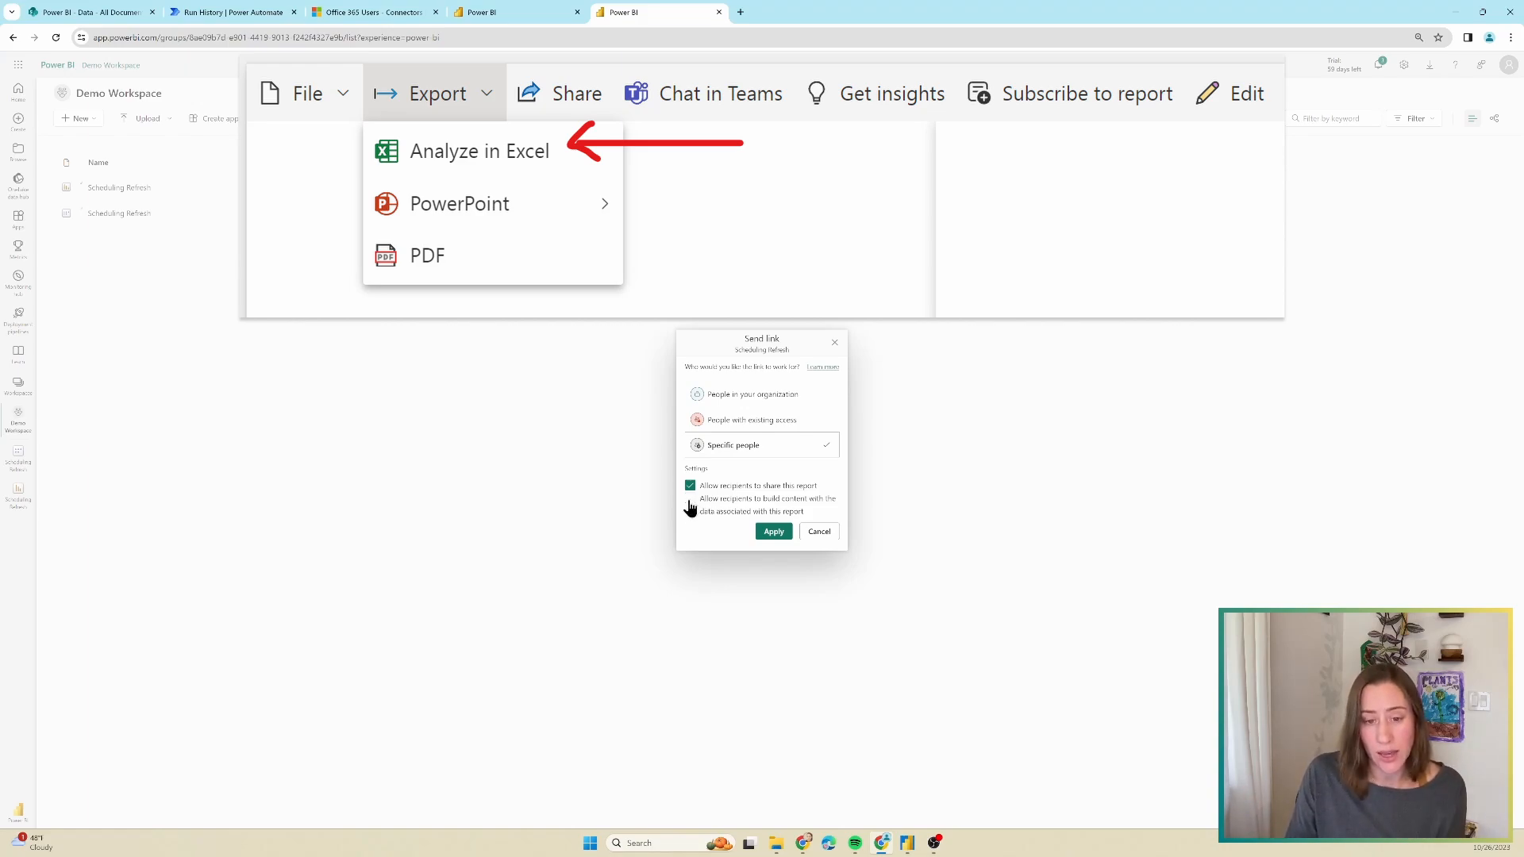
click(691, 498)
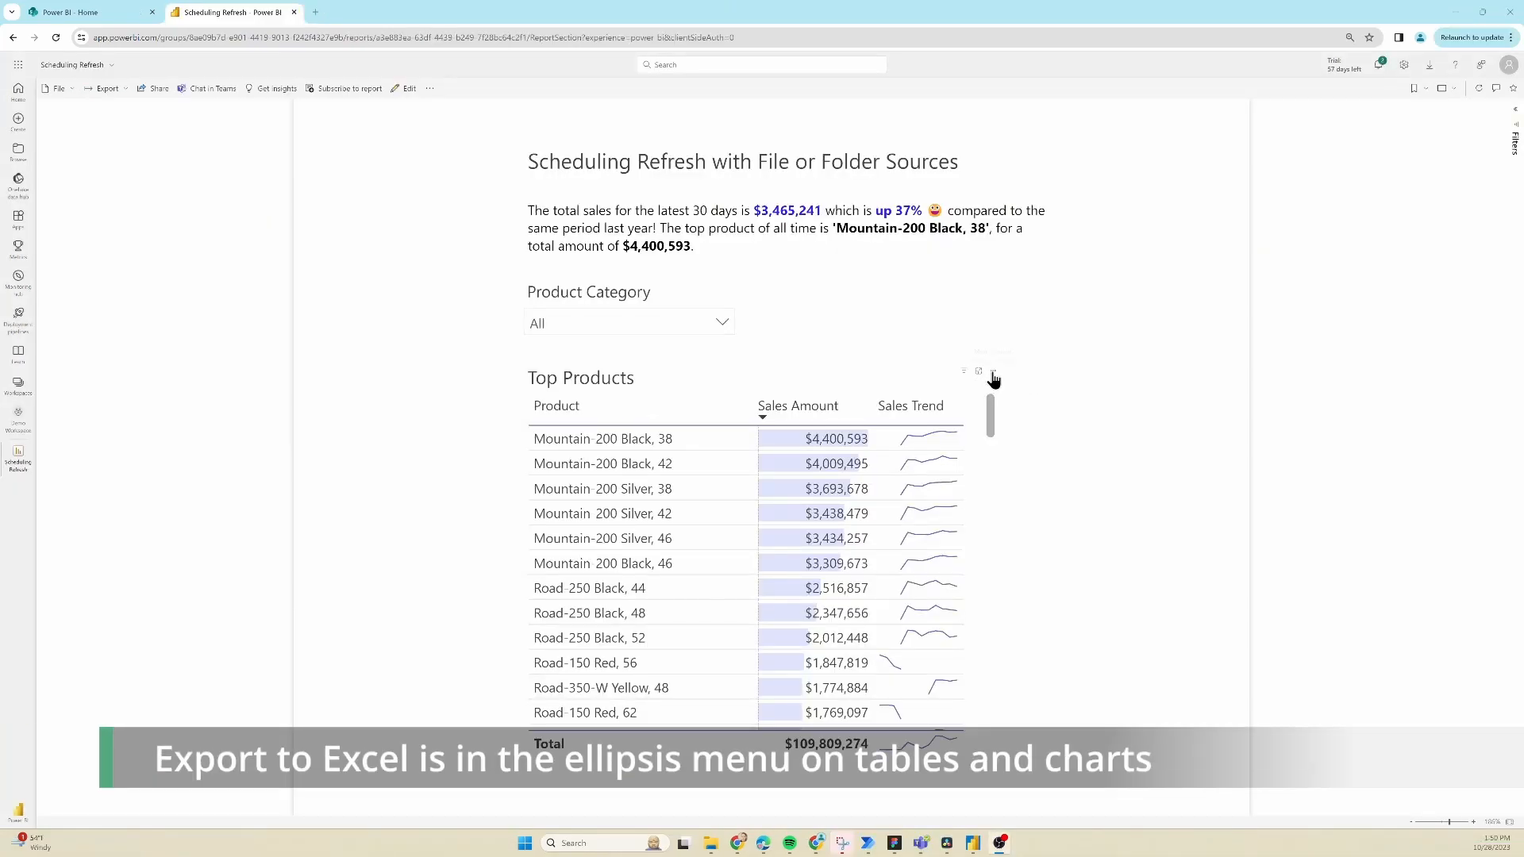
click(992, 372)
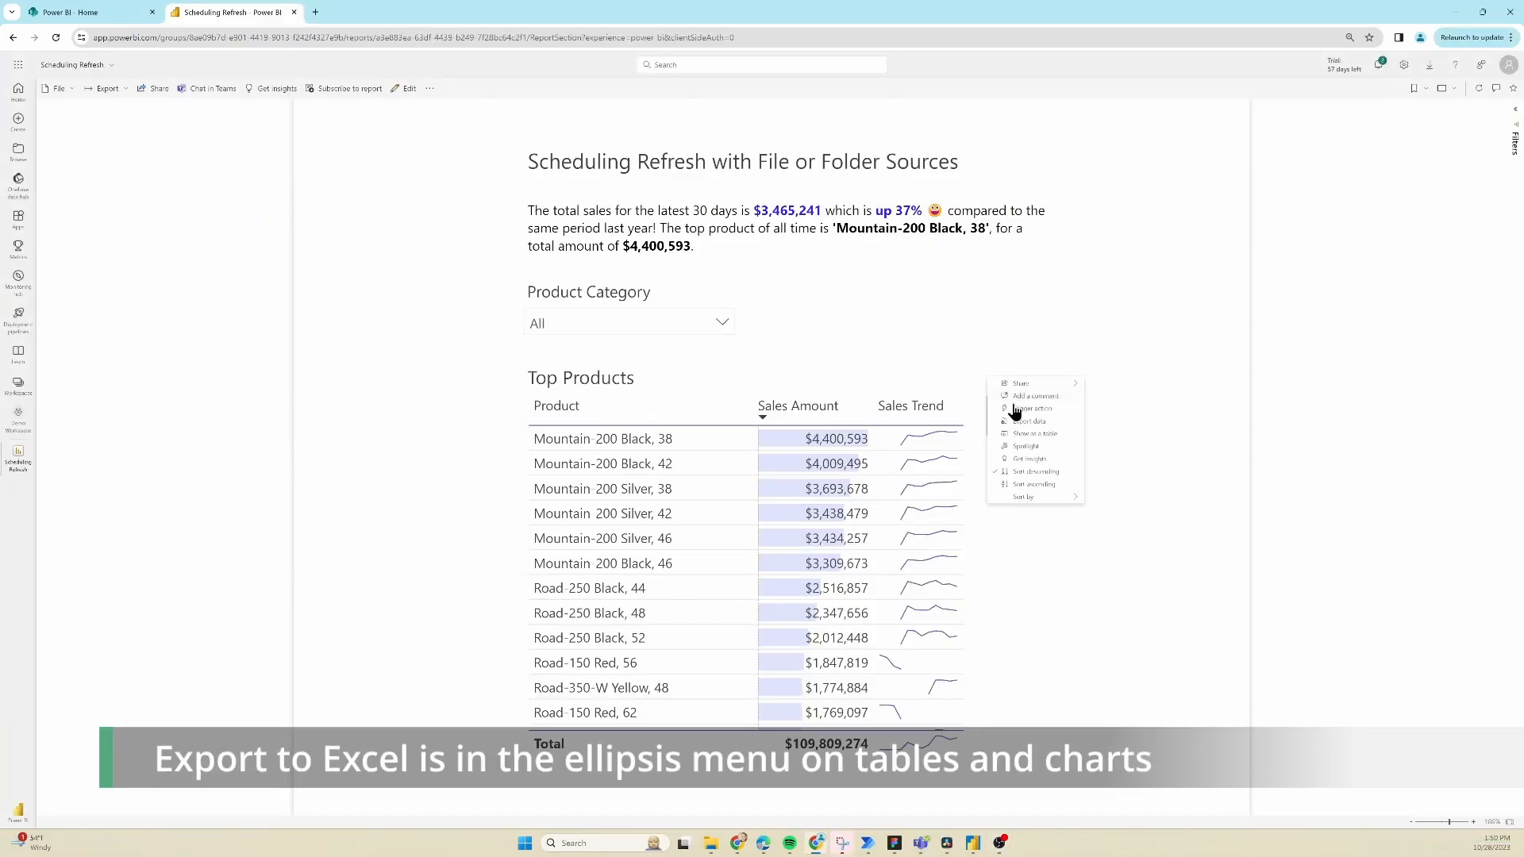
click(1028, 421)
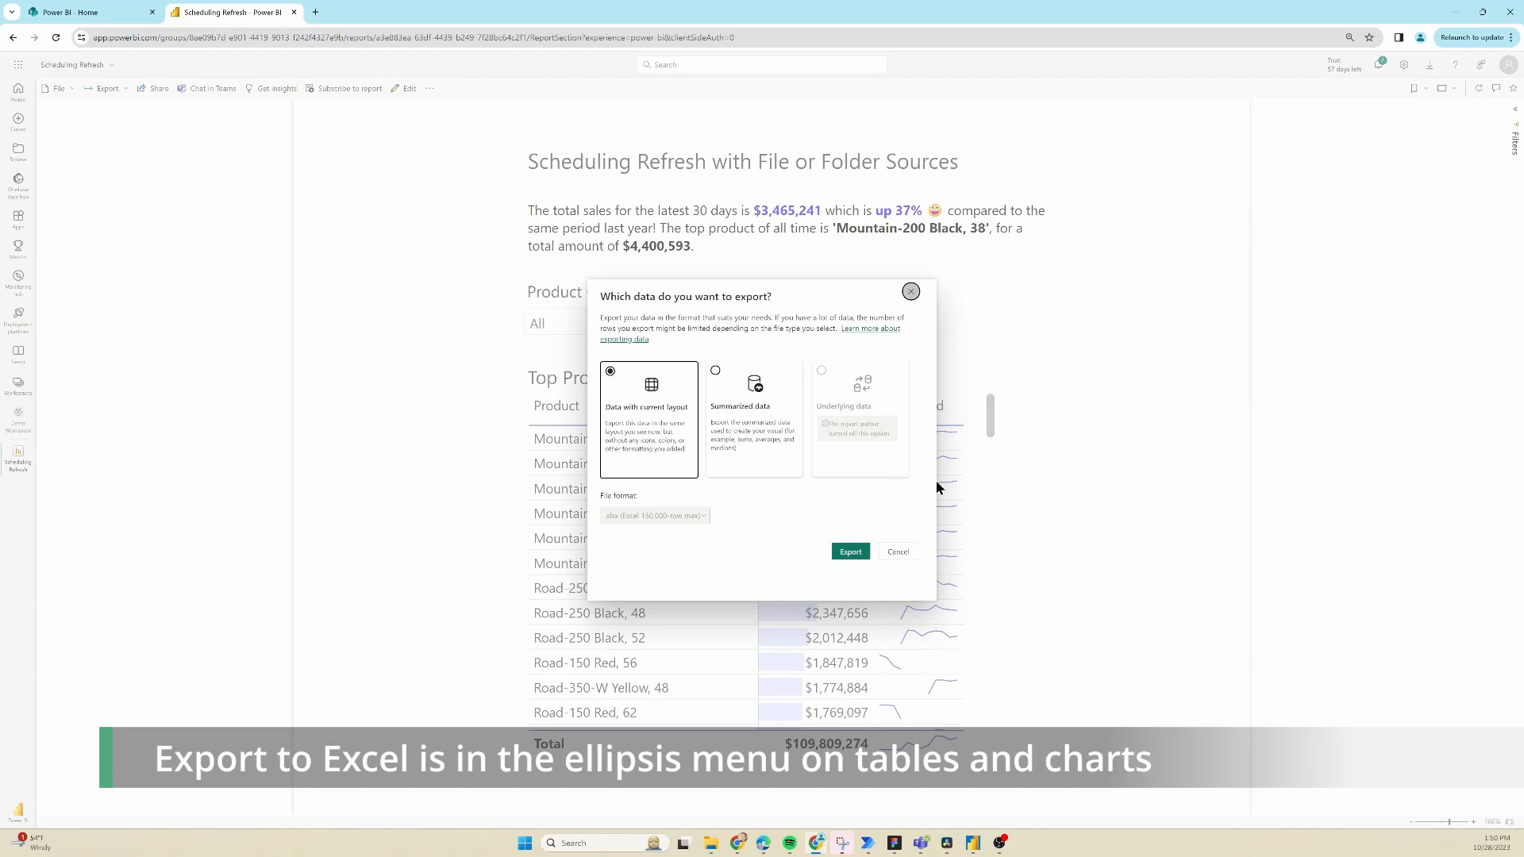
click(895, 550)
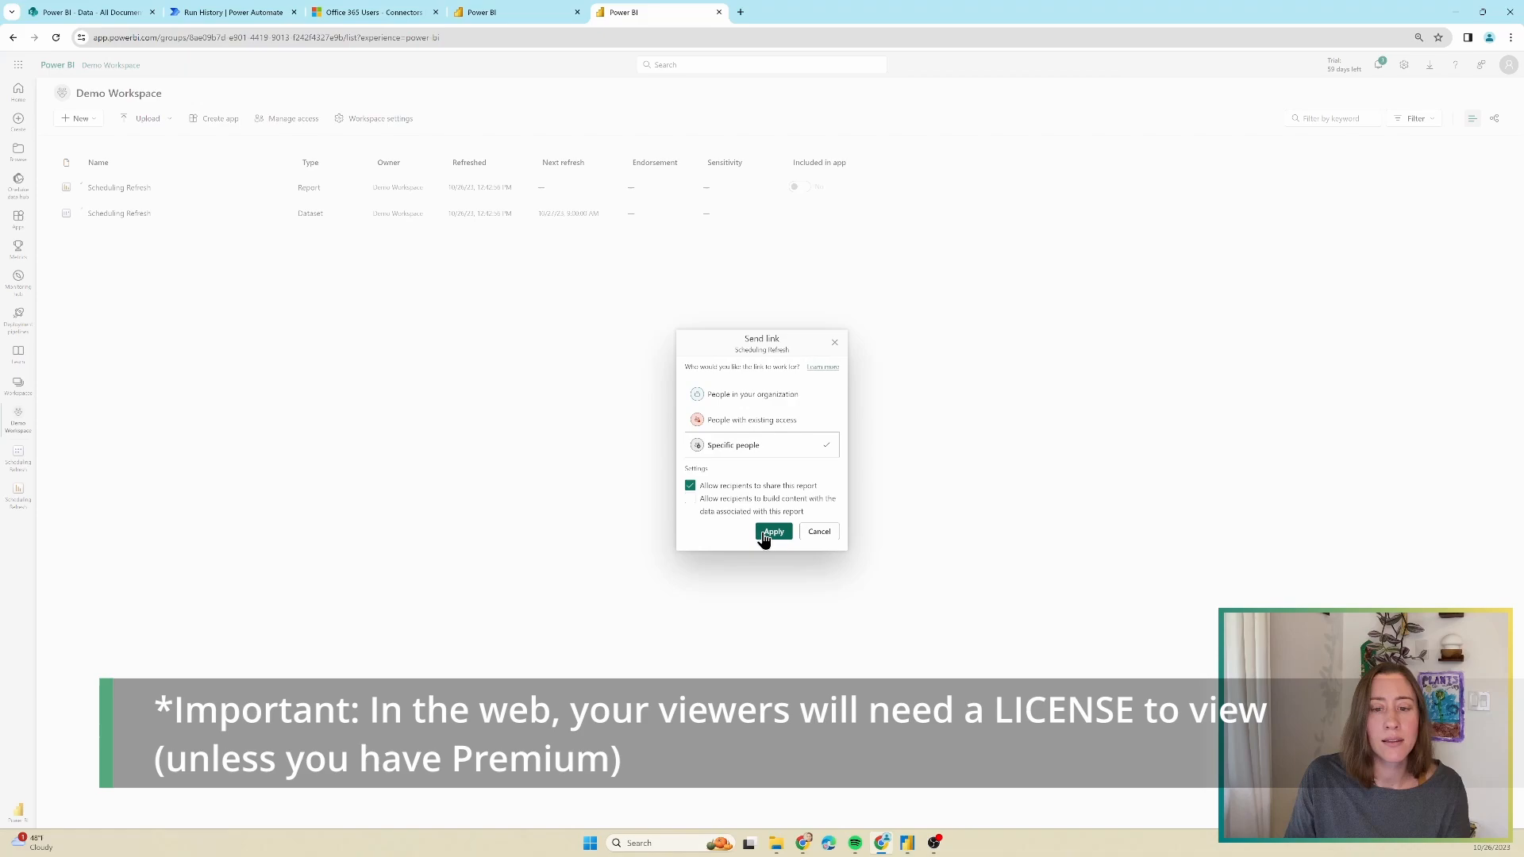
click(773, 532)
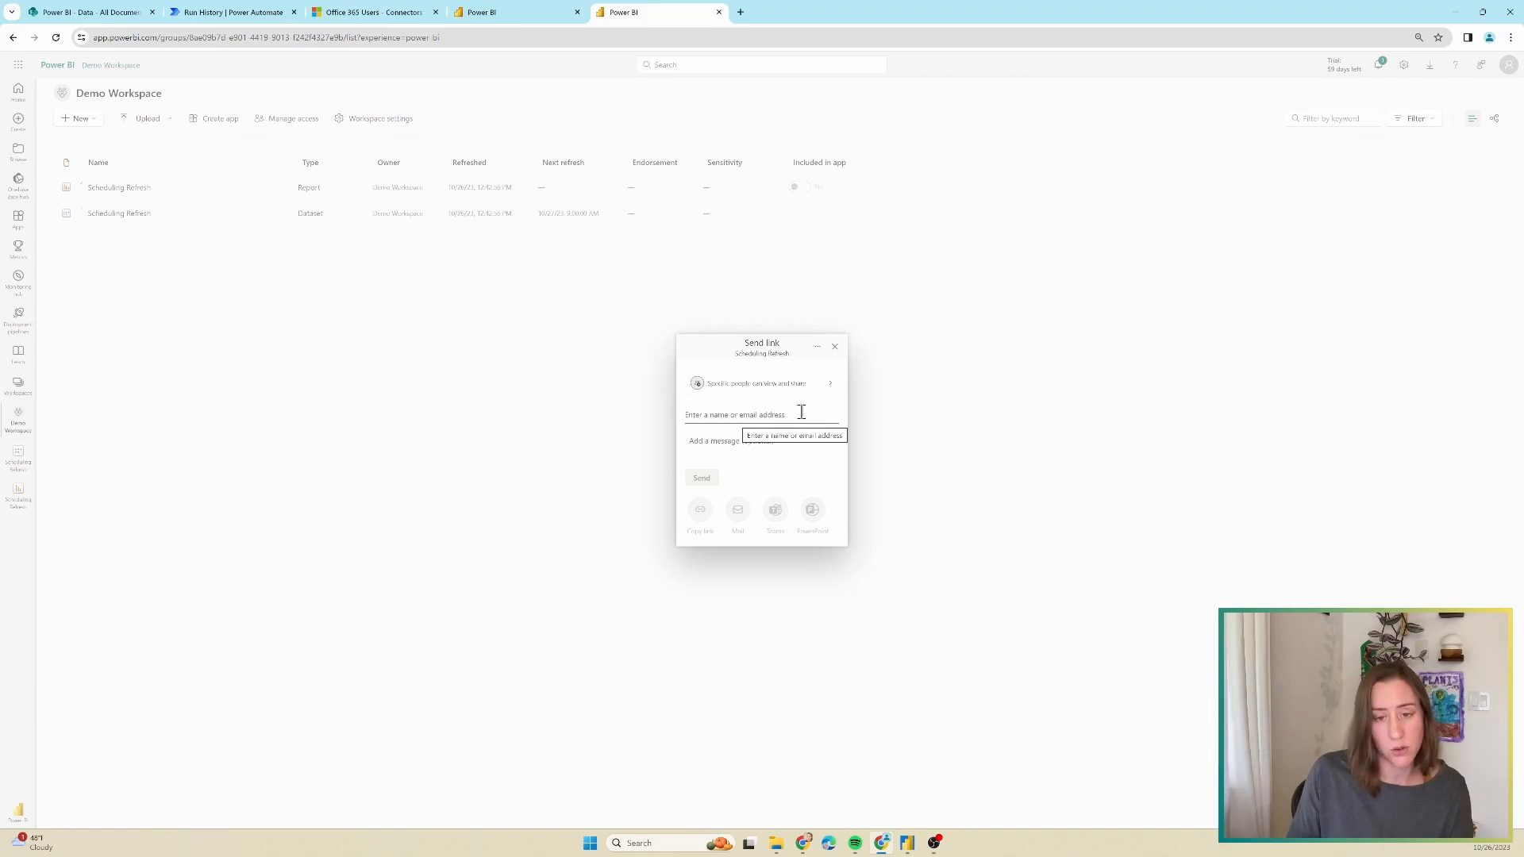
Start entering a recipient in the 'Enter a name or email address' box
click(833, 346)
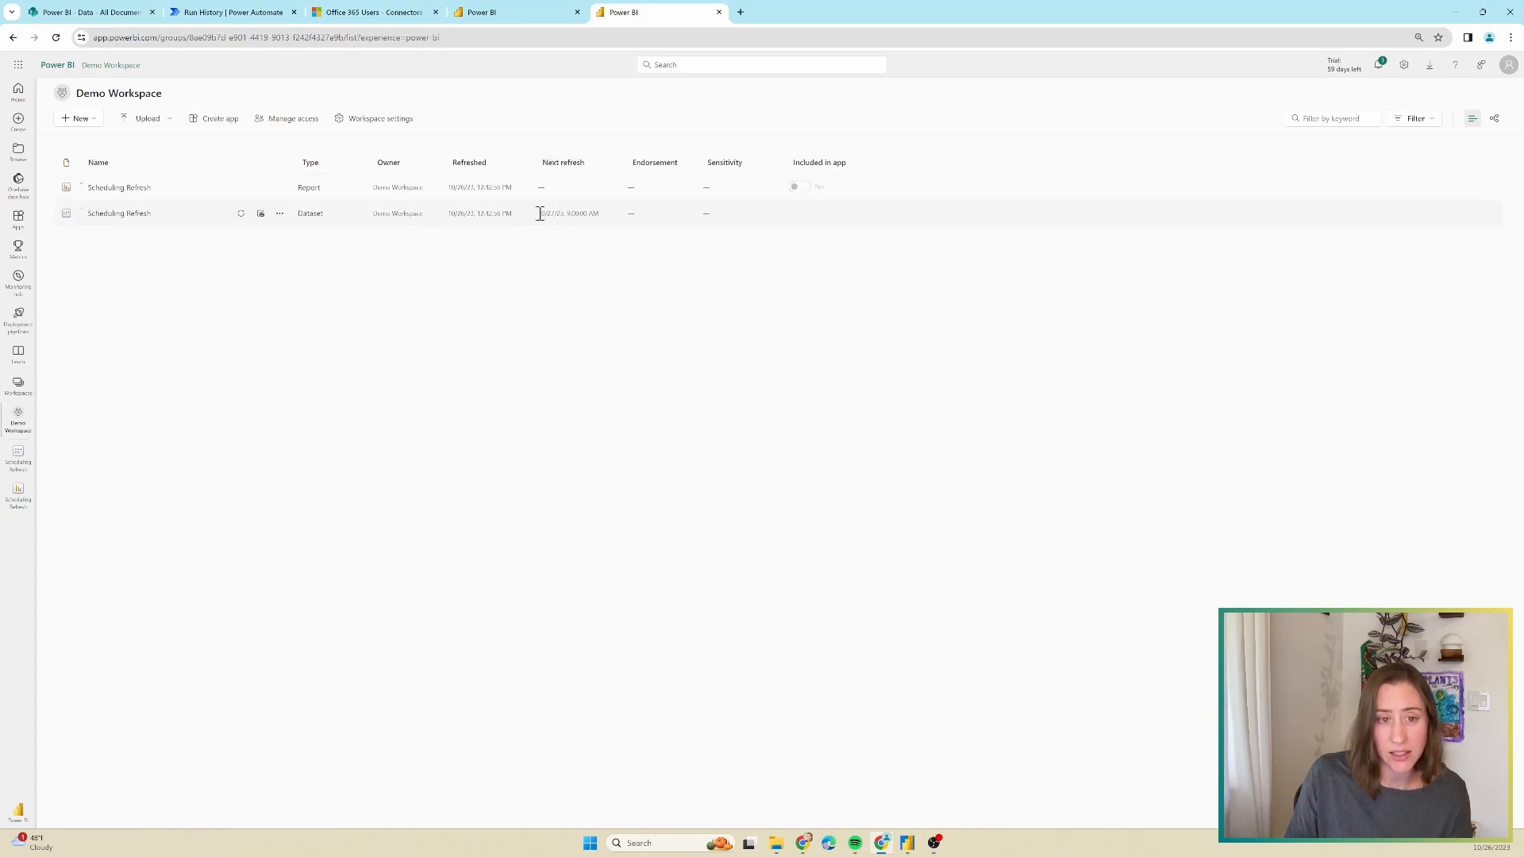
mouse_move(588, 255)
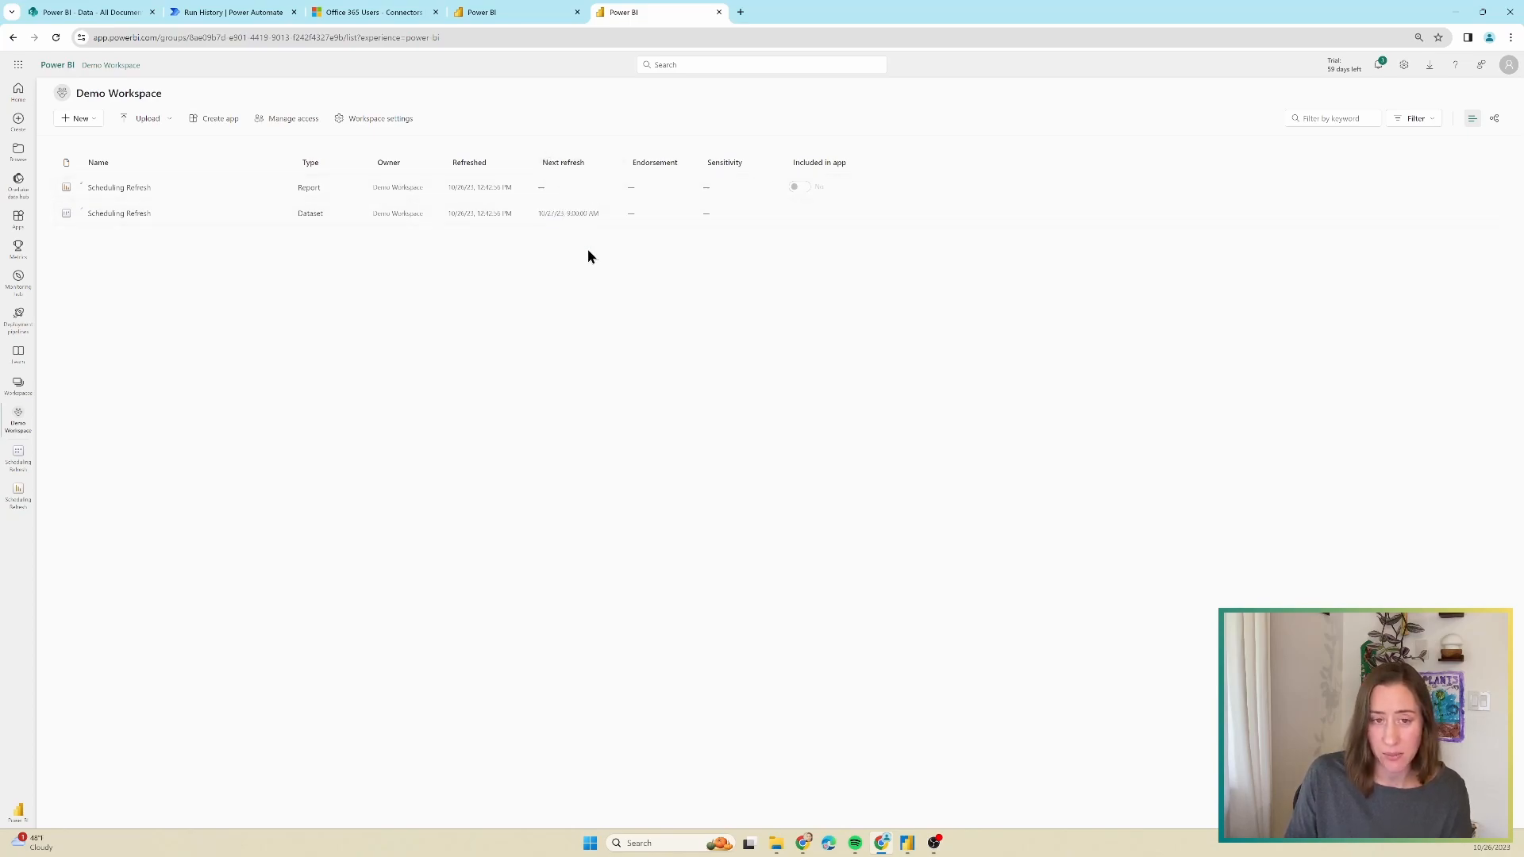
mouse_move(605, 215)
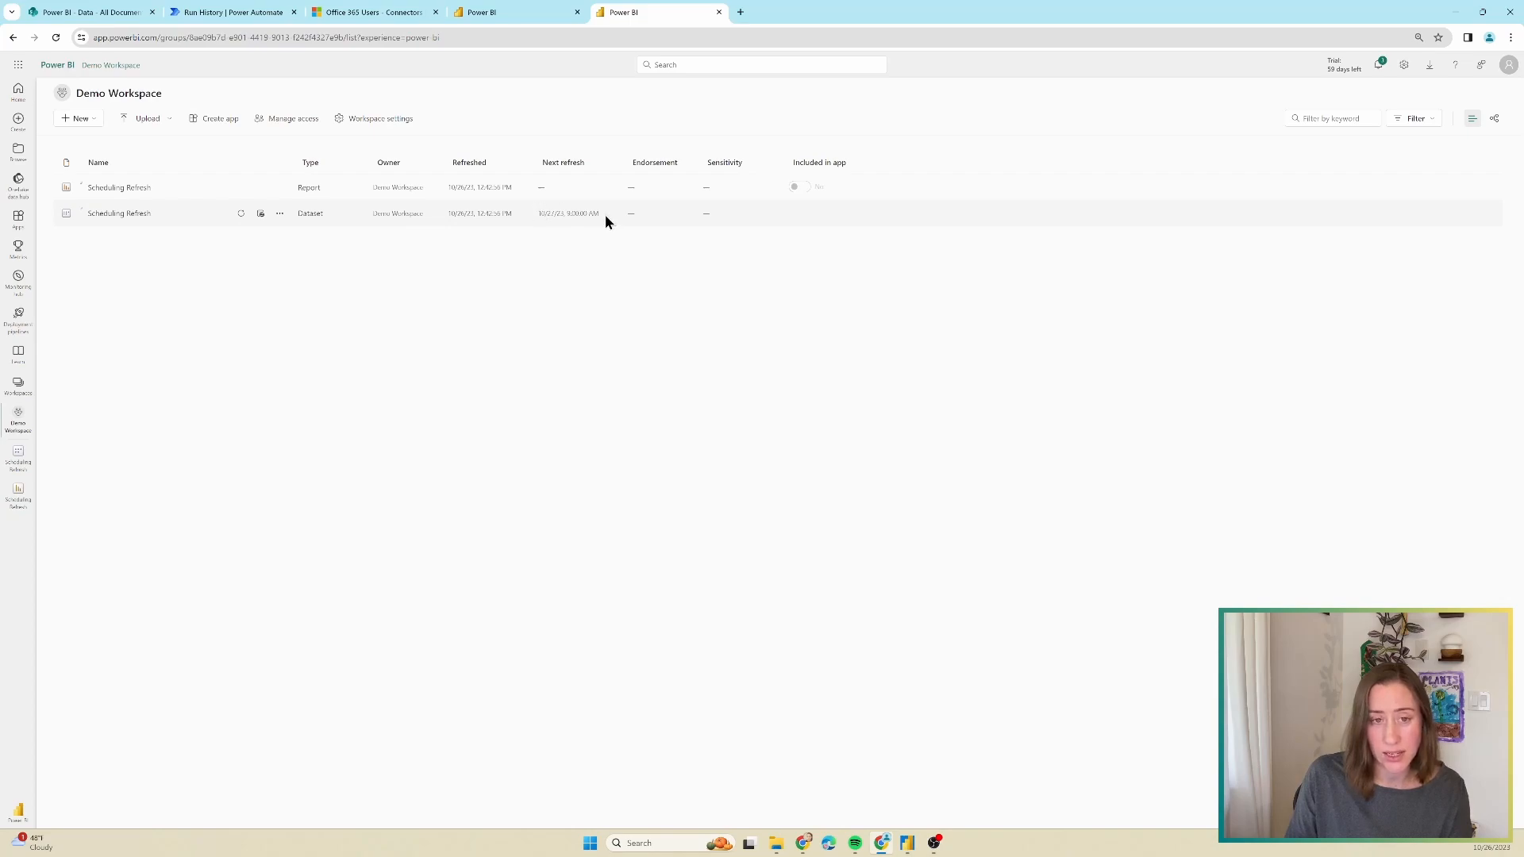
mouse_move(600, 220)
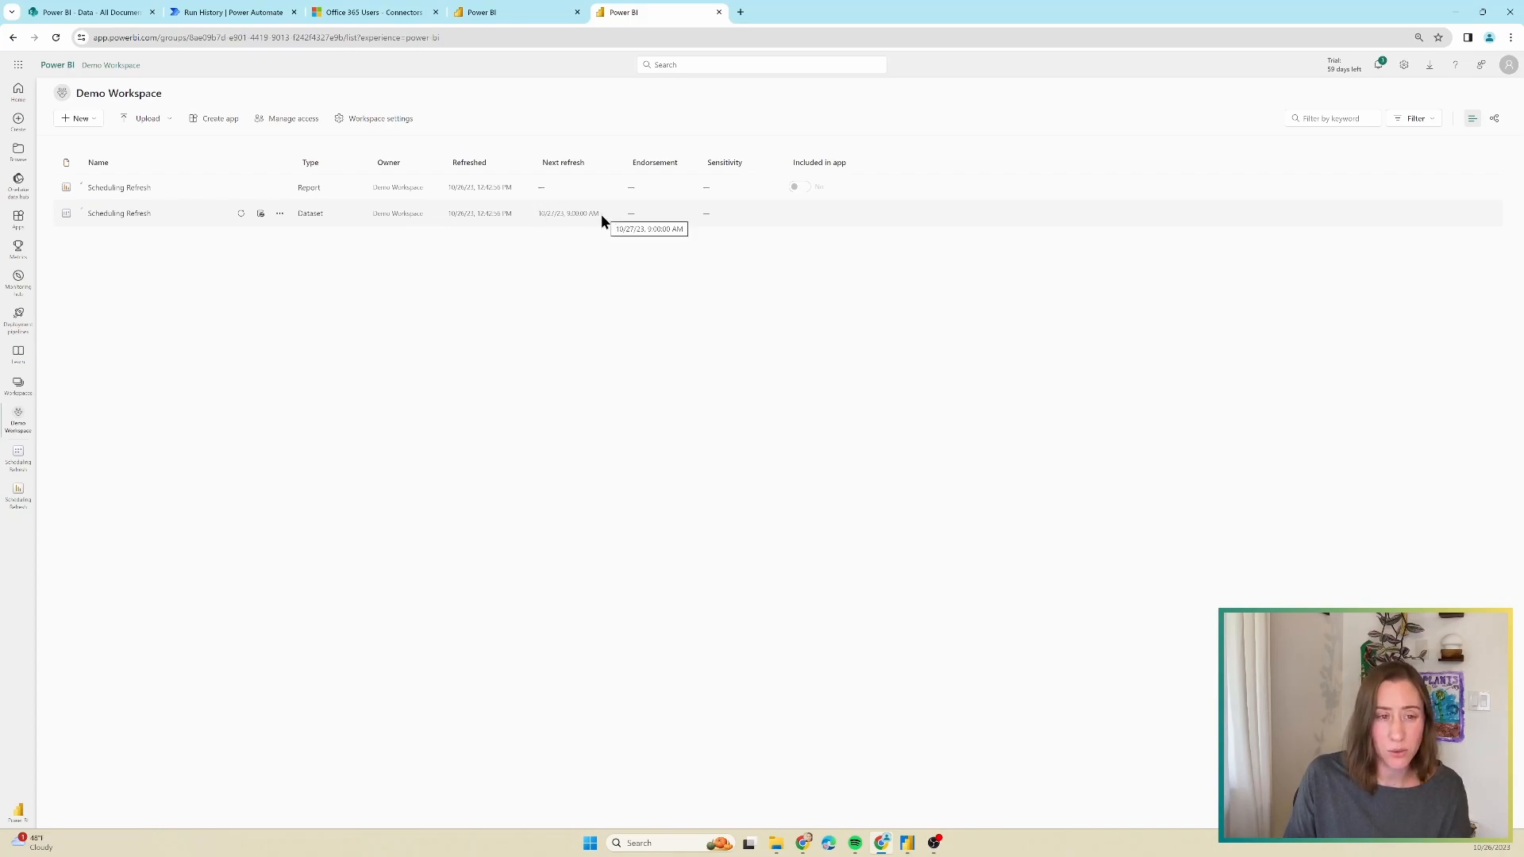
mouse_move(531, 232)
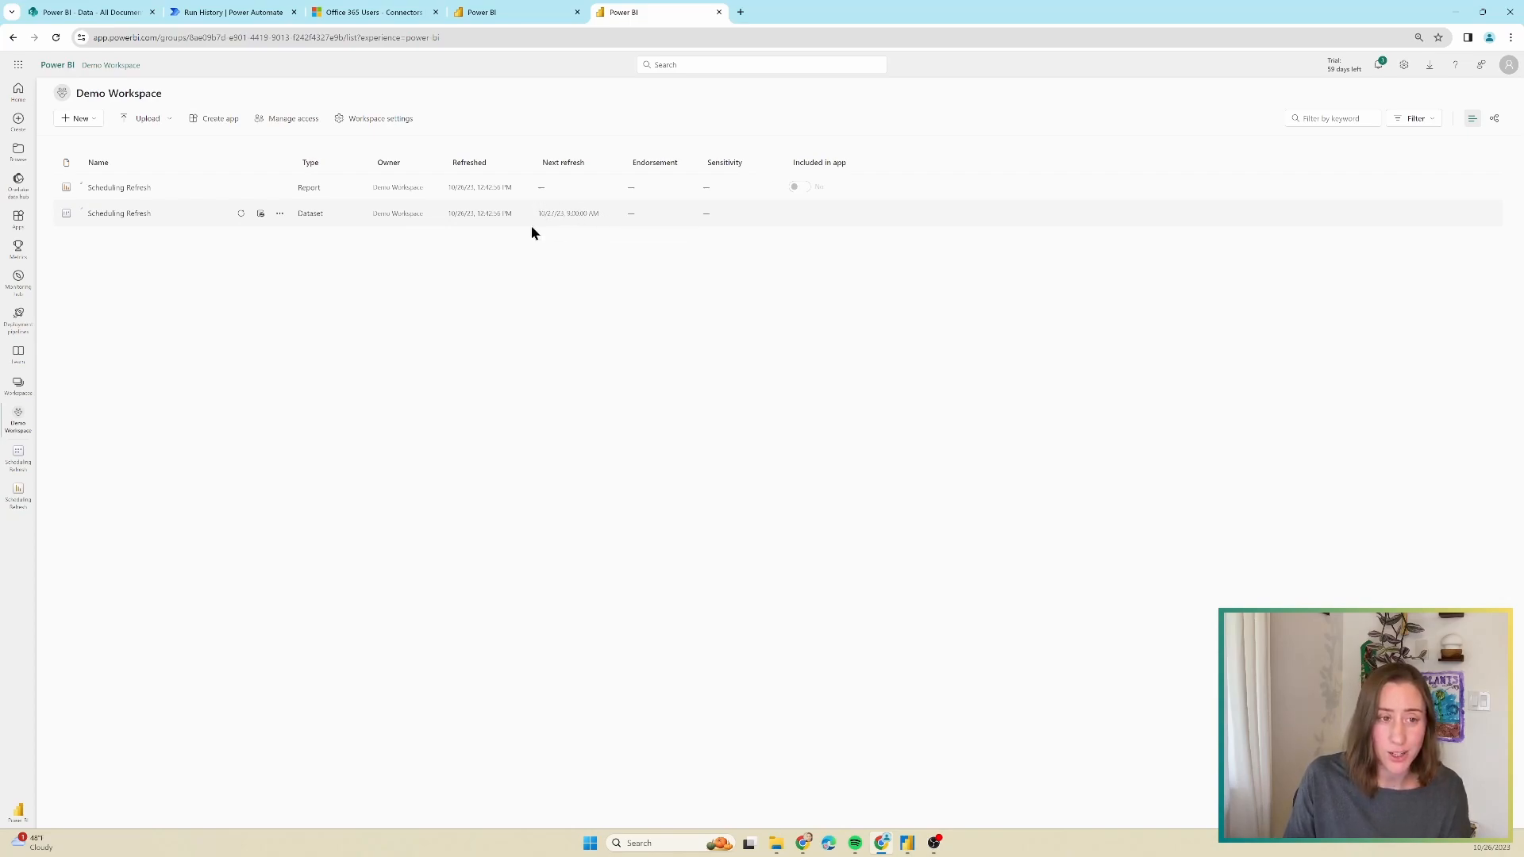
mouse_move(237, 232)
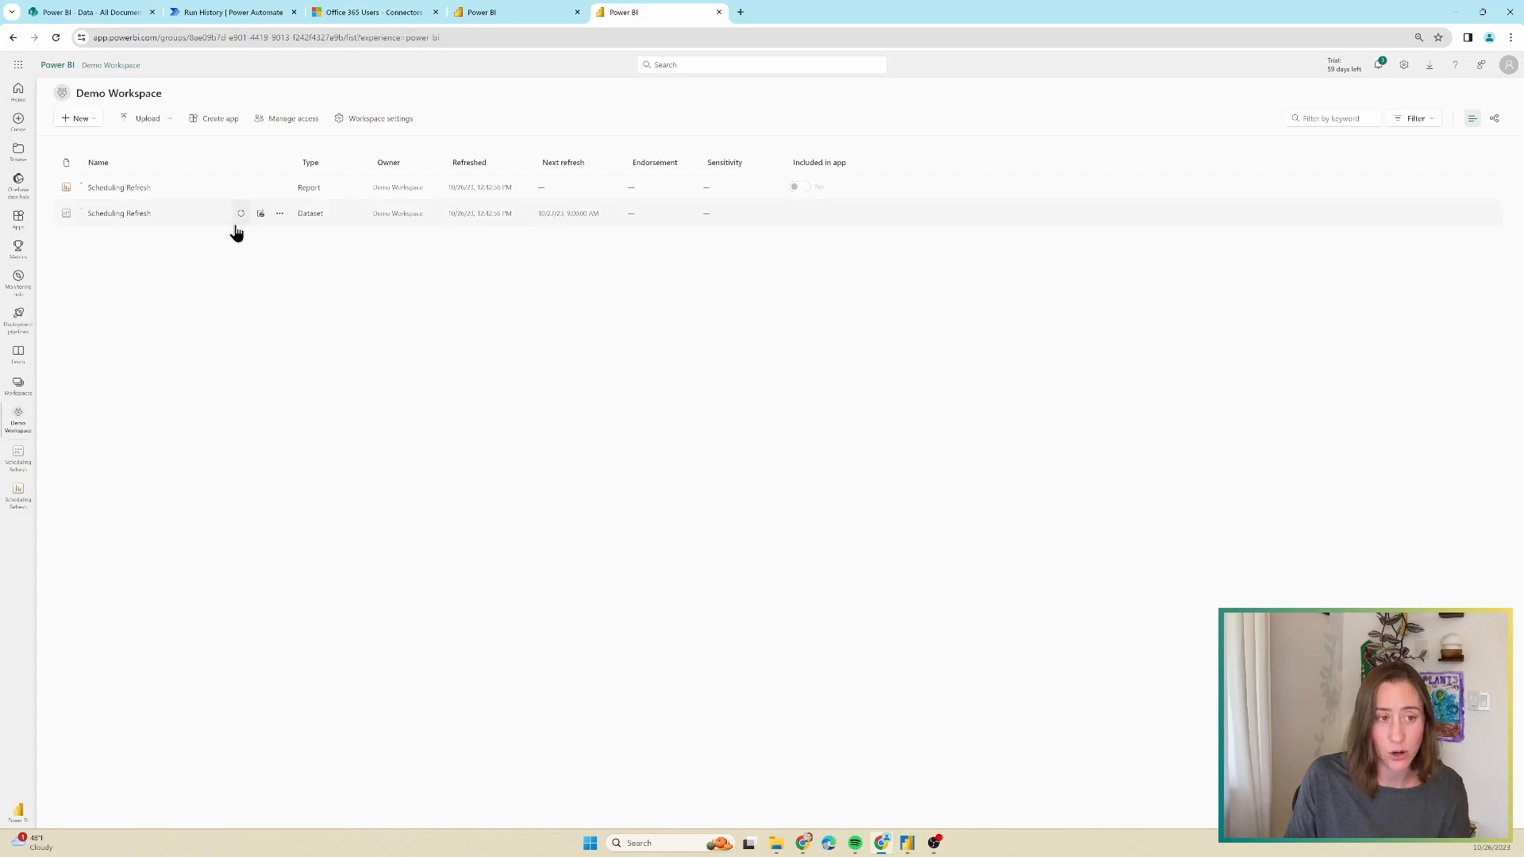
mouse_move(241, 219)
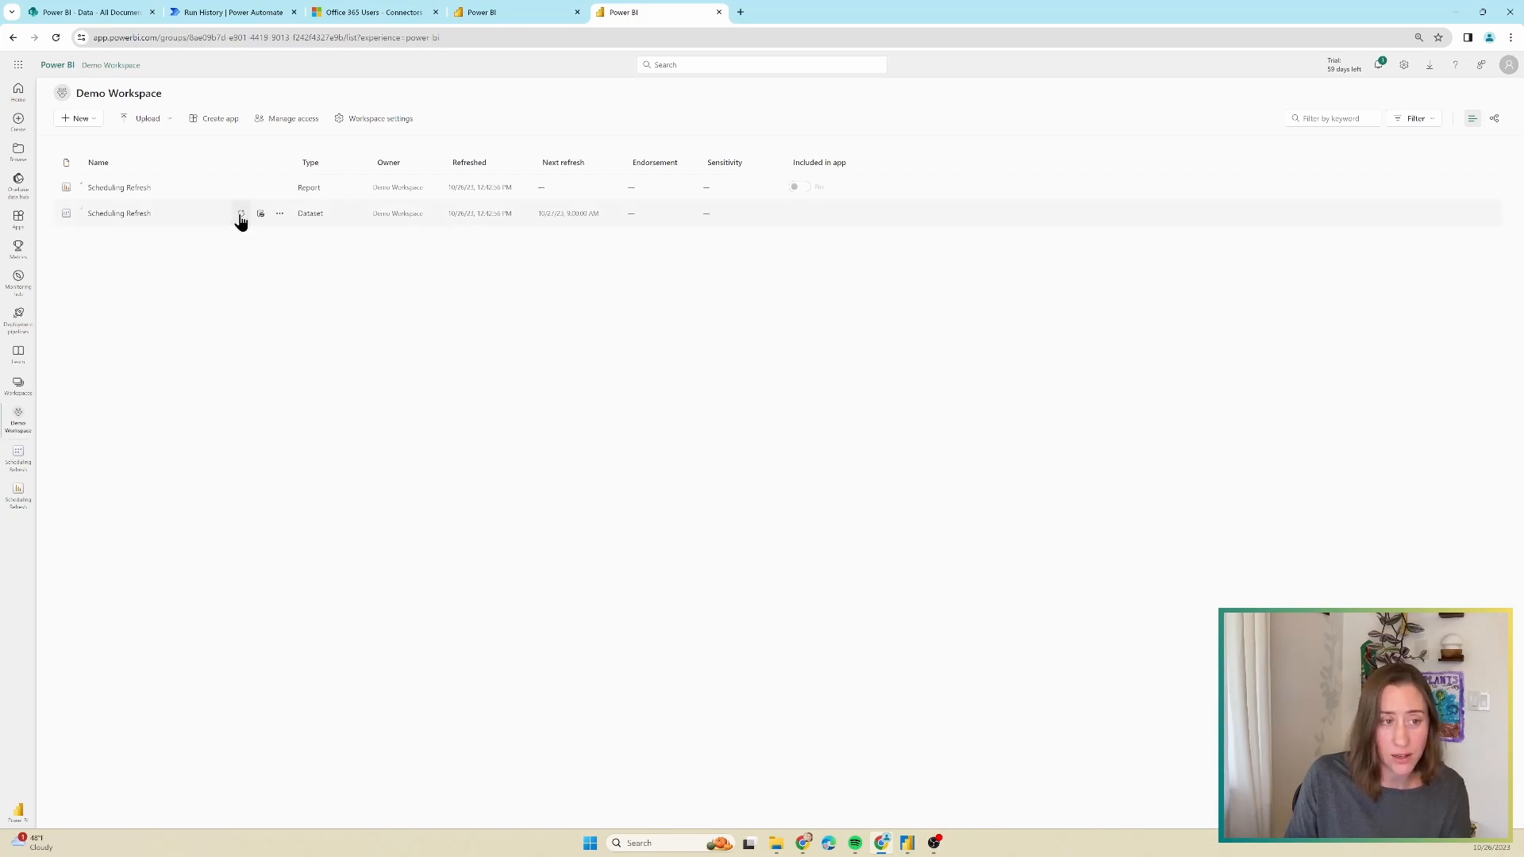
Trigger an immediate Refresh now on the dataset row in Demo Workspace
click(242, 213)
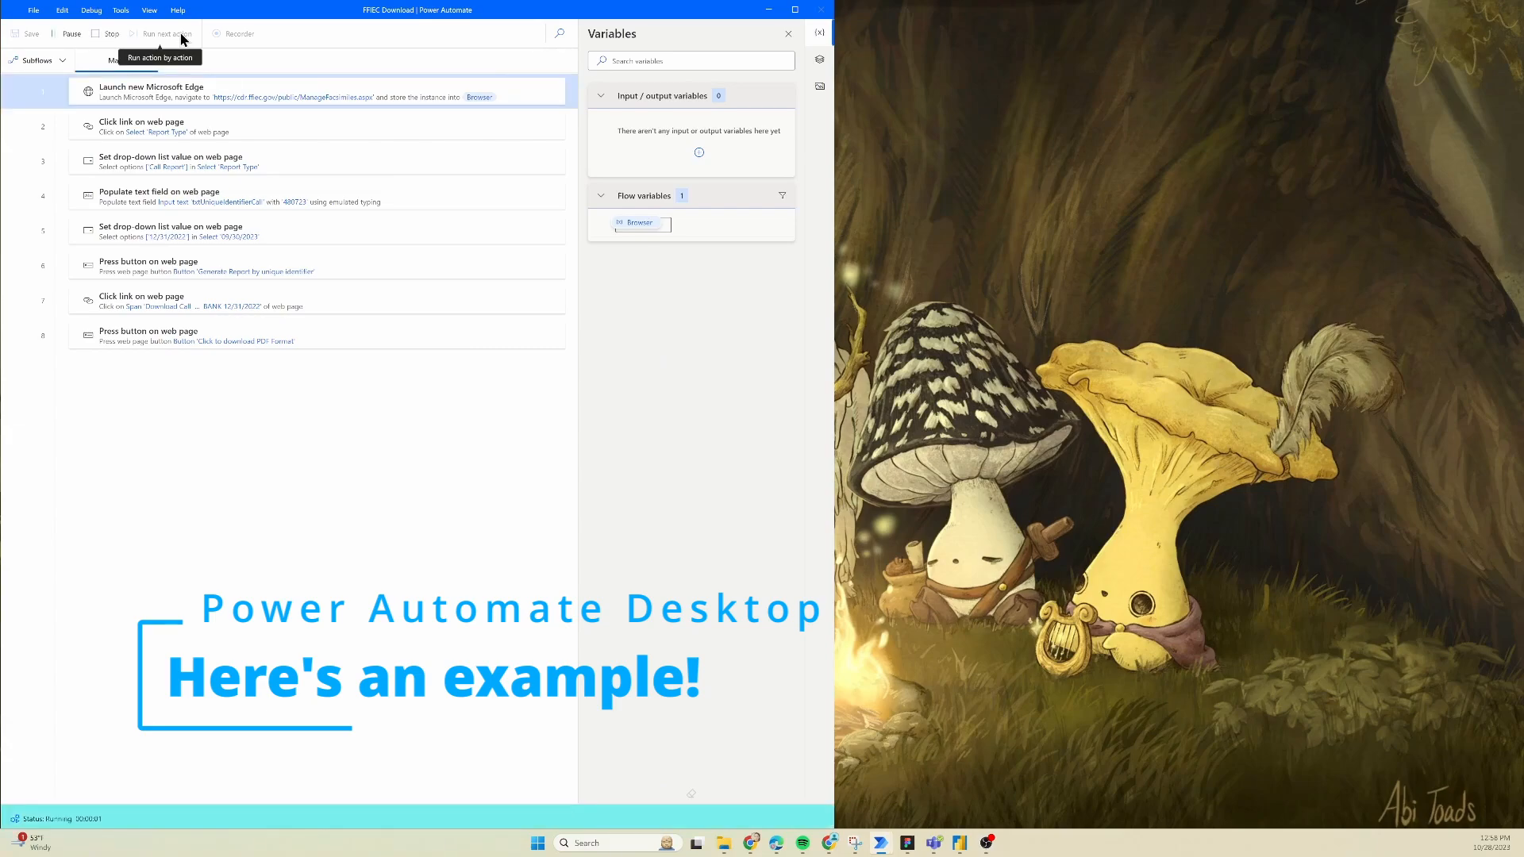
Run the FFIEC Download flow so it drives Edge through the report form to the download choice
click(165, 34)
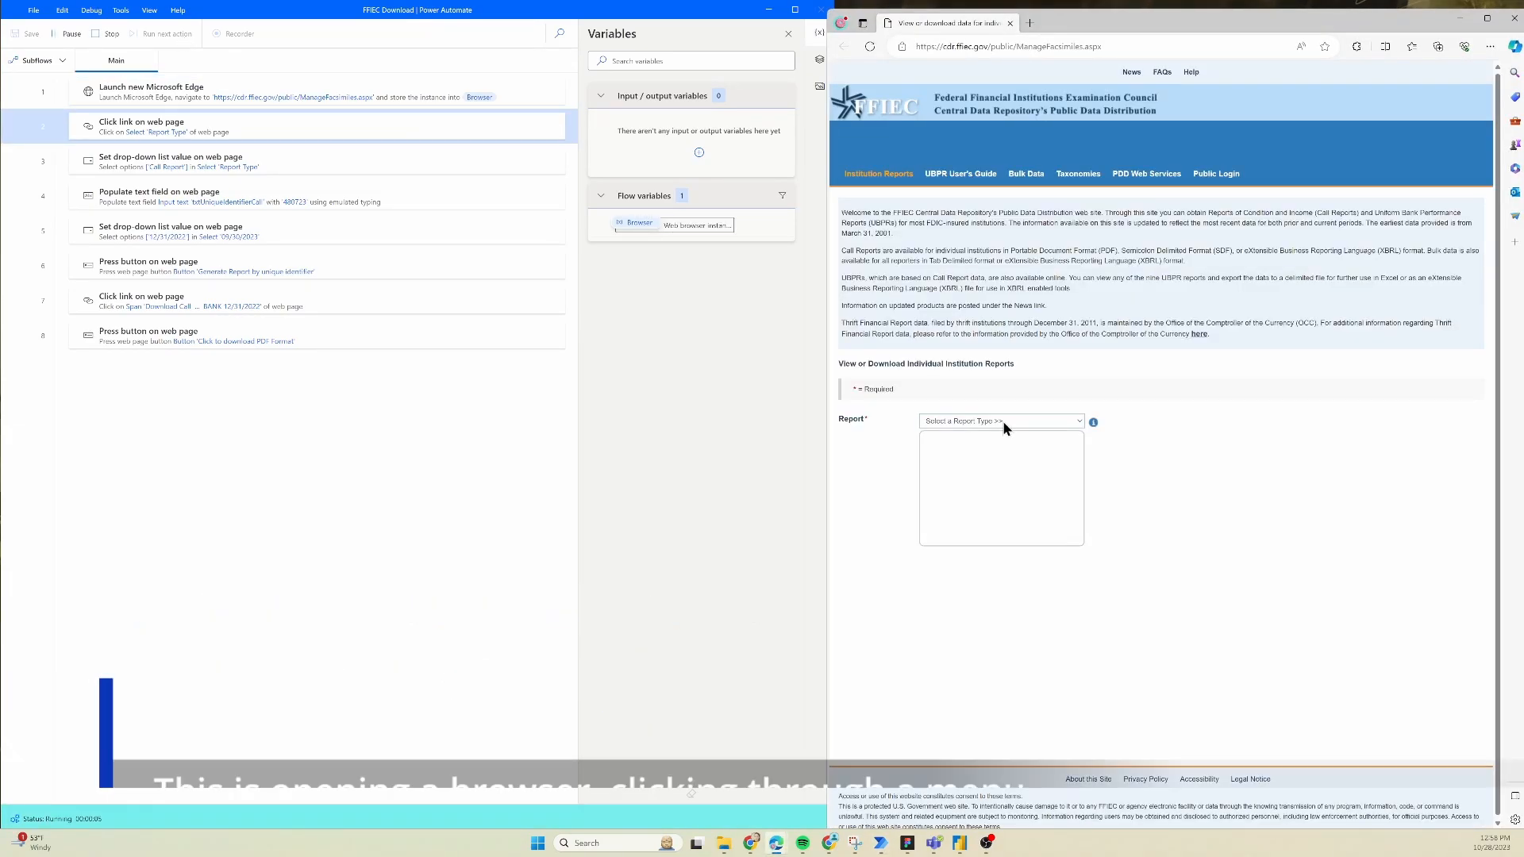
click(999, 421)
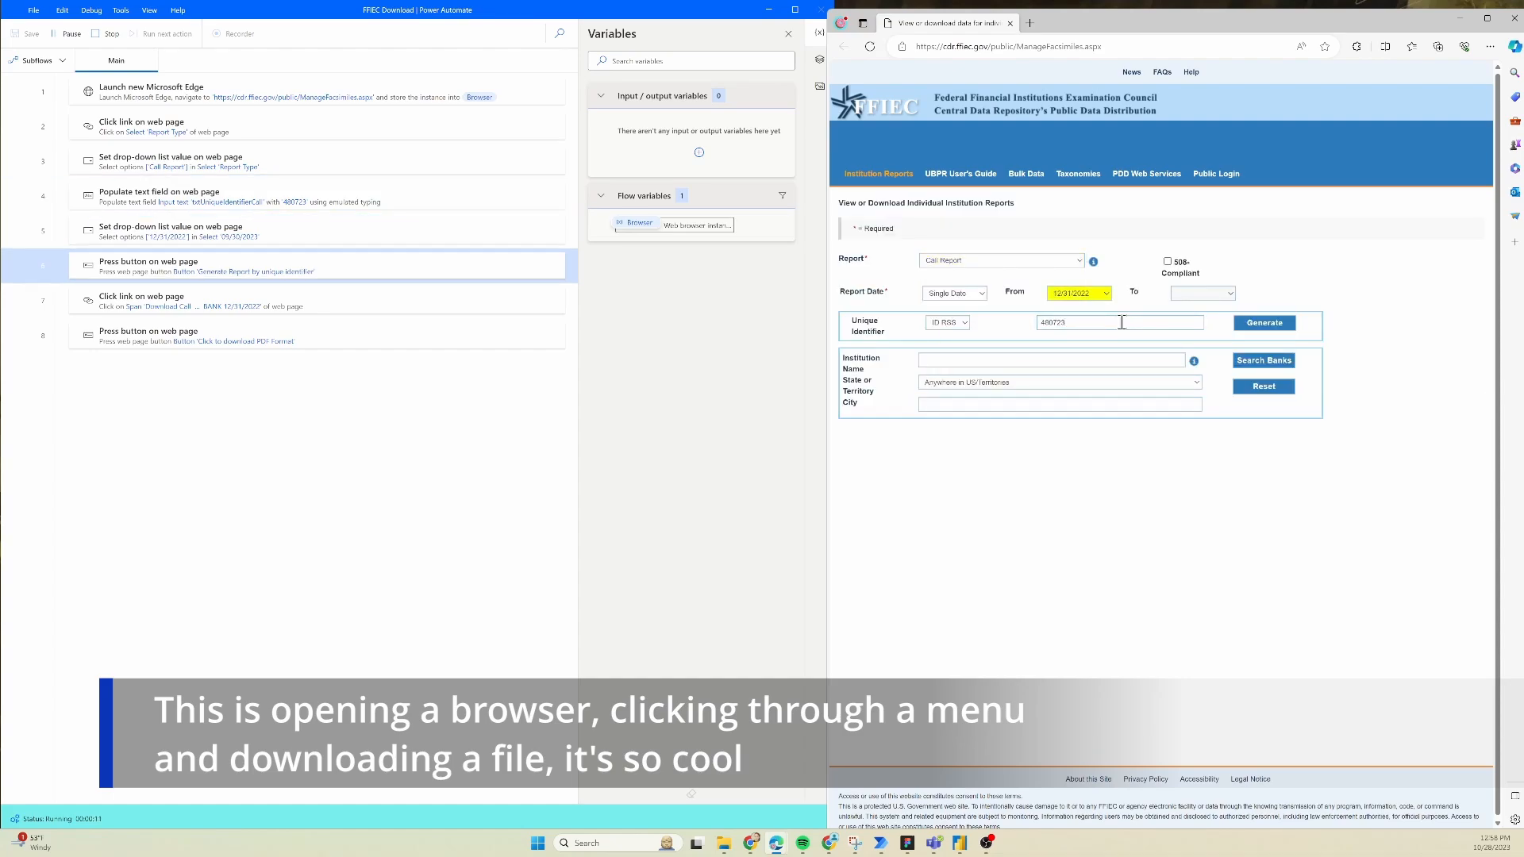
click(1265, 322)
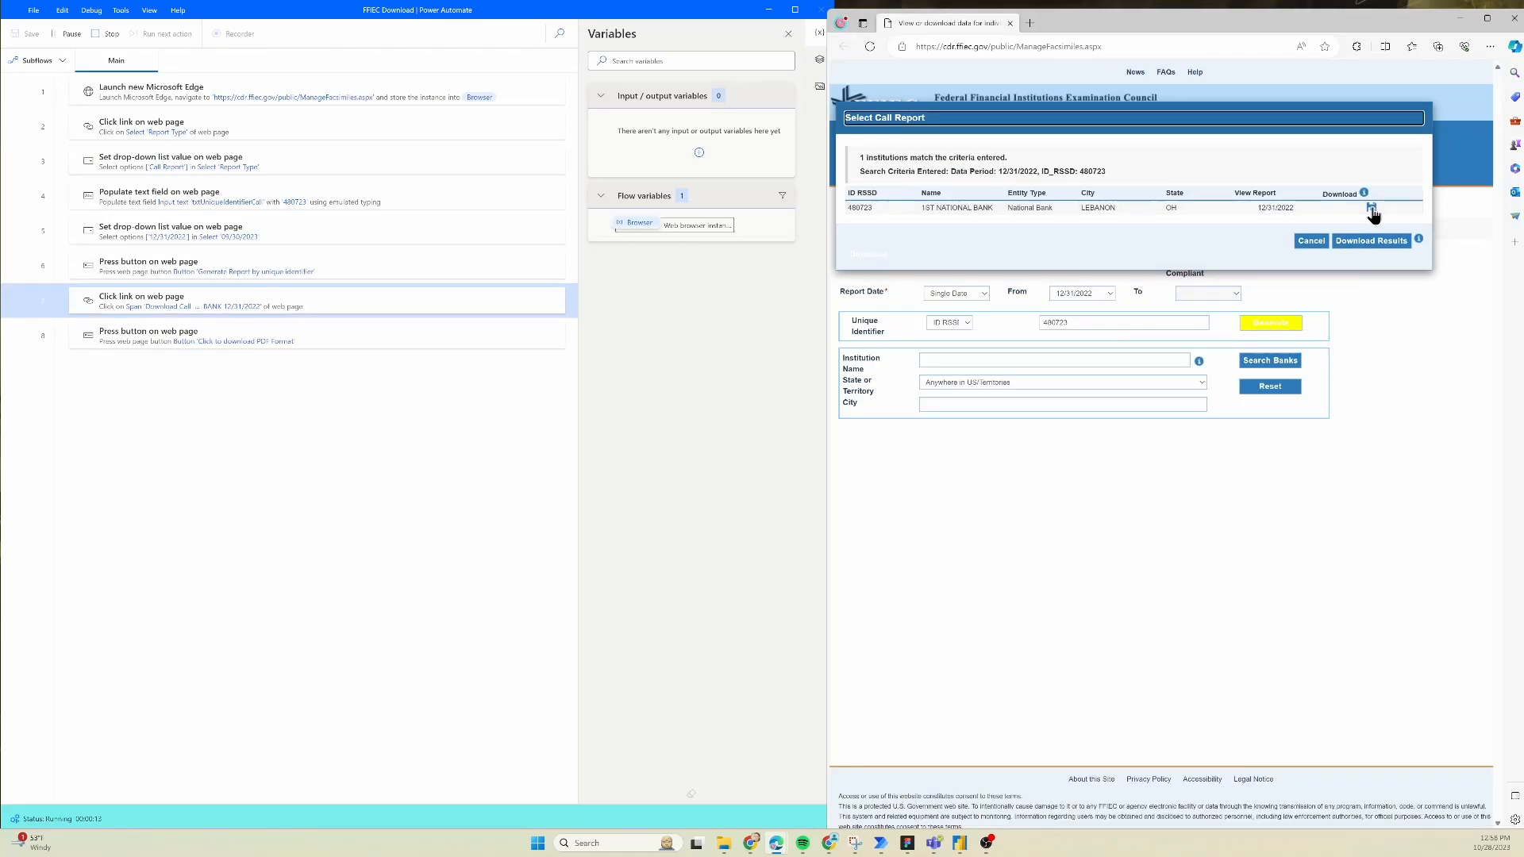
click(1371, 208)
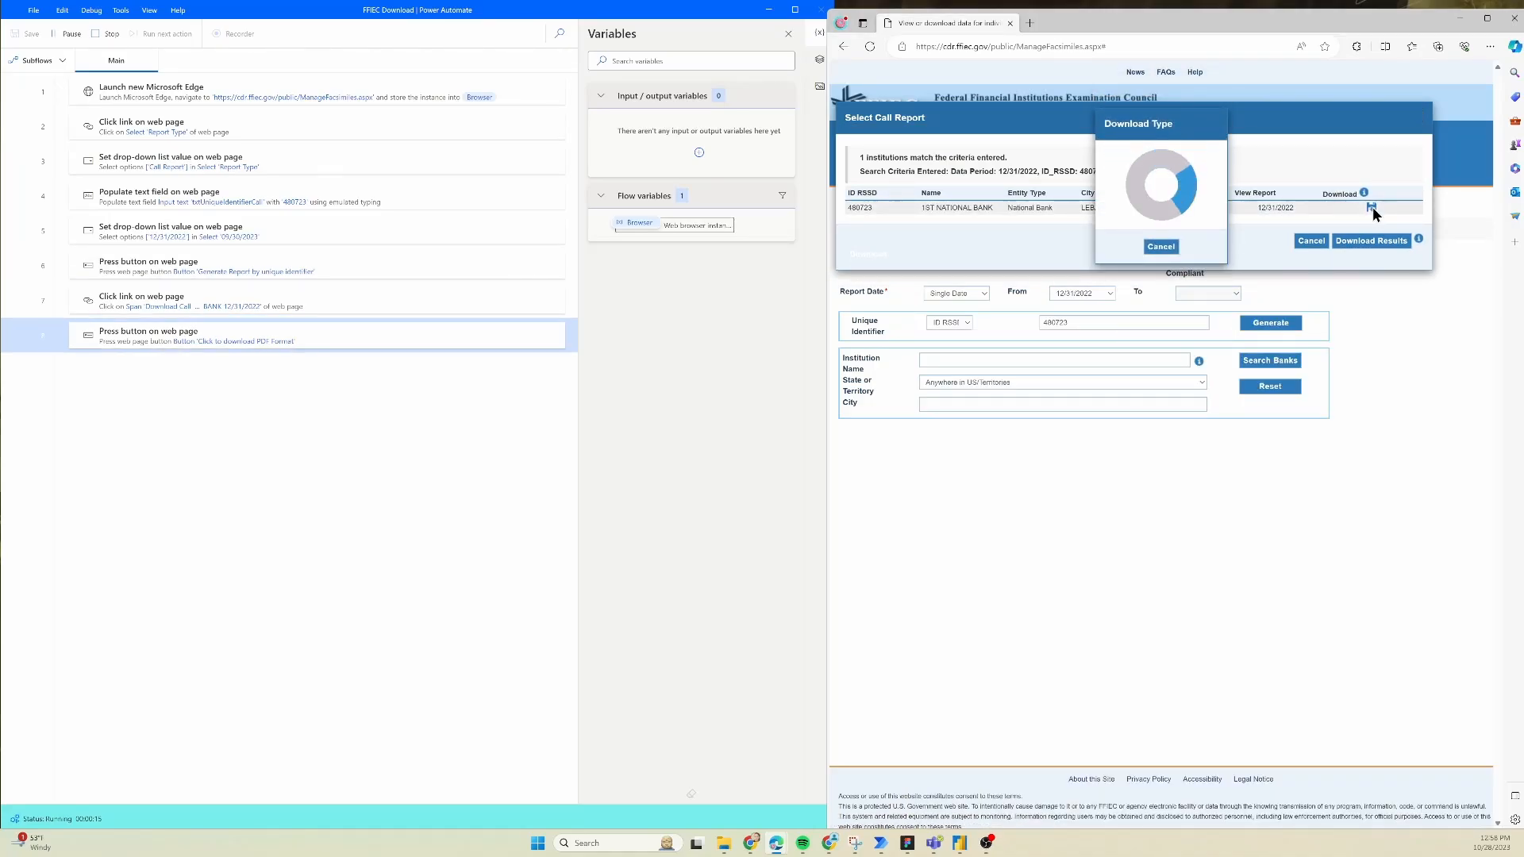